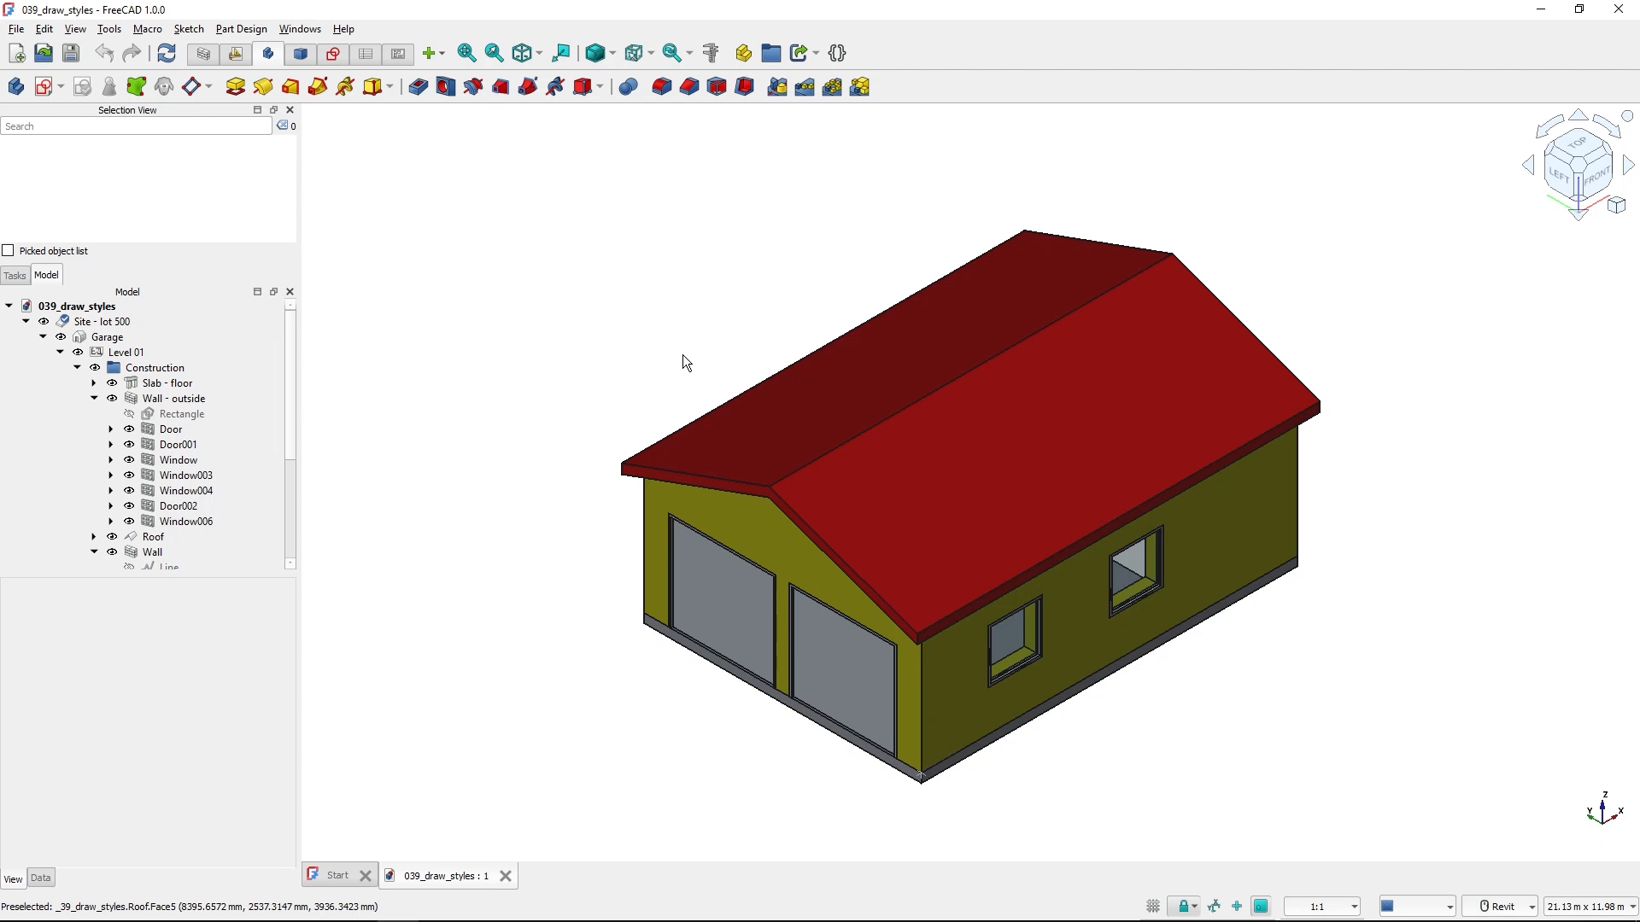
mouse_move(73, 29)
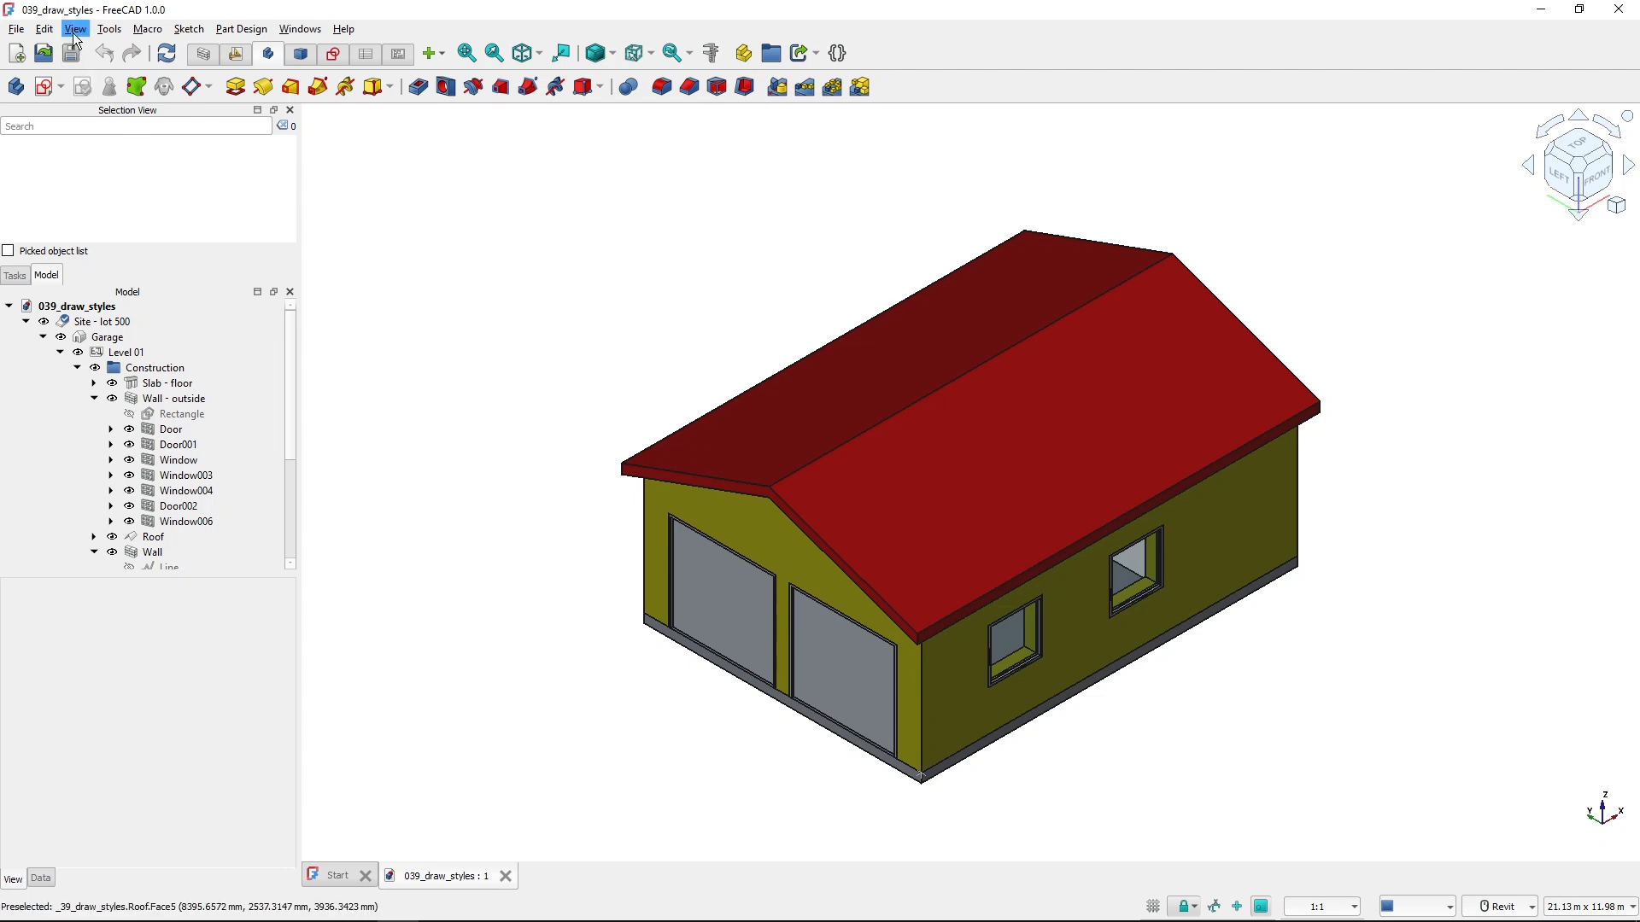
- List the draw style options from the View menu and the toolbar dropdown without applying one
click(74, 29)
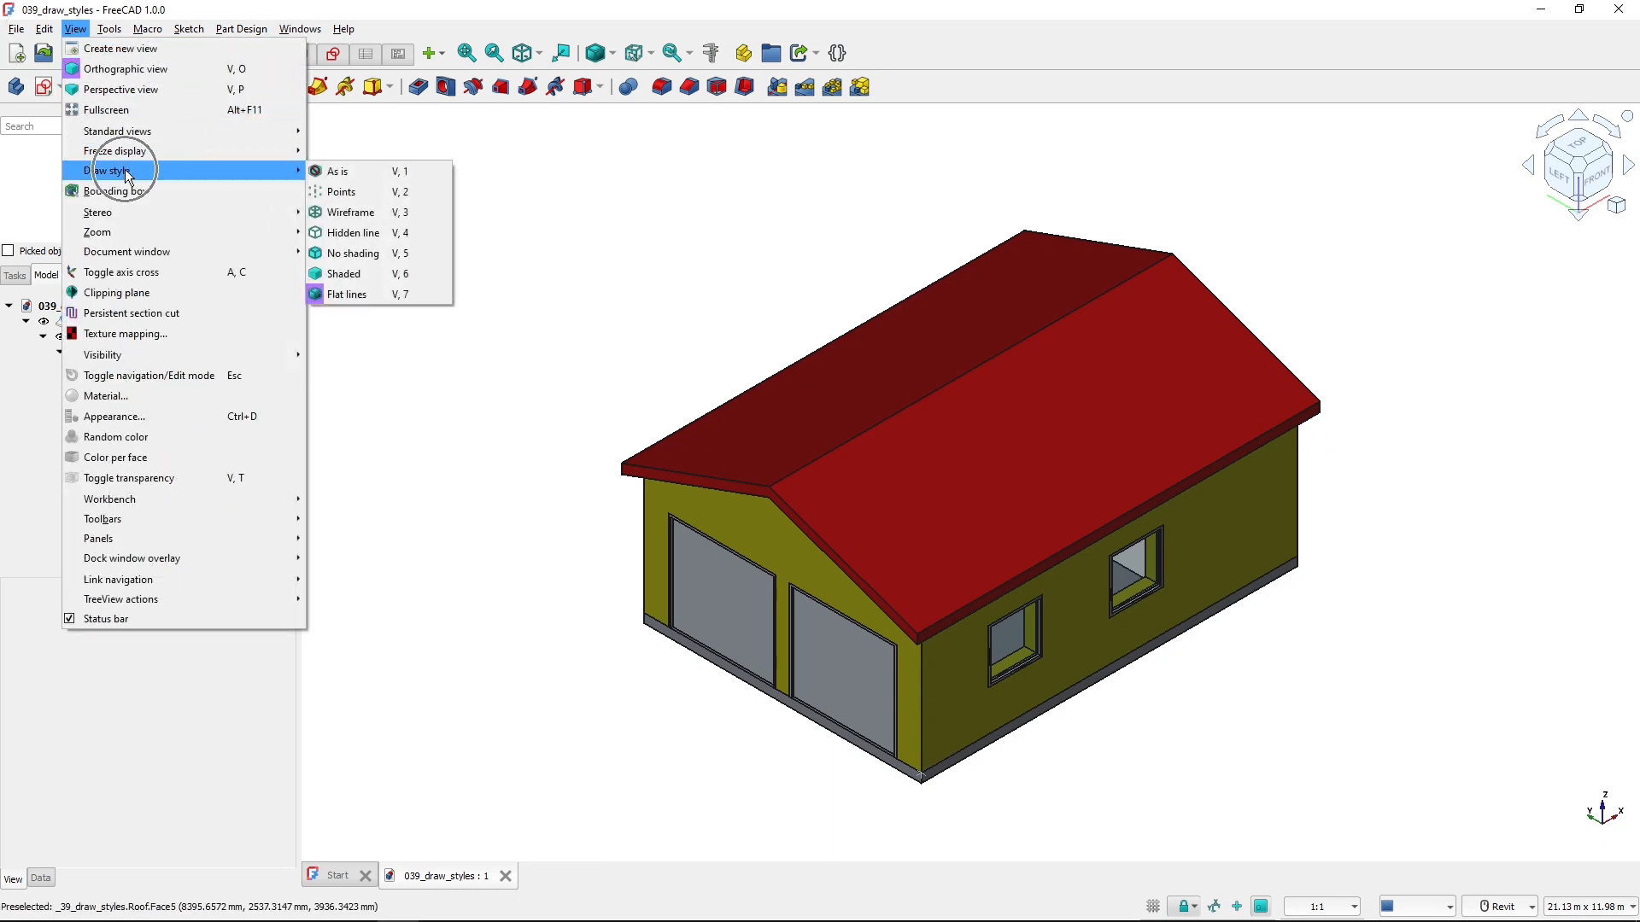
mouse_move(347, 293)
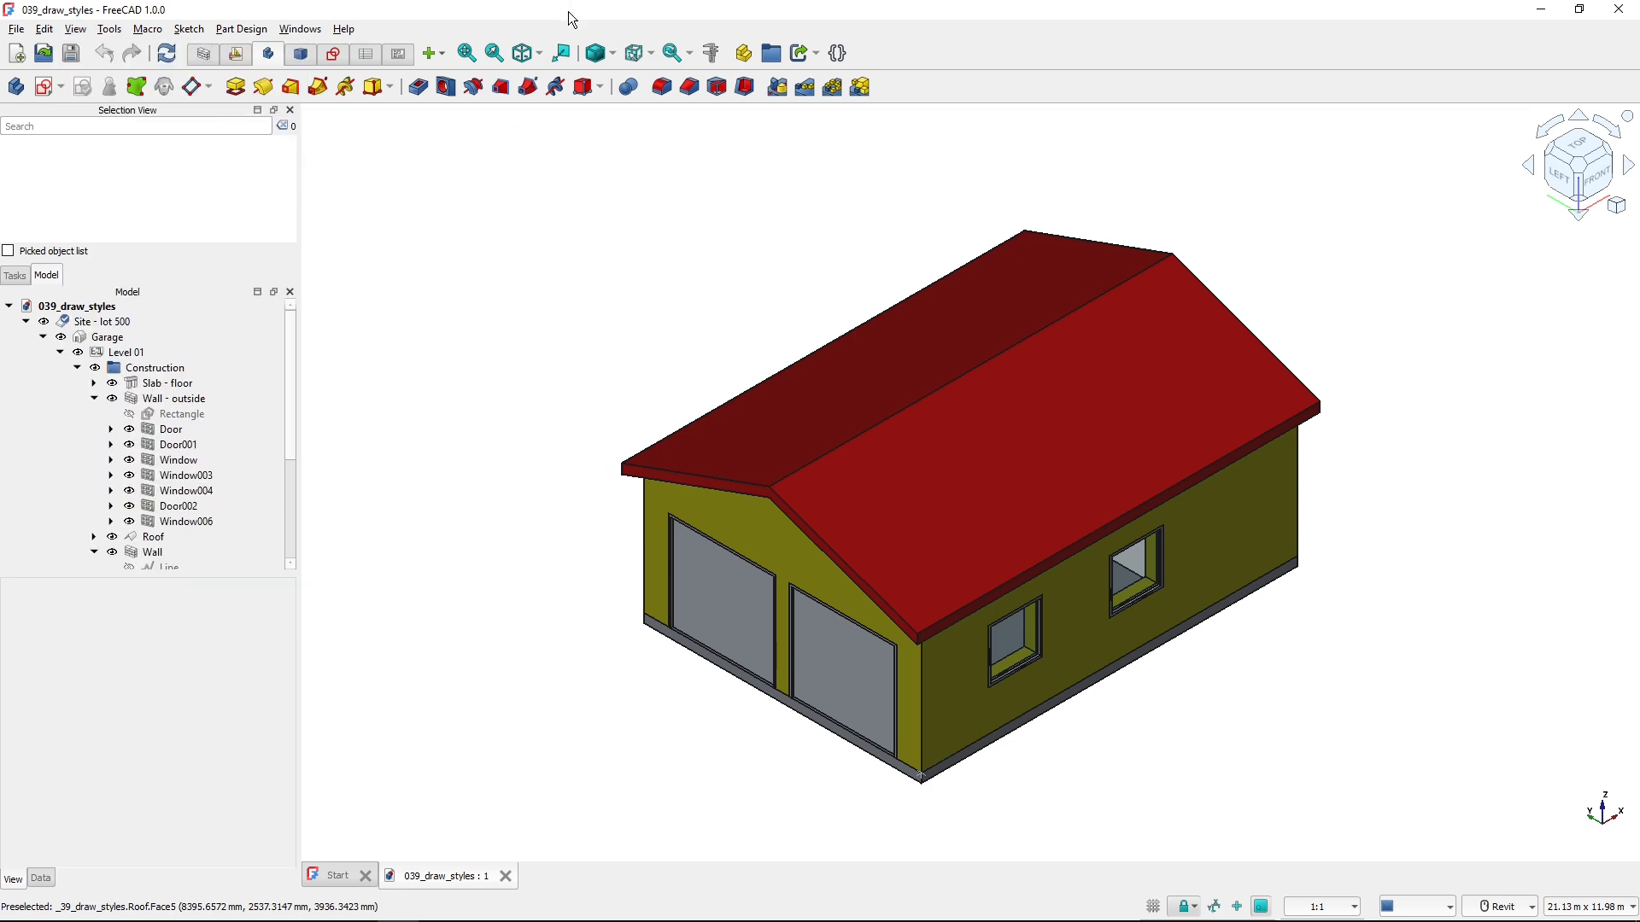
mouse_move(594, 53)
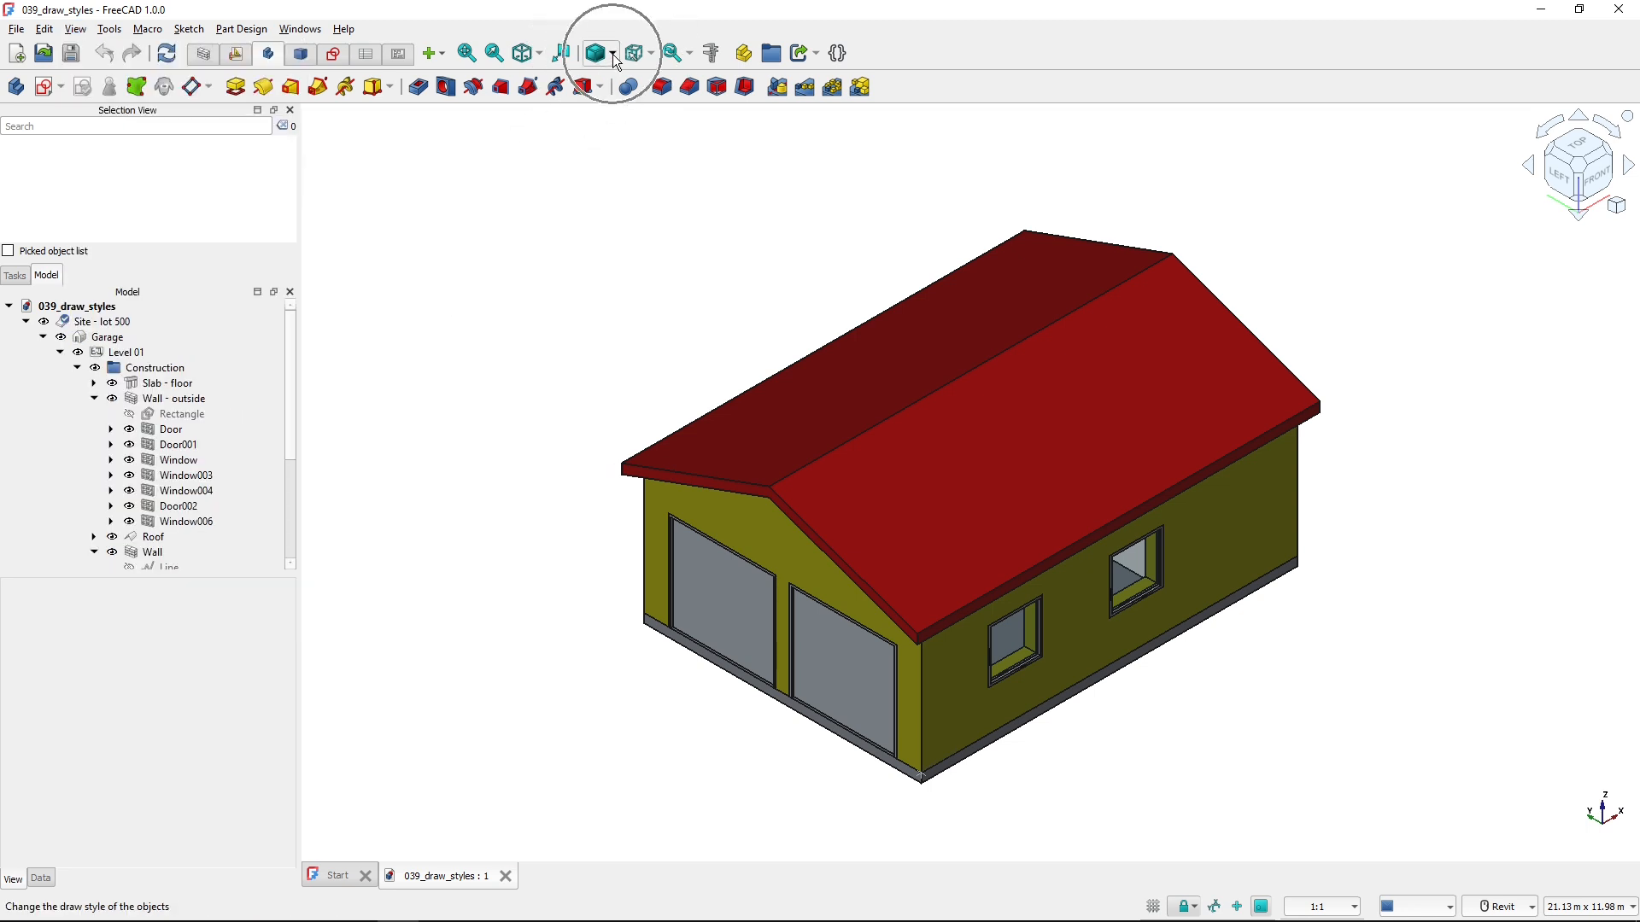
click(615, 53)
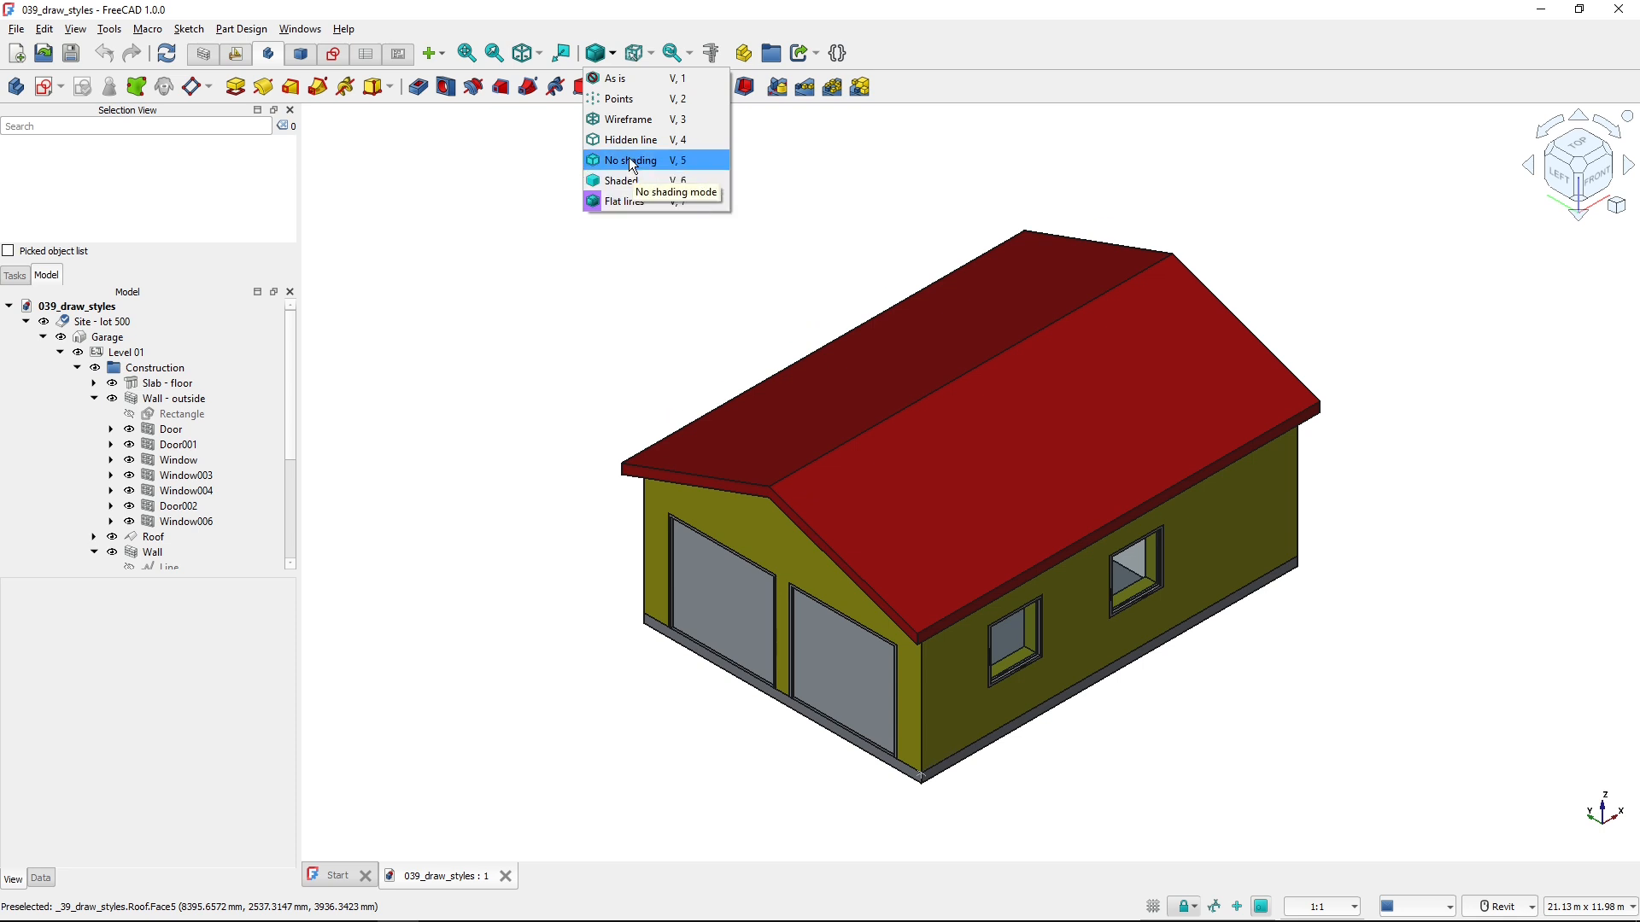
mouse_move(936, 94)
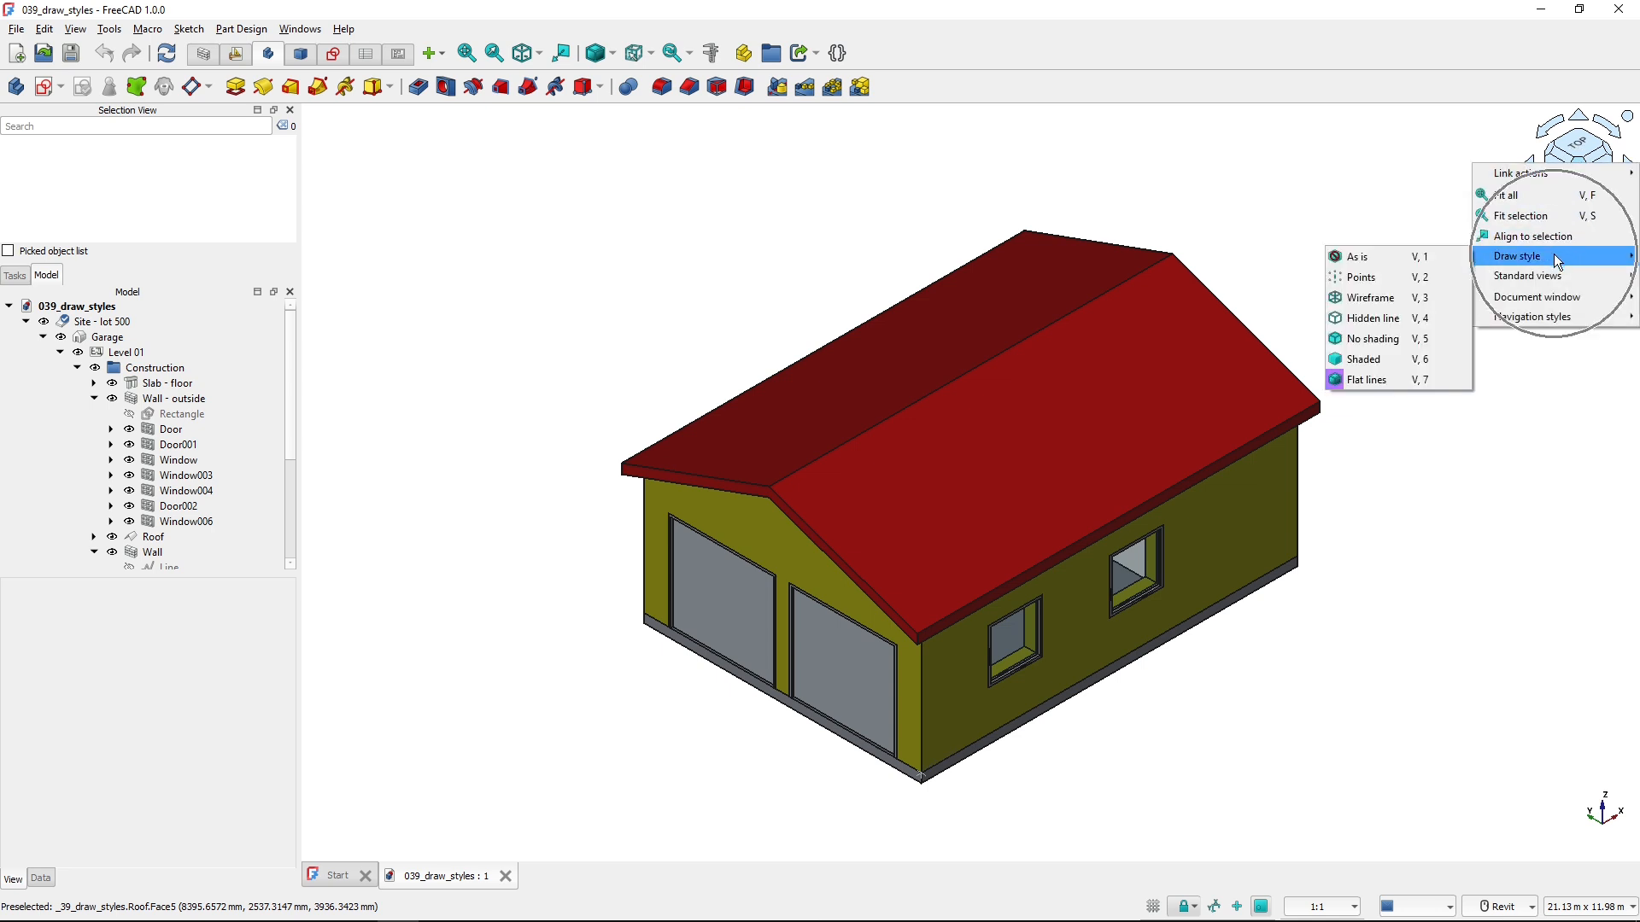
mouse_move(1363, 359)
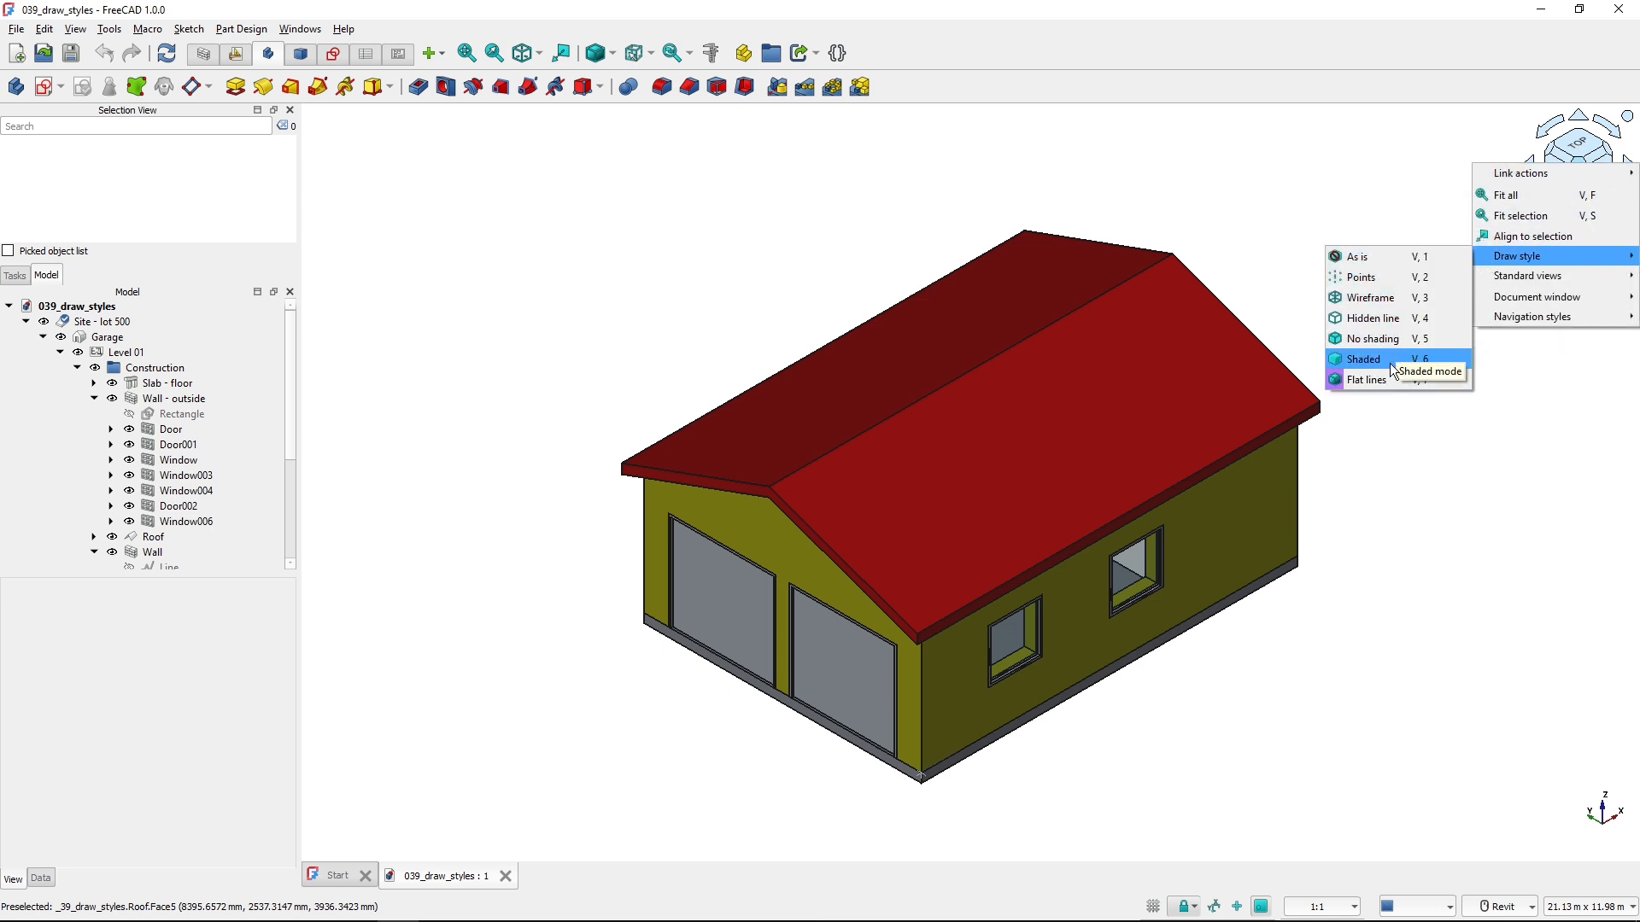
mouse_move(1365, 379)
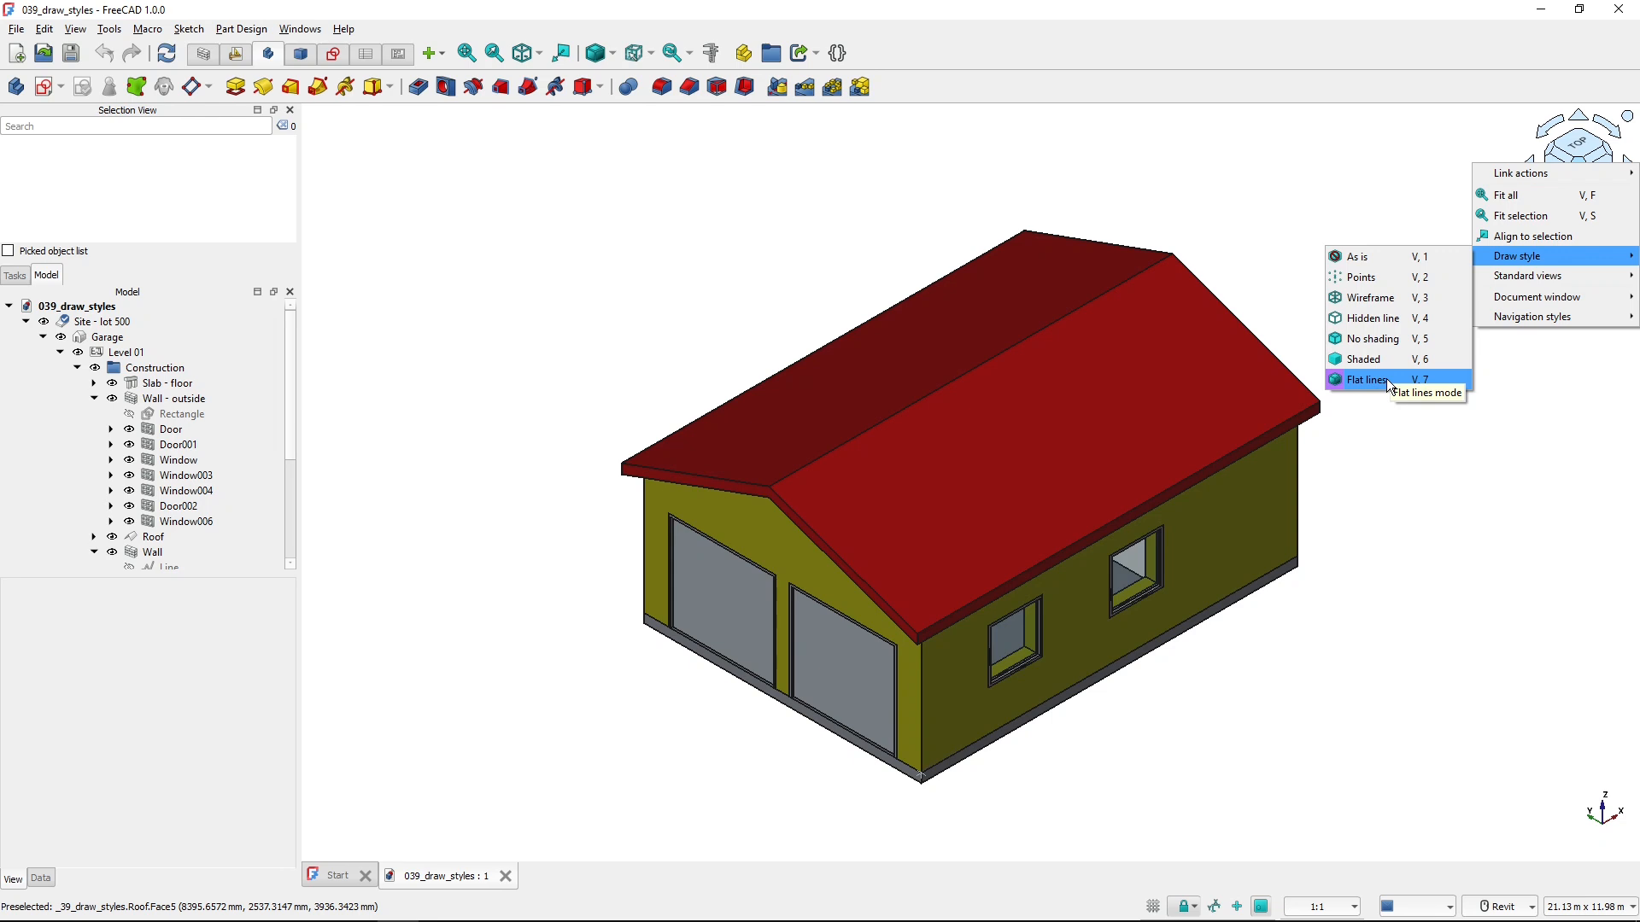
mouse_move(1378, 276)
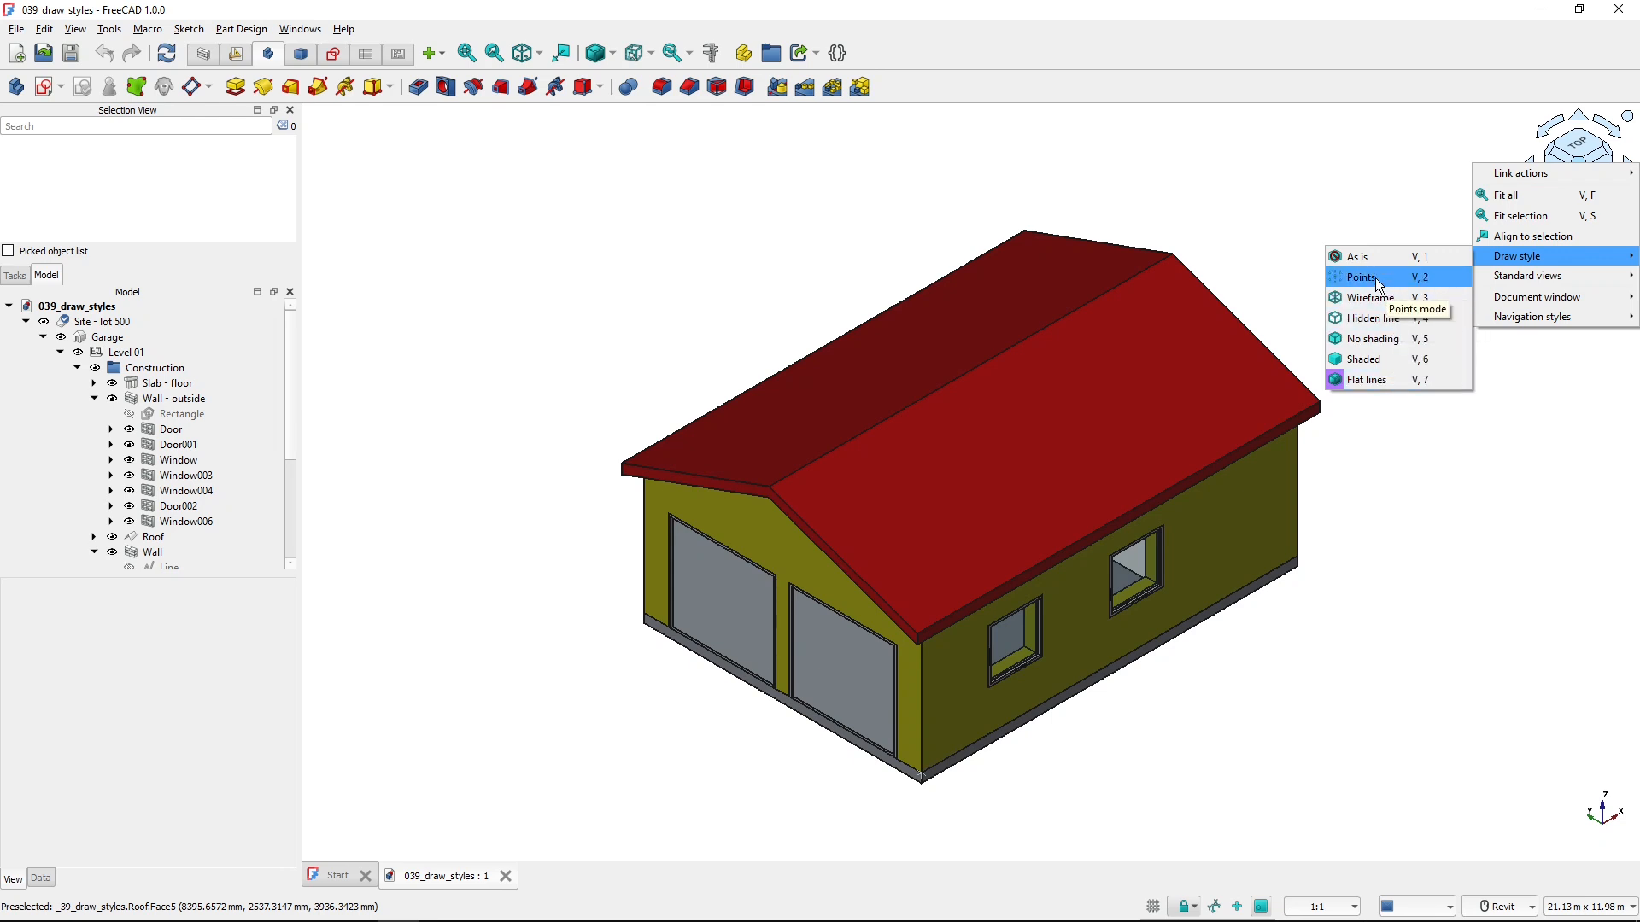
- Apply the Points draw style so the garage shows only vertex dots
click(1361, 277)
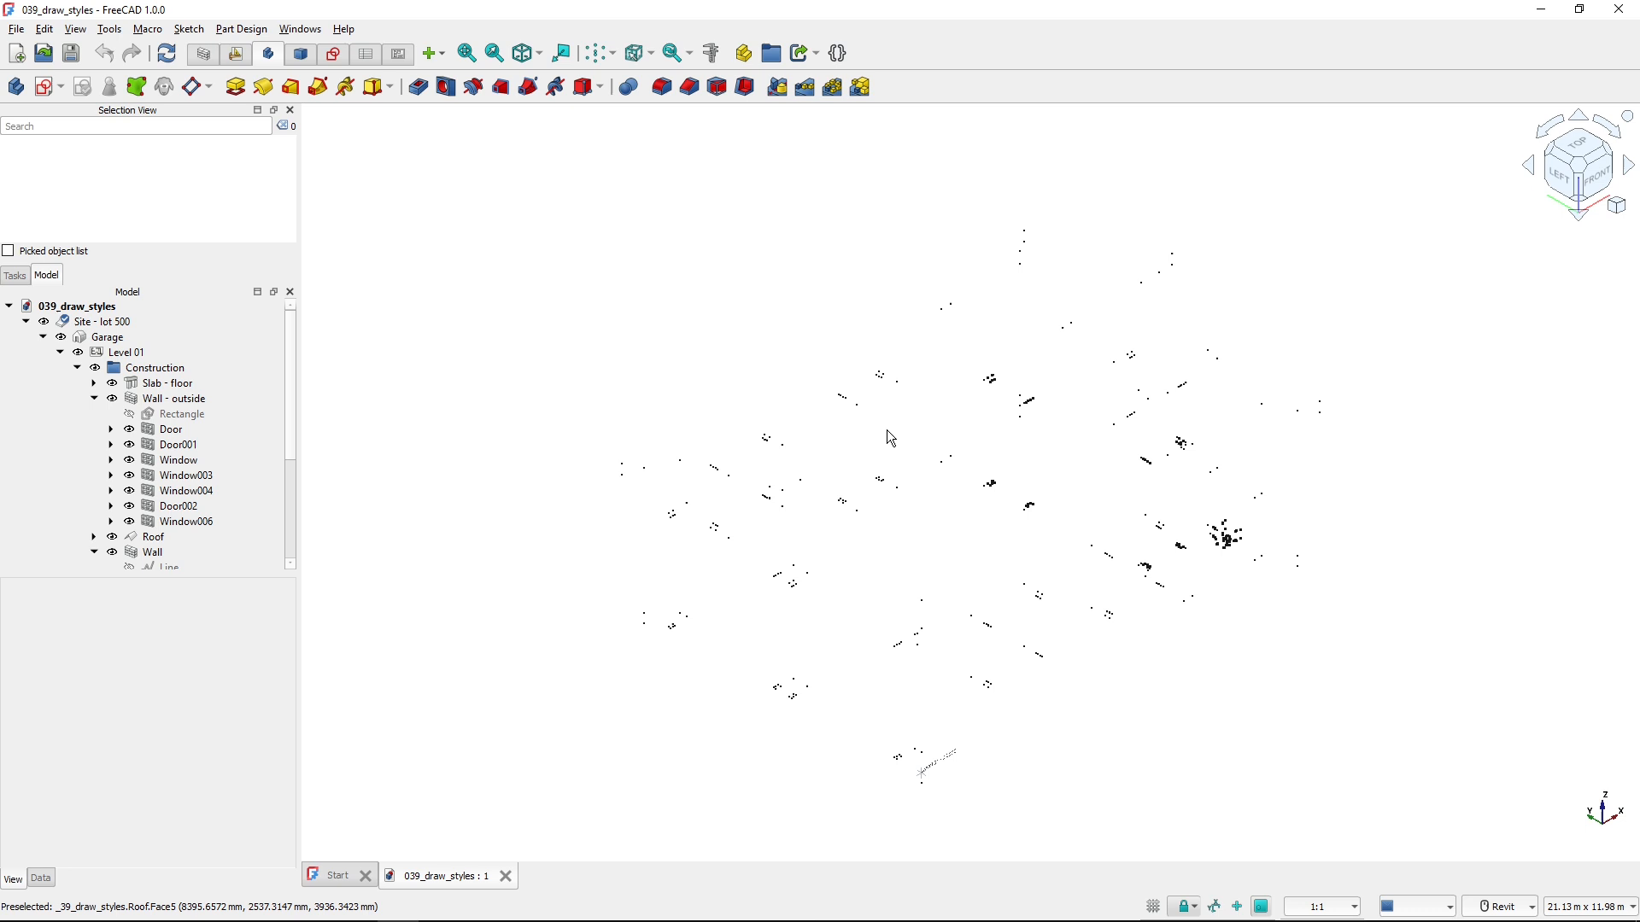
mouse_move(635, 576)
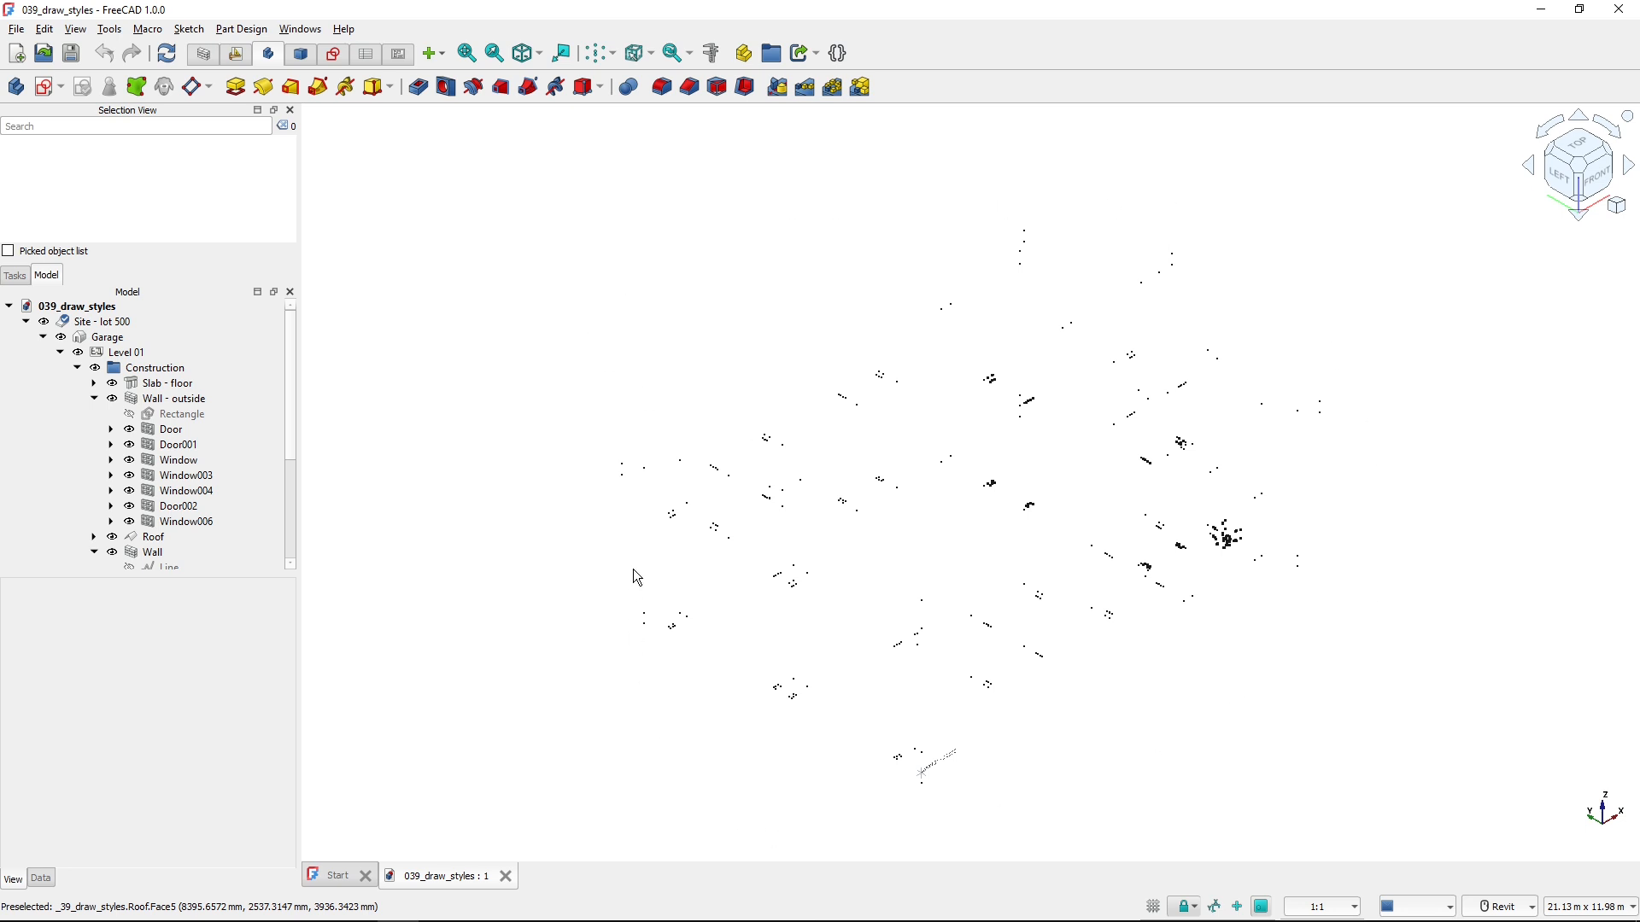
mouse_move(991, 527)
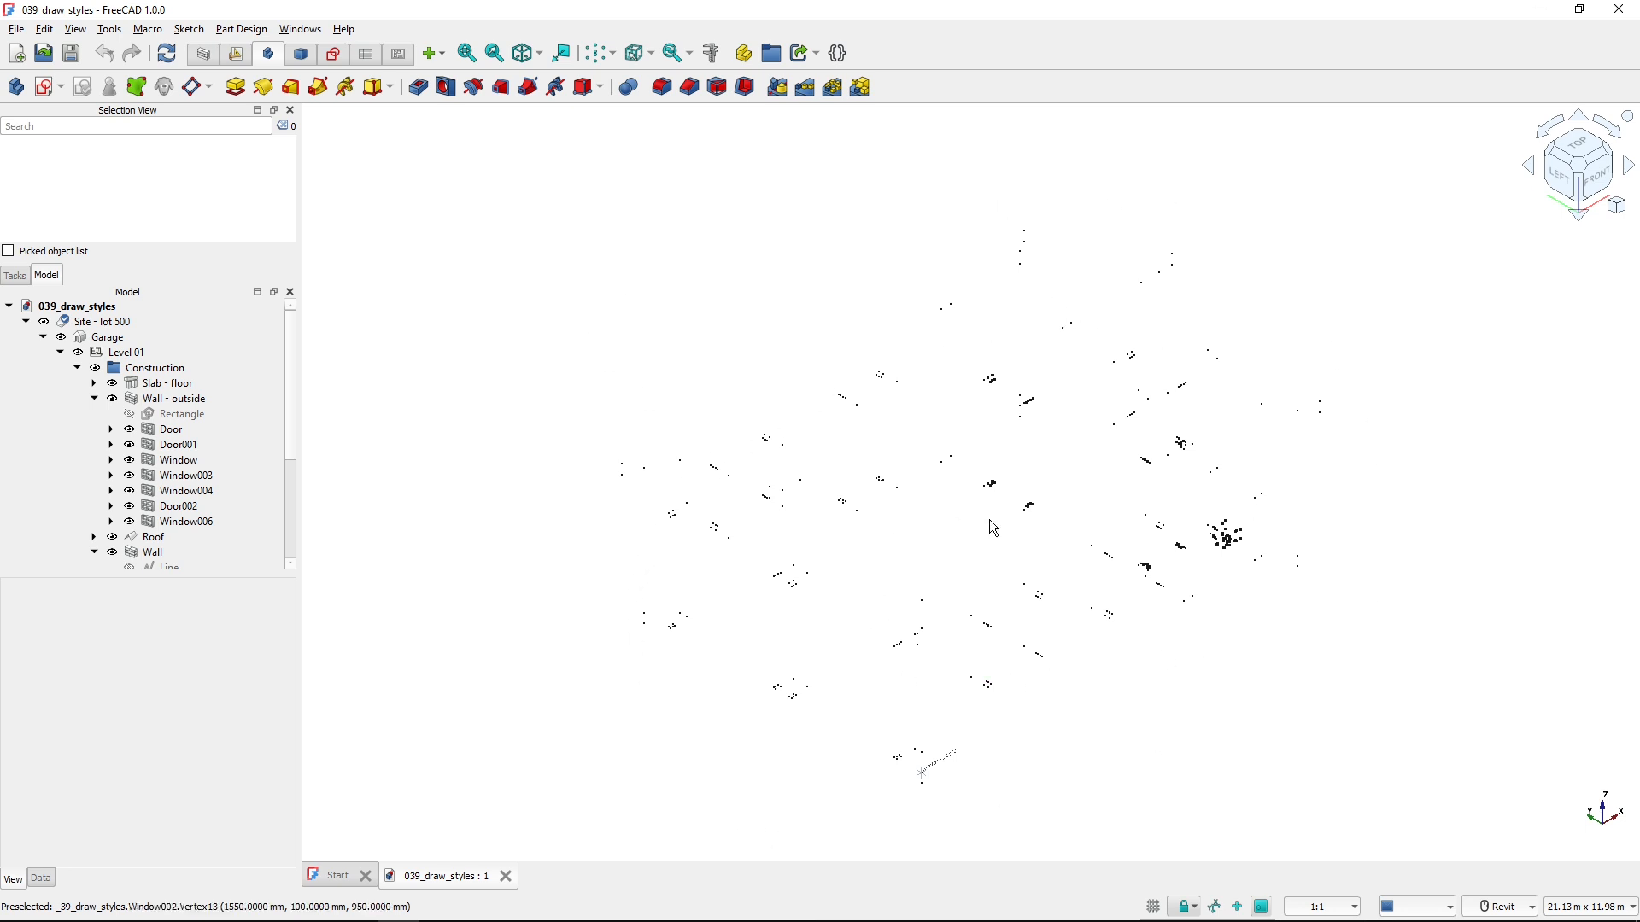
mouse_move(924, 576)
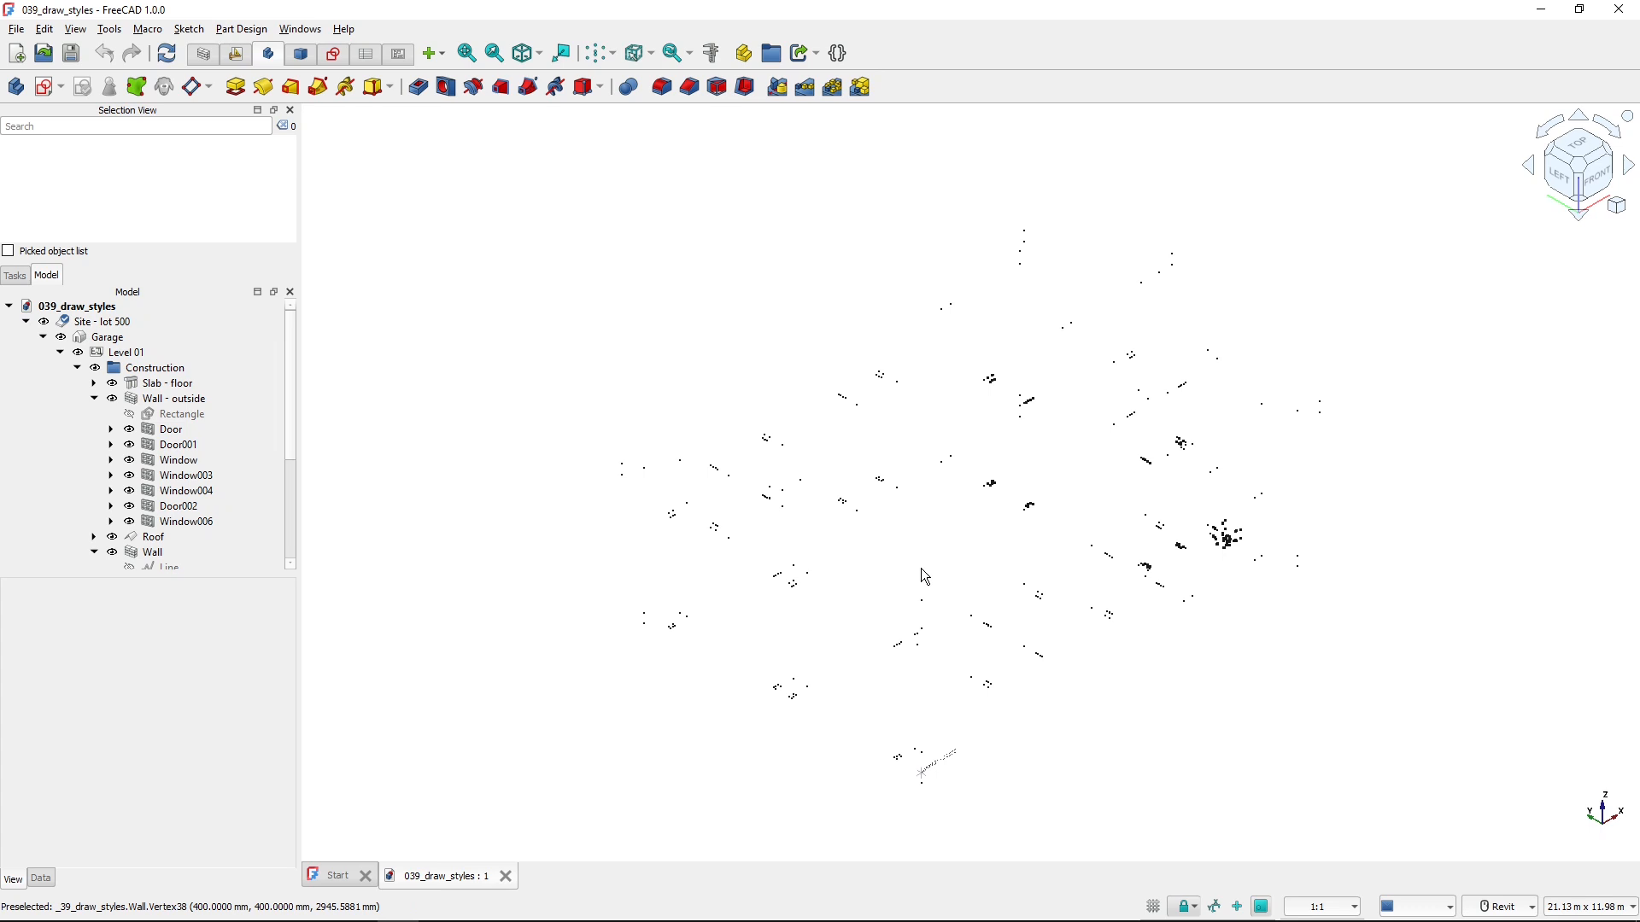
- Apply the Wireframe draw style so all garage edges, including interior ones, are visible
click(594, 53)
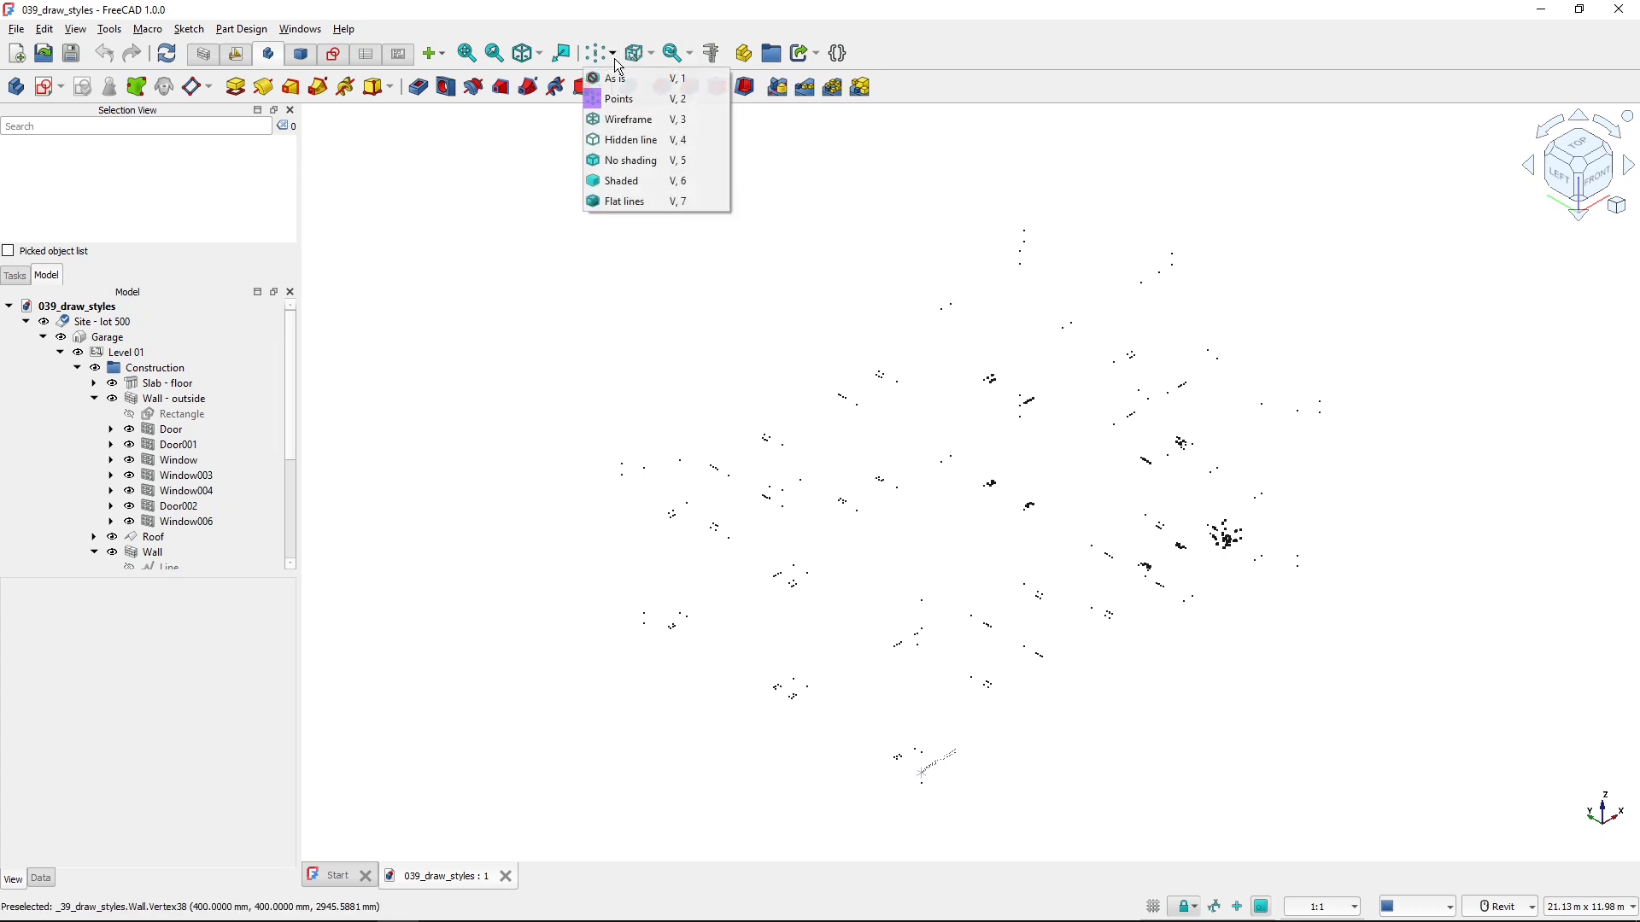
click(627, 118)
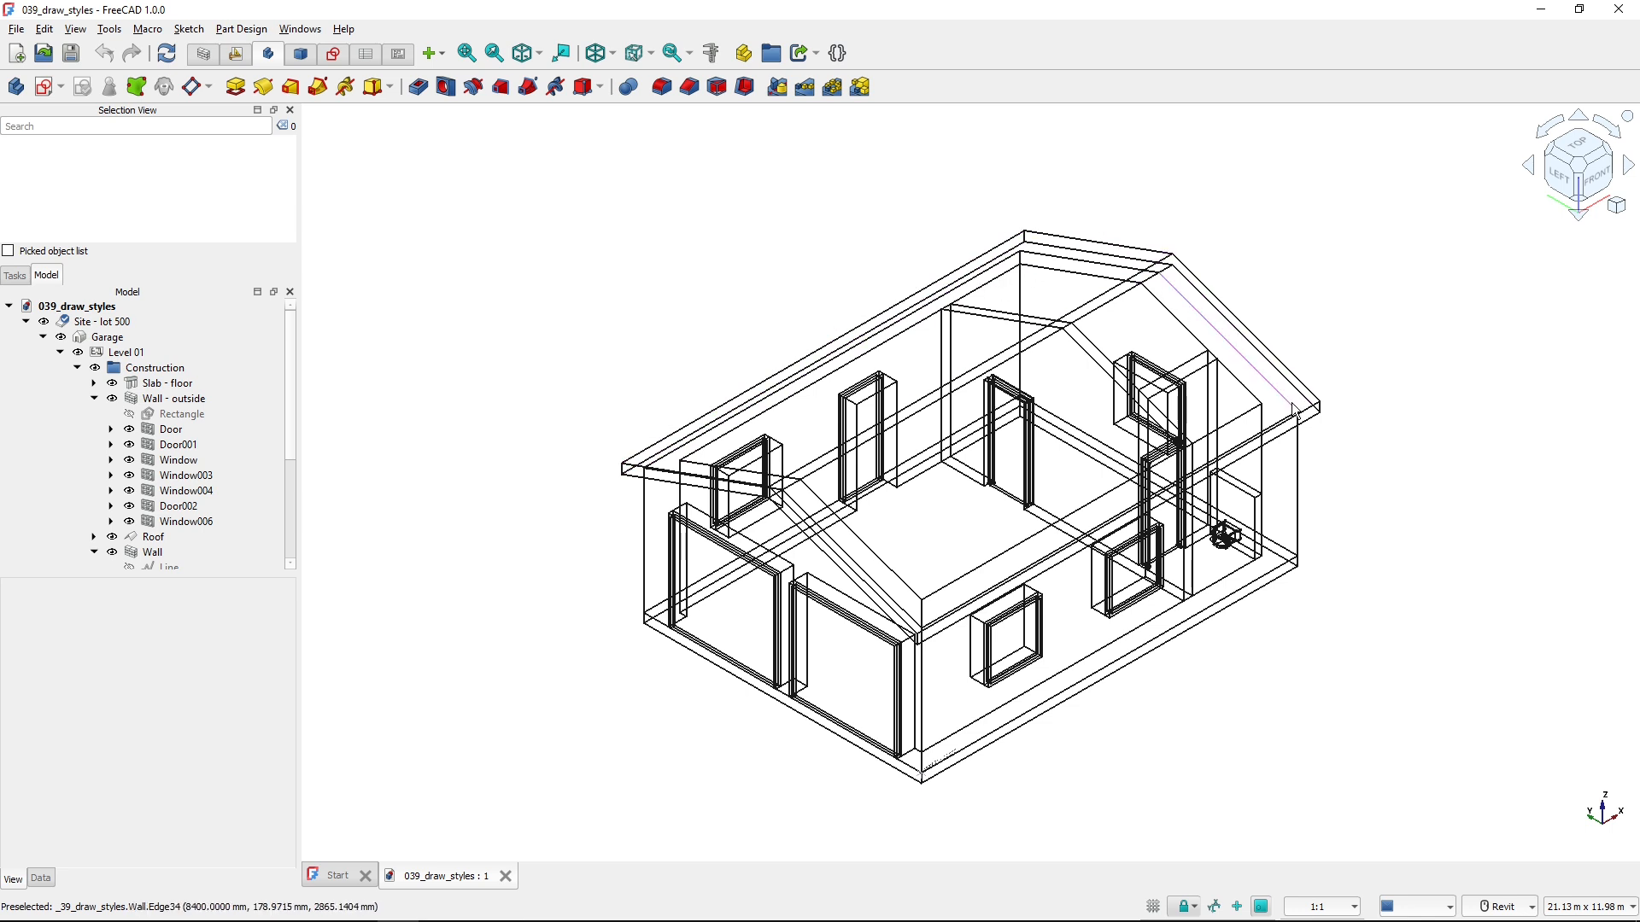
mouse_move(972, 579)
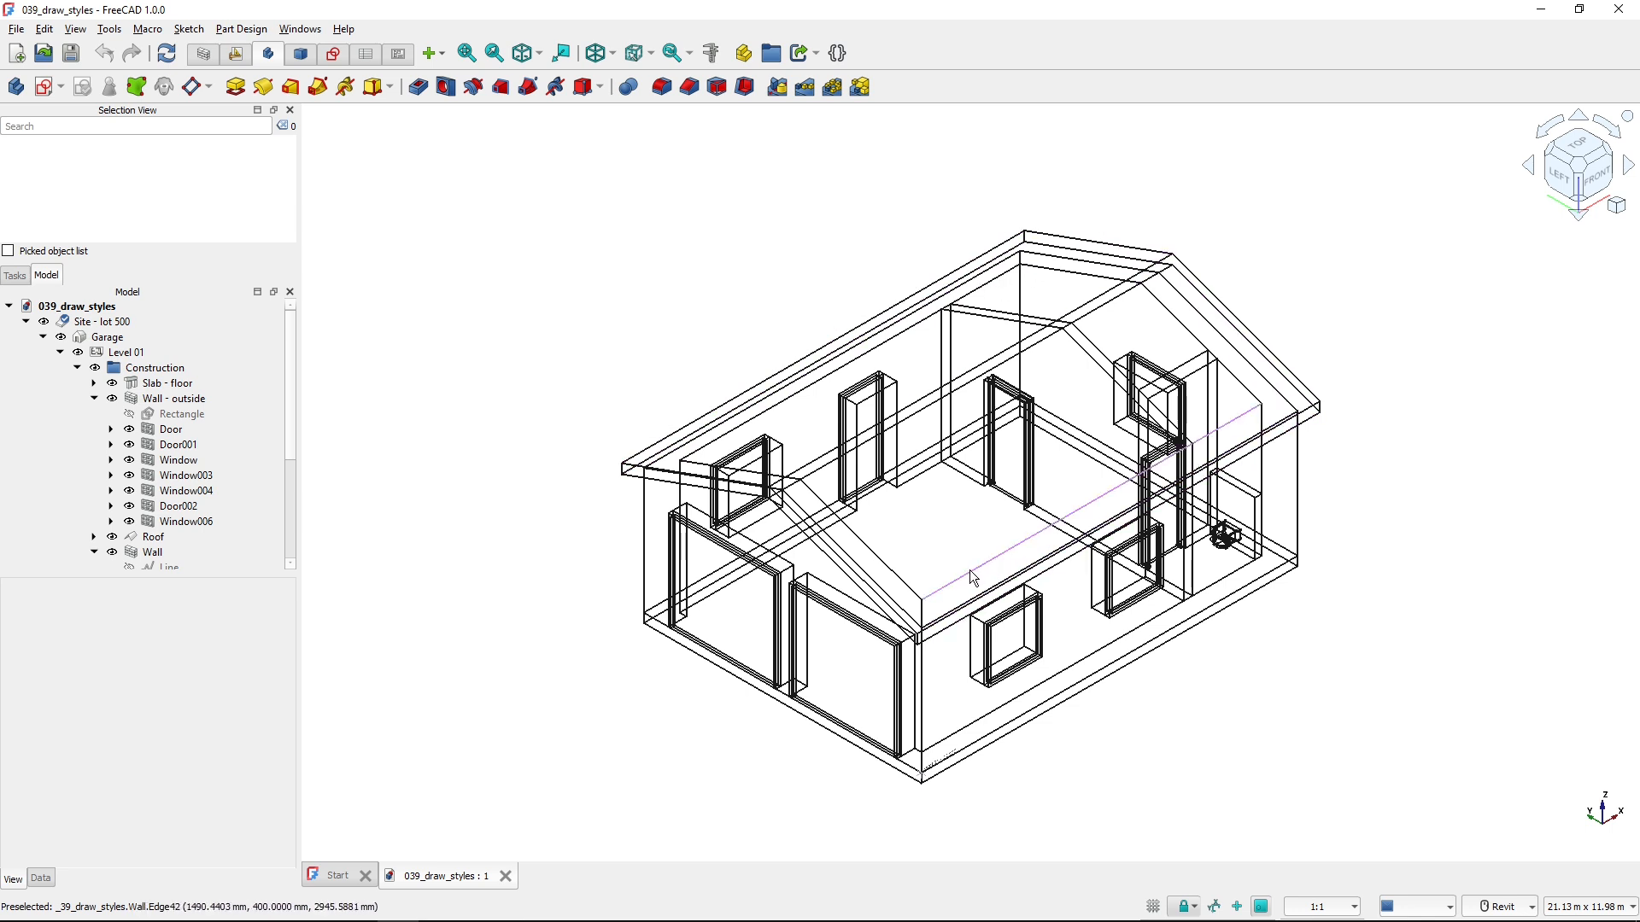
mouse_move(952, 546)
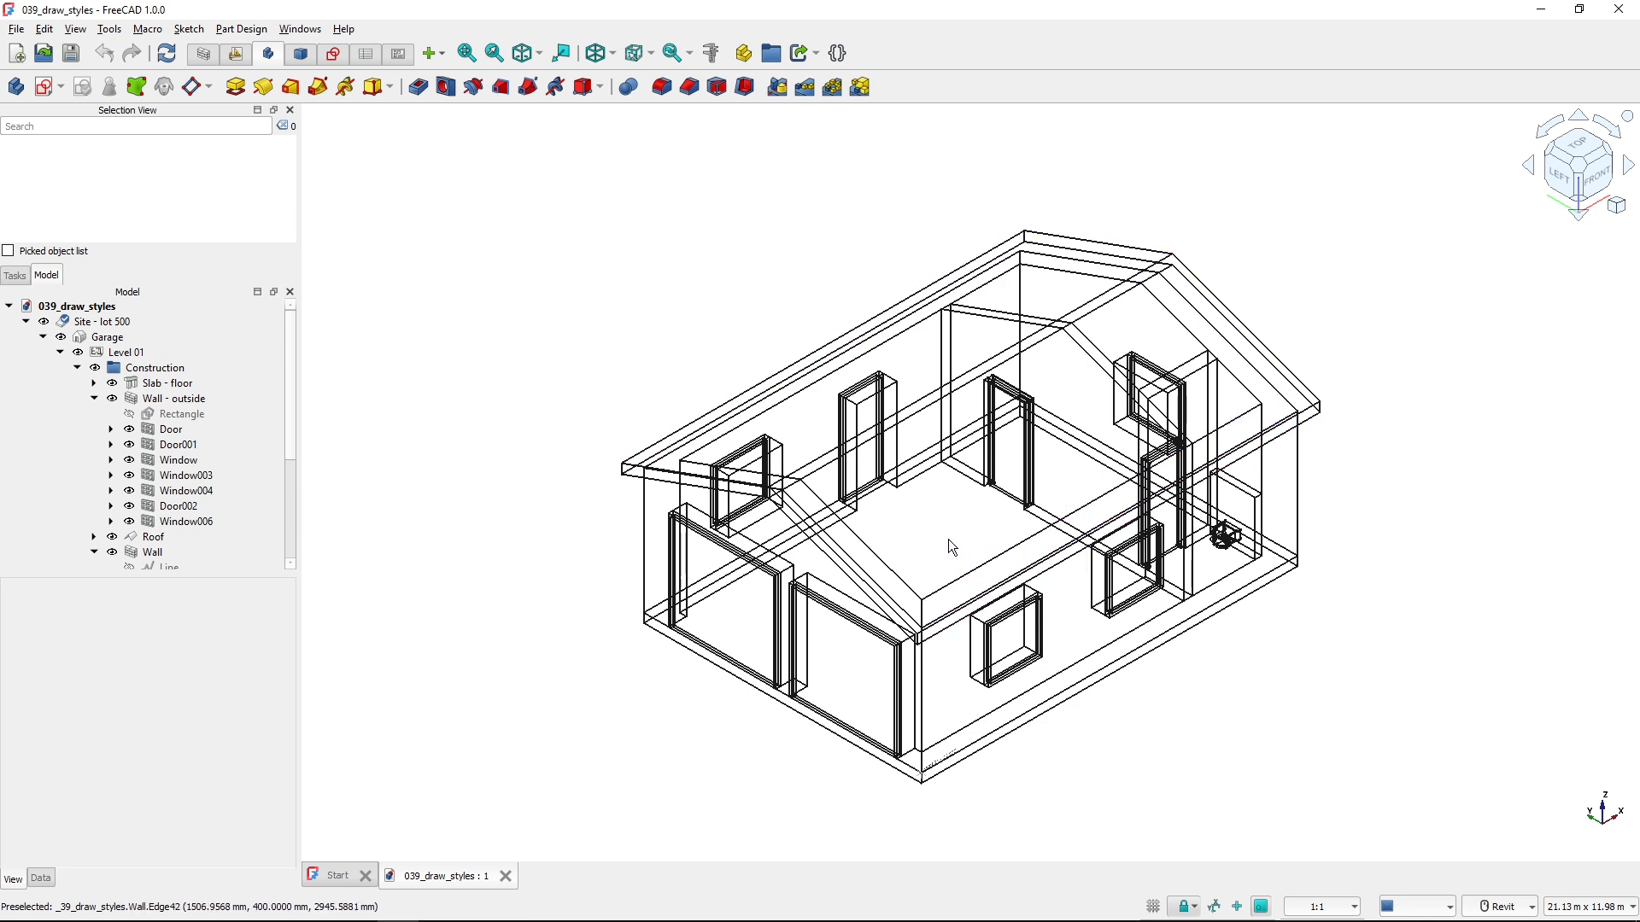
mouse_move(937, 528)
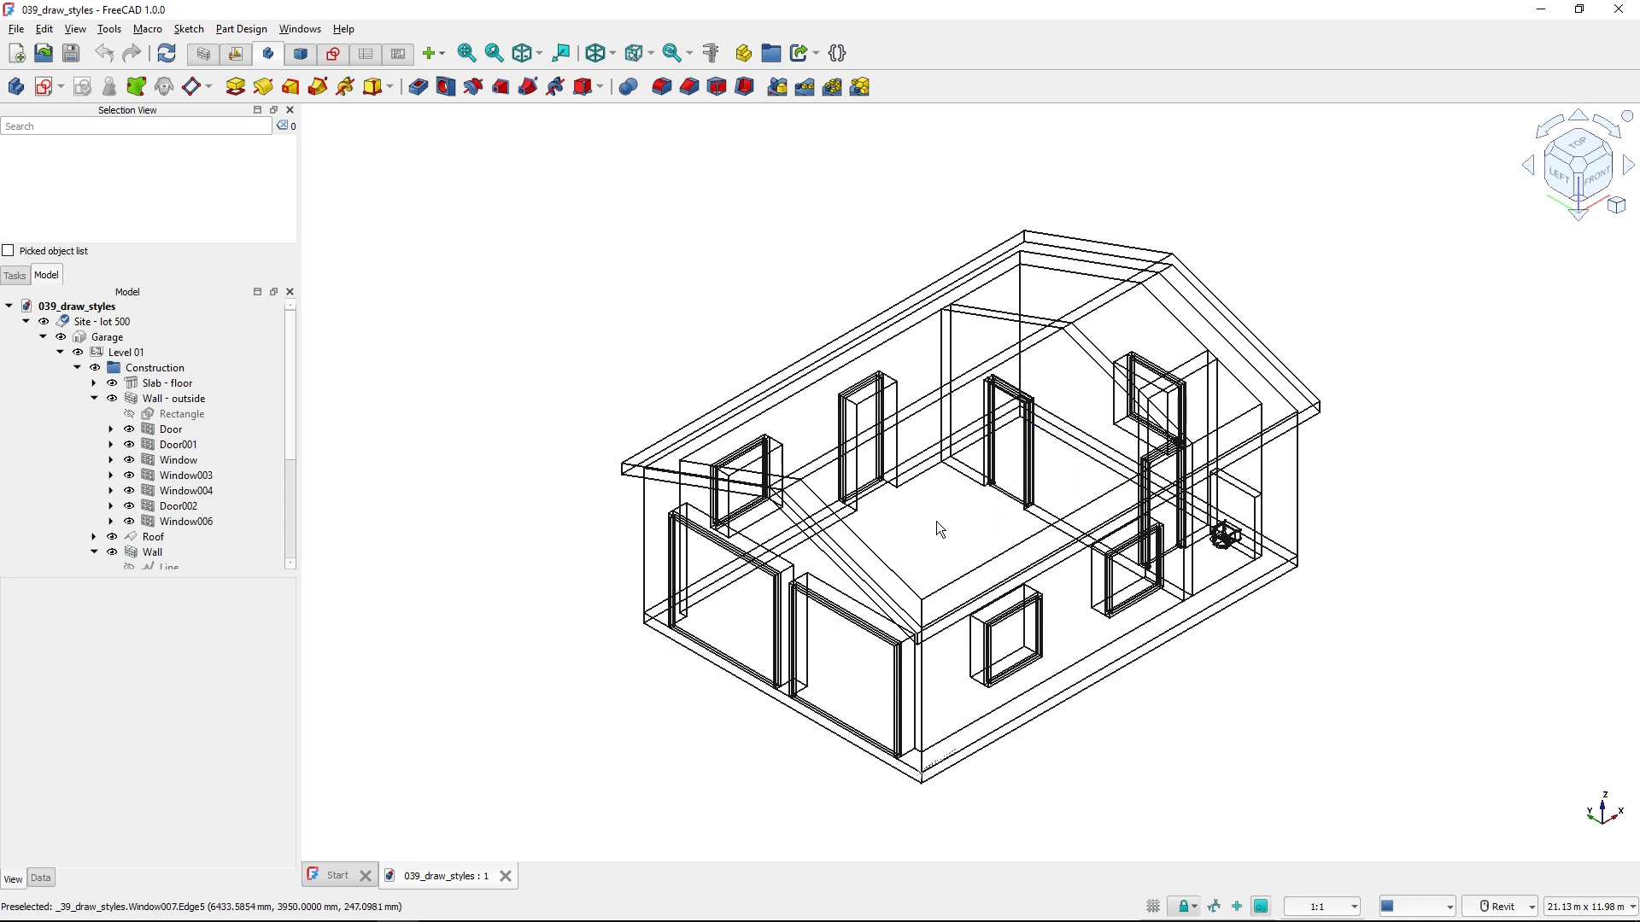
mouse_move(598, 53)
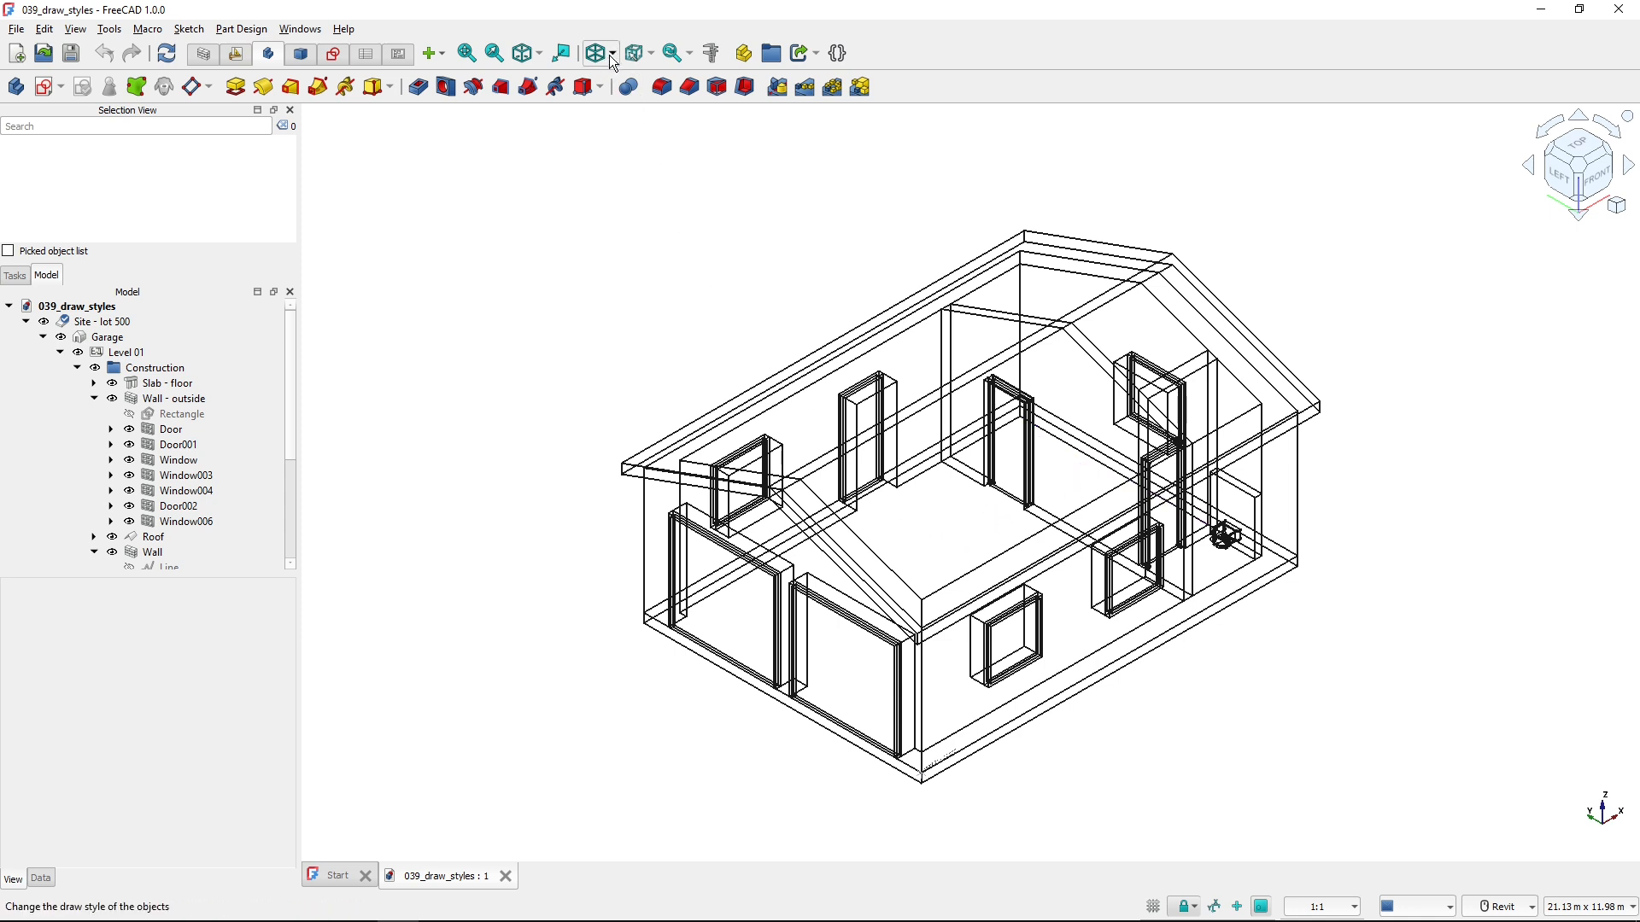
- Apply the Hidden line draw style so back edges of the garage are hidden
click(613, 53)
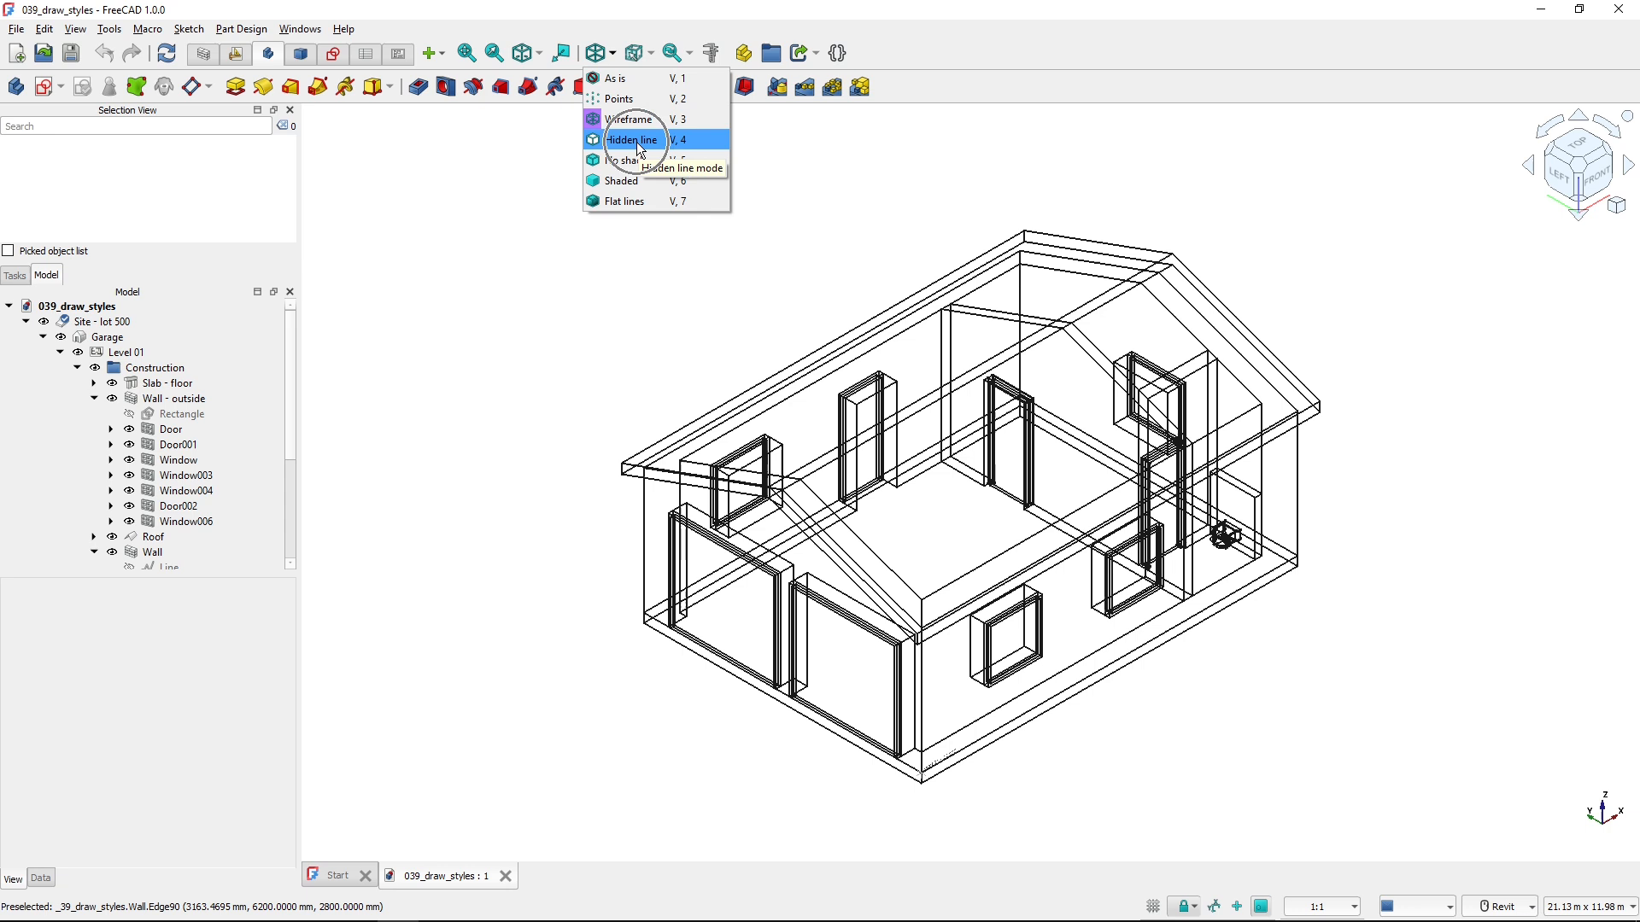
click(632, 138)
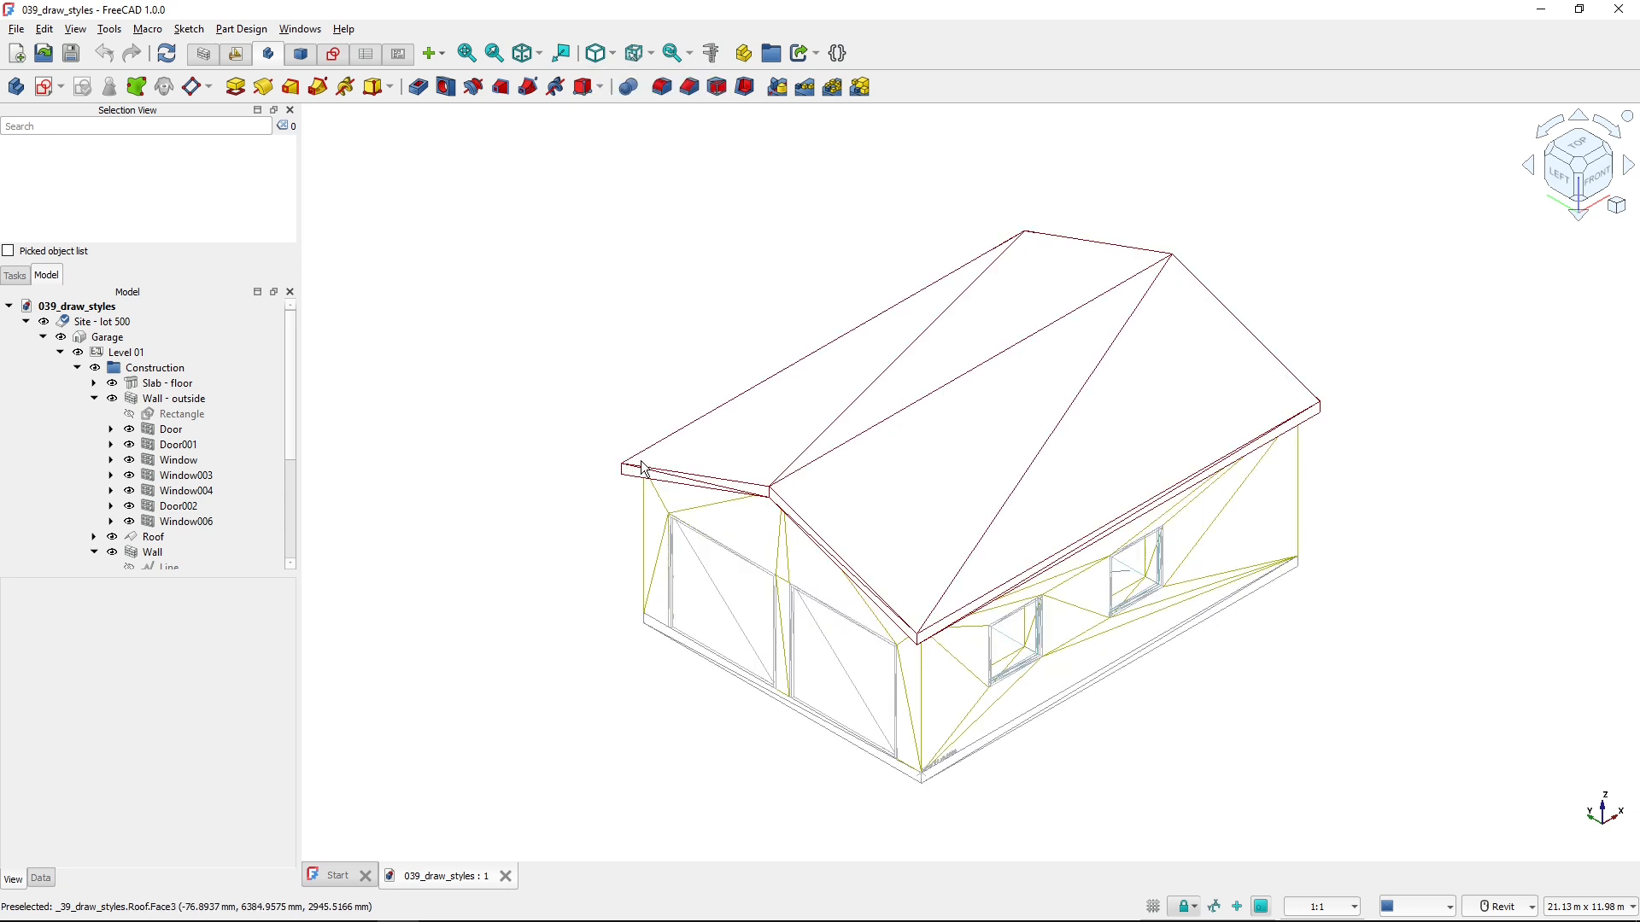
mouse_move(822, 395)
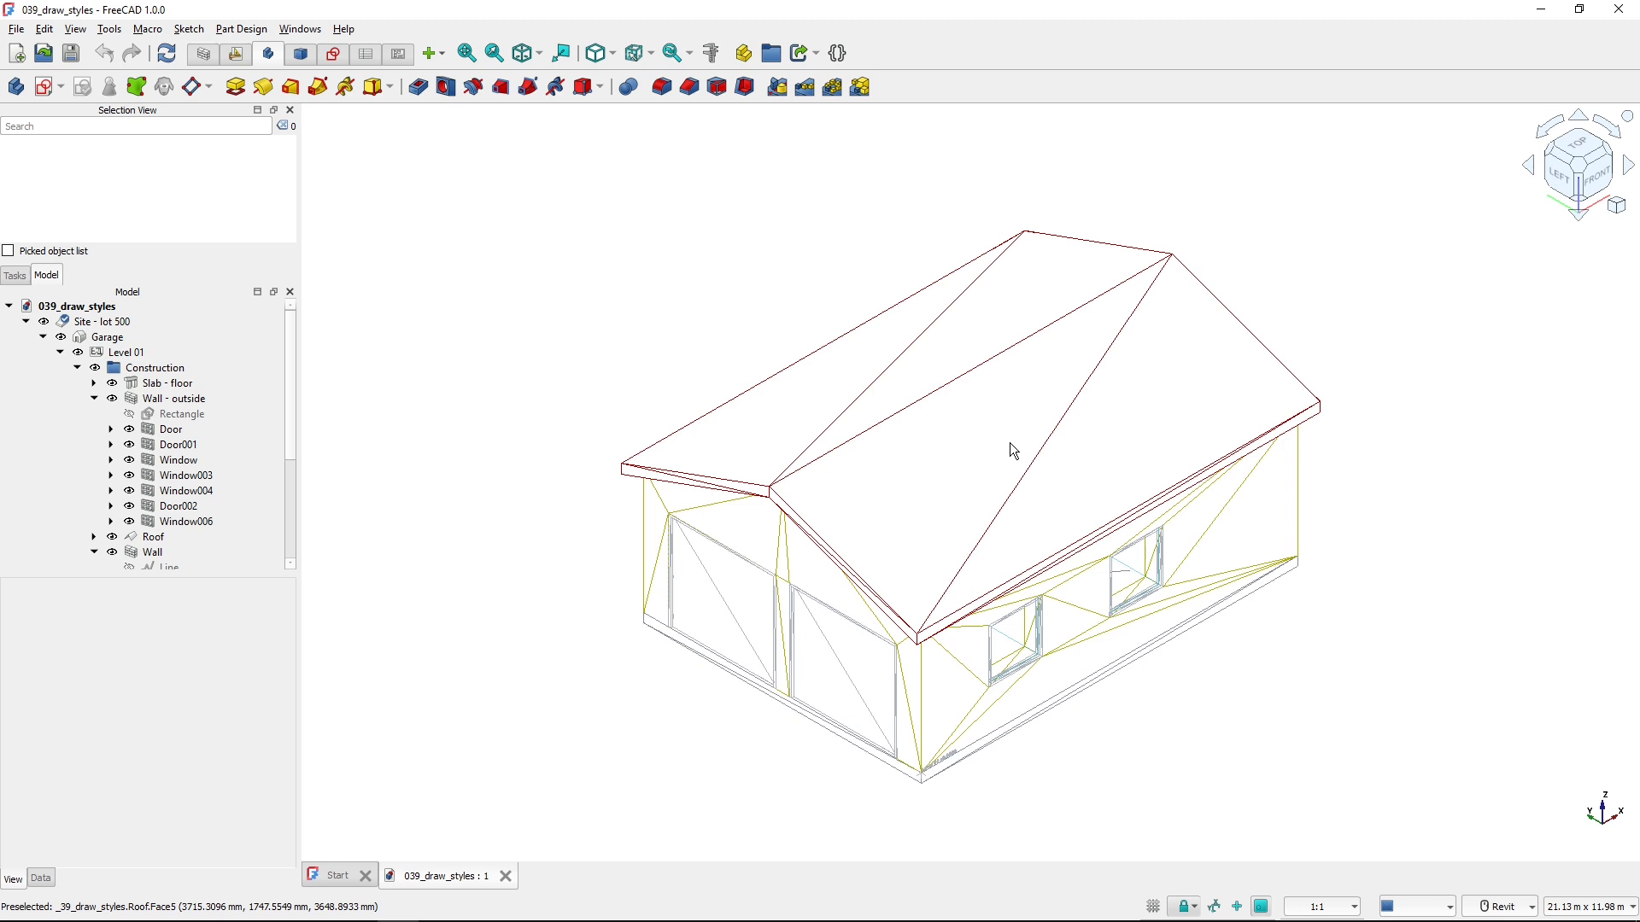
mouse_move(1198, 289)
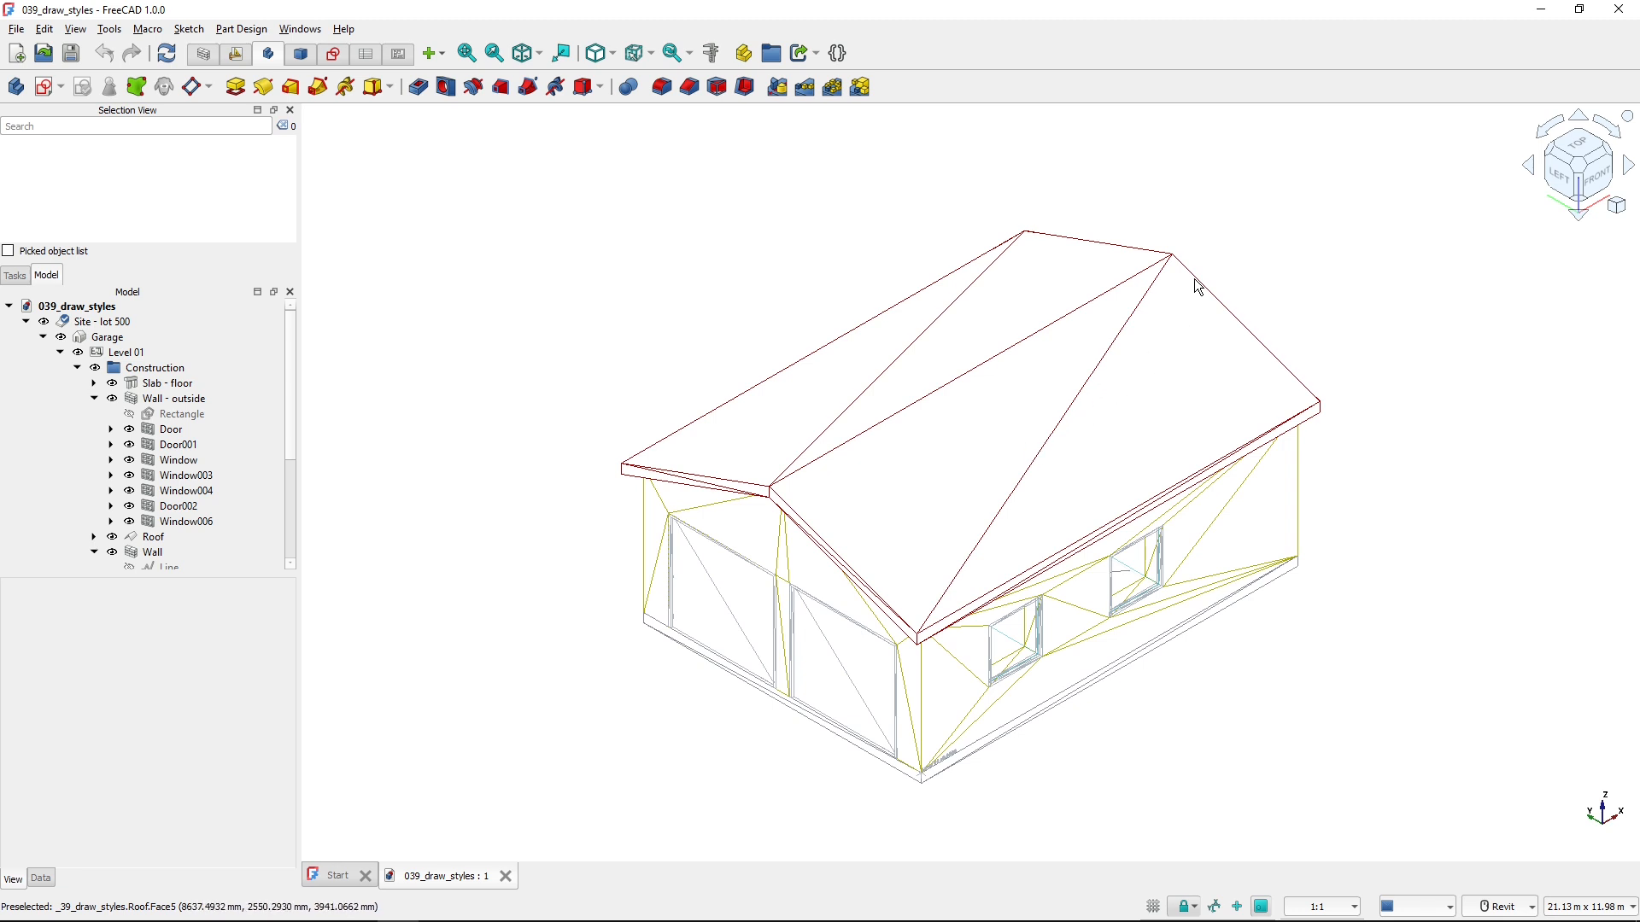
mouse_move(1156, 333)
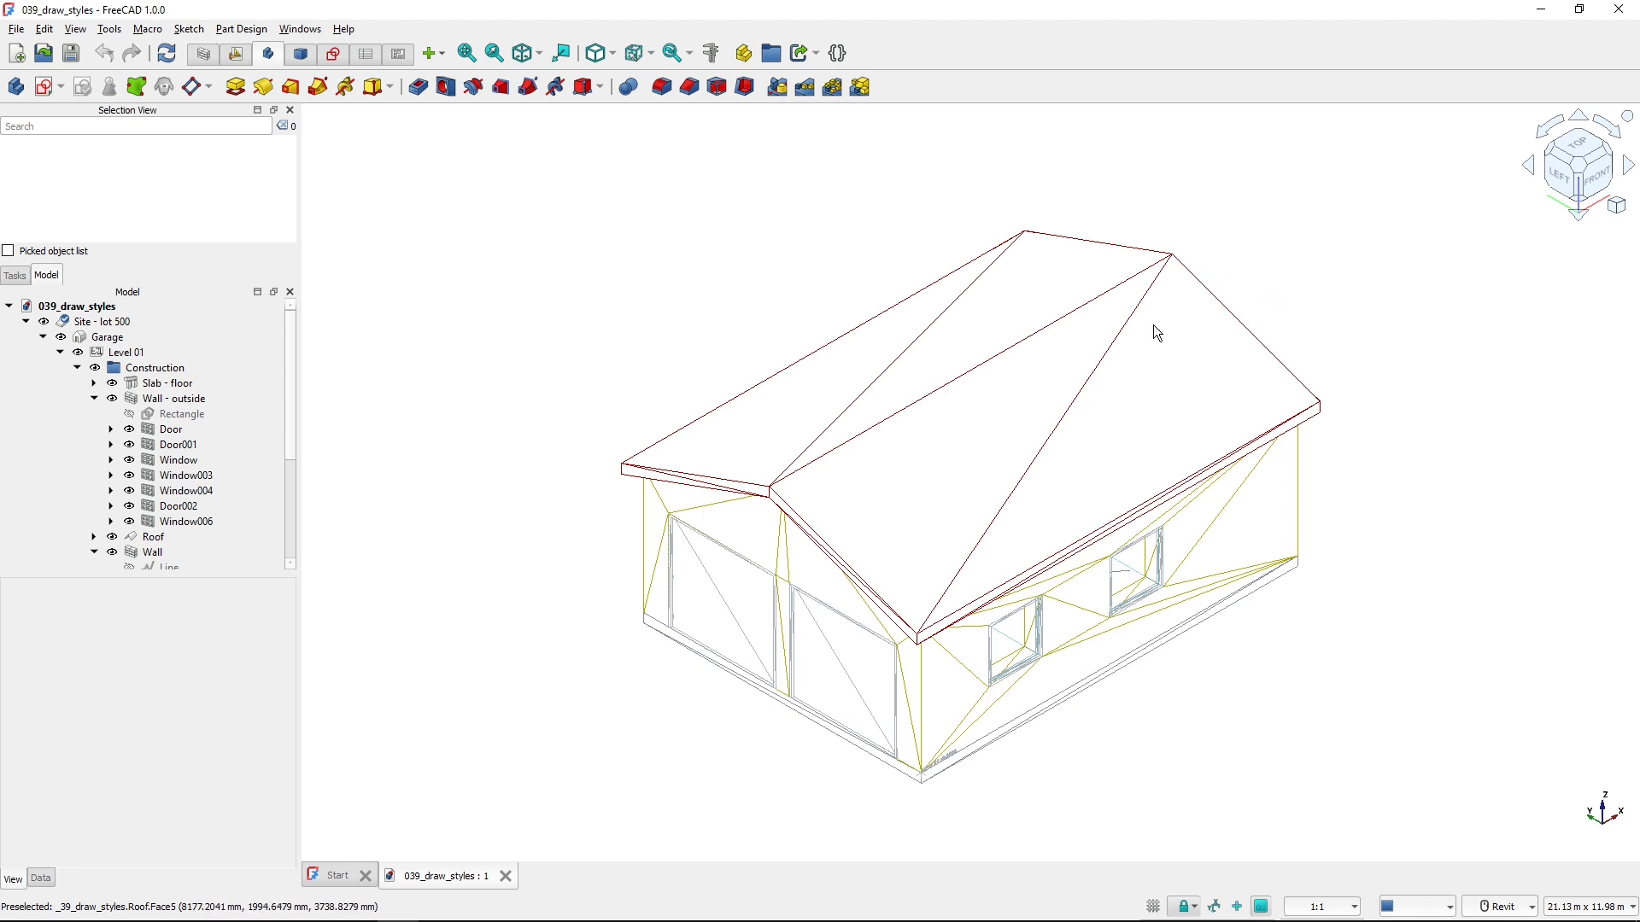
mouse_move(952, 673)
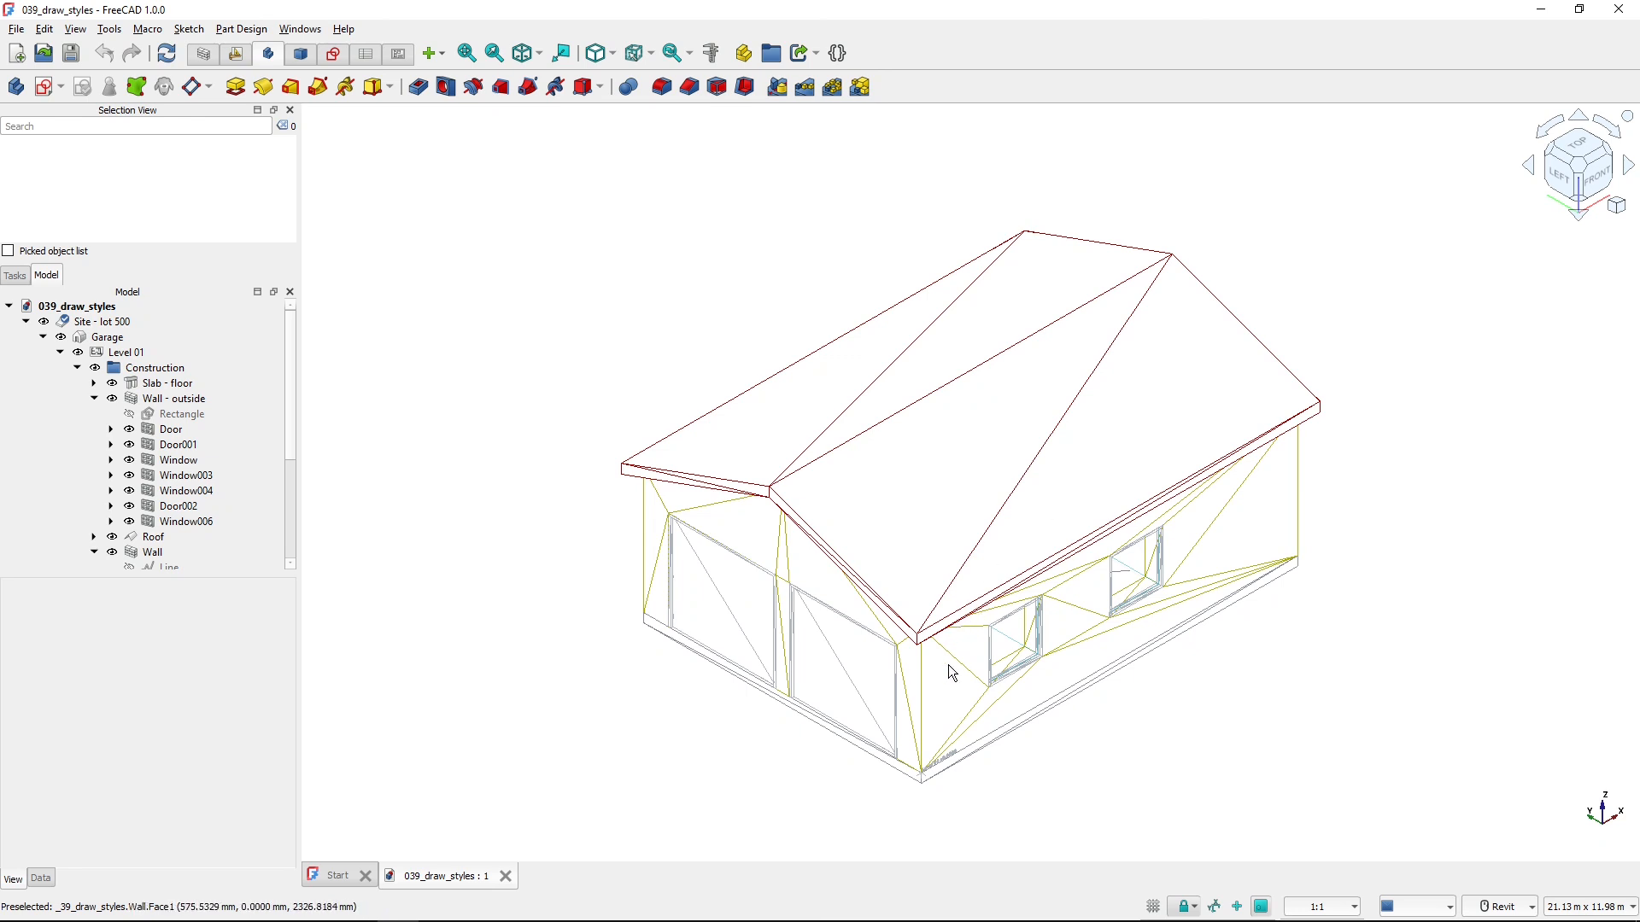
mouse_move(929, 697)
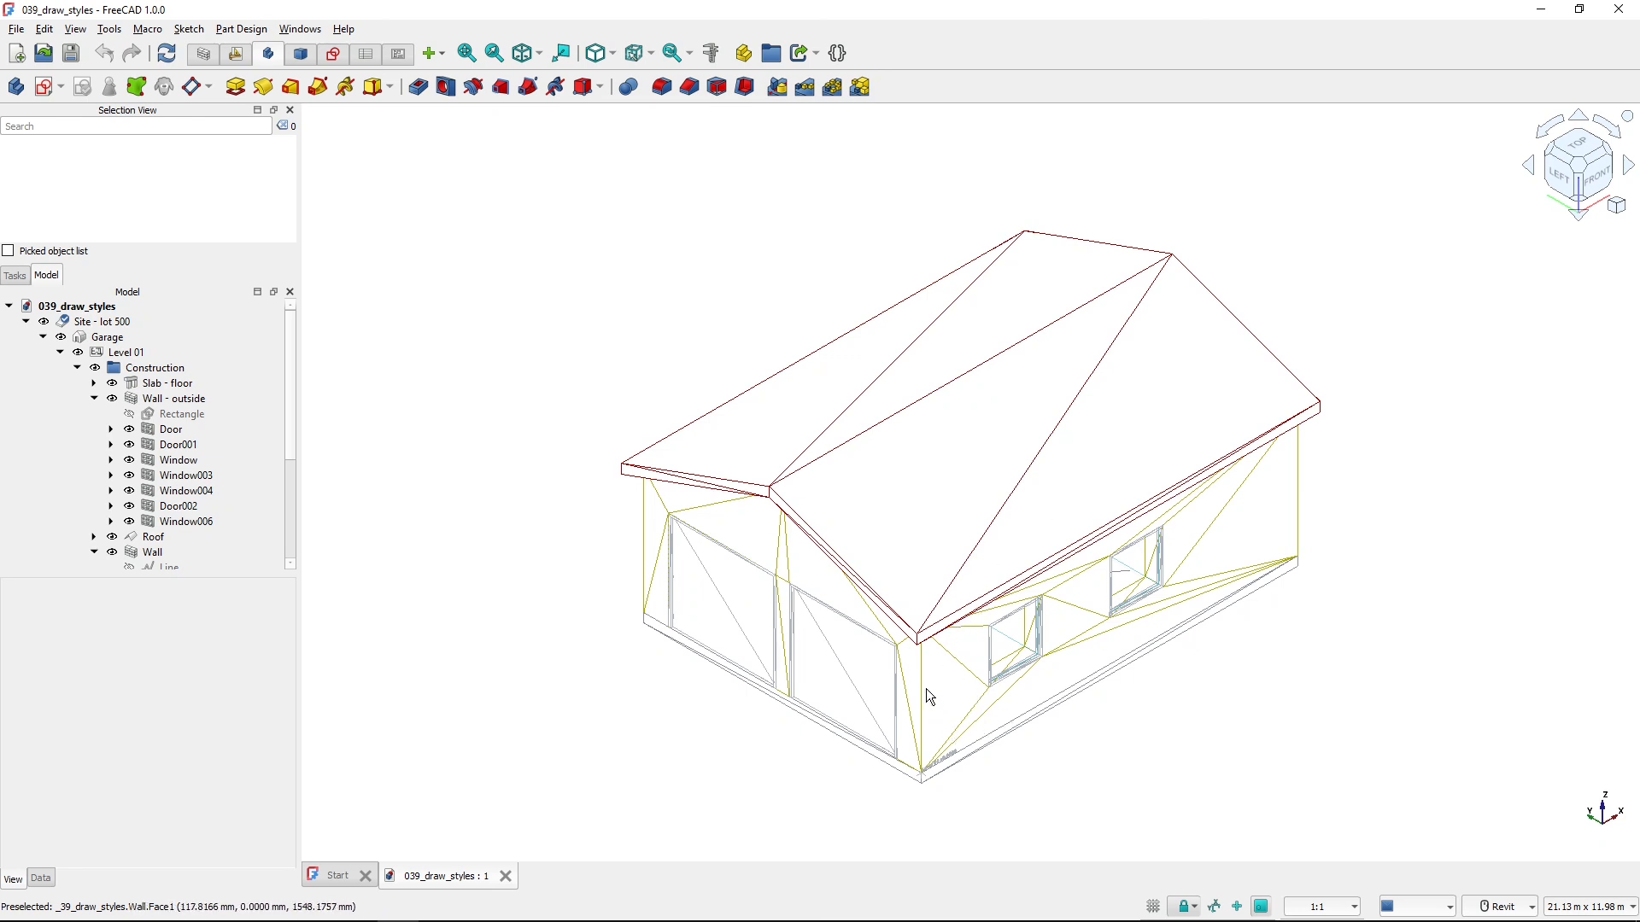
mouse_move(600, 8)
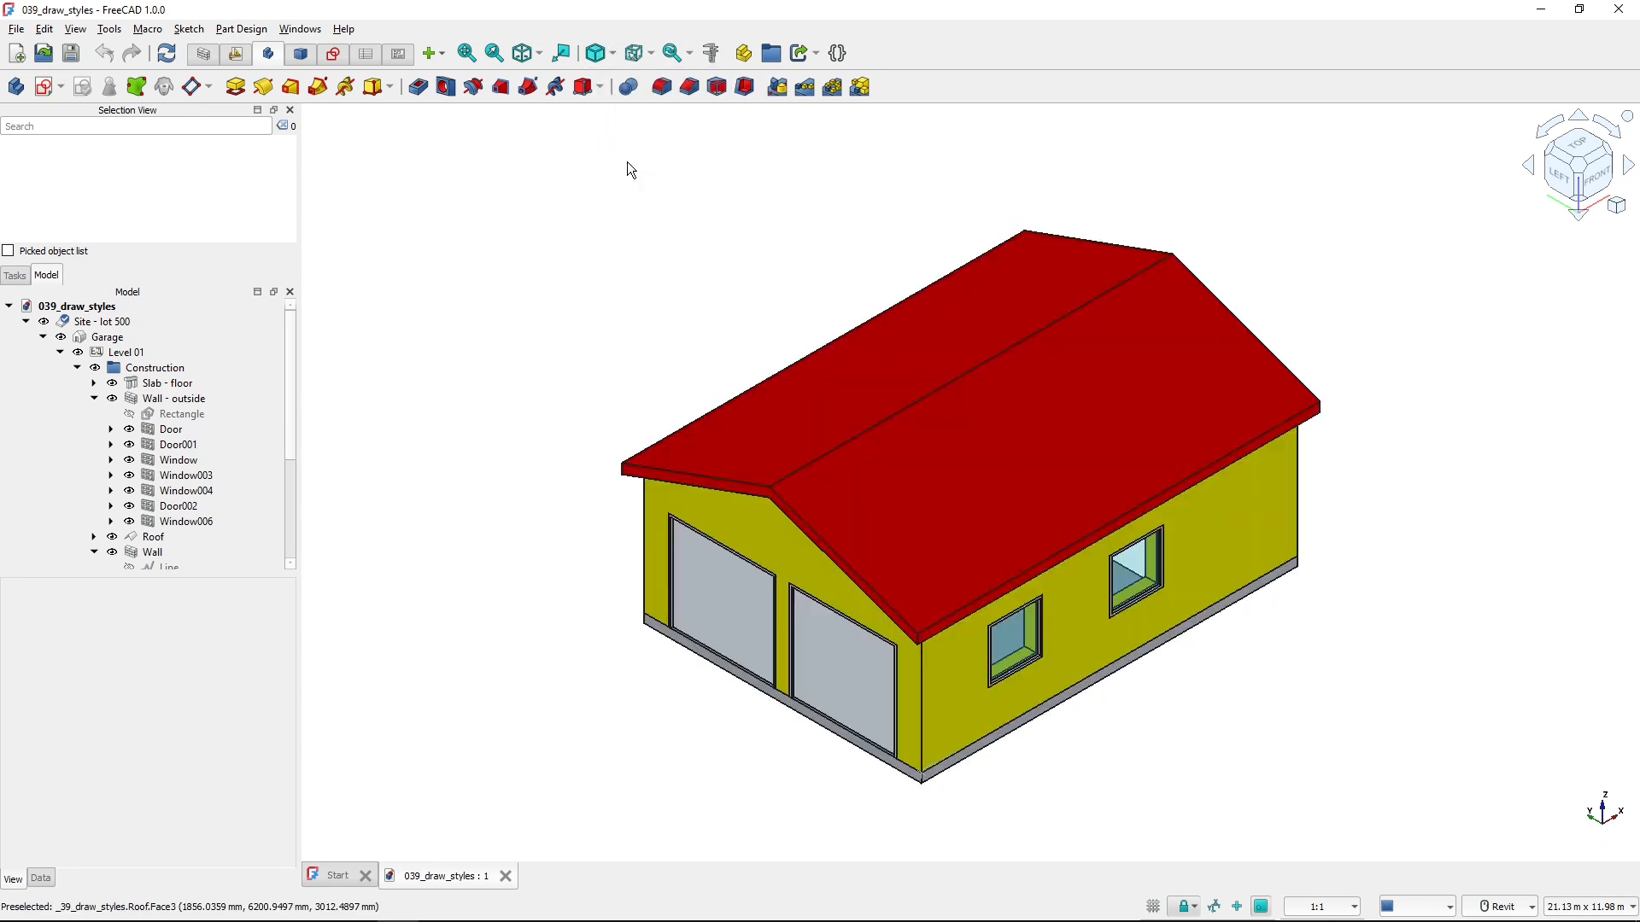
mouse_move(1213, 252)
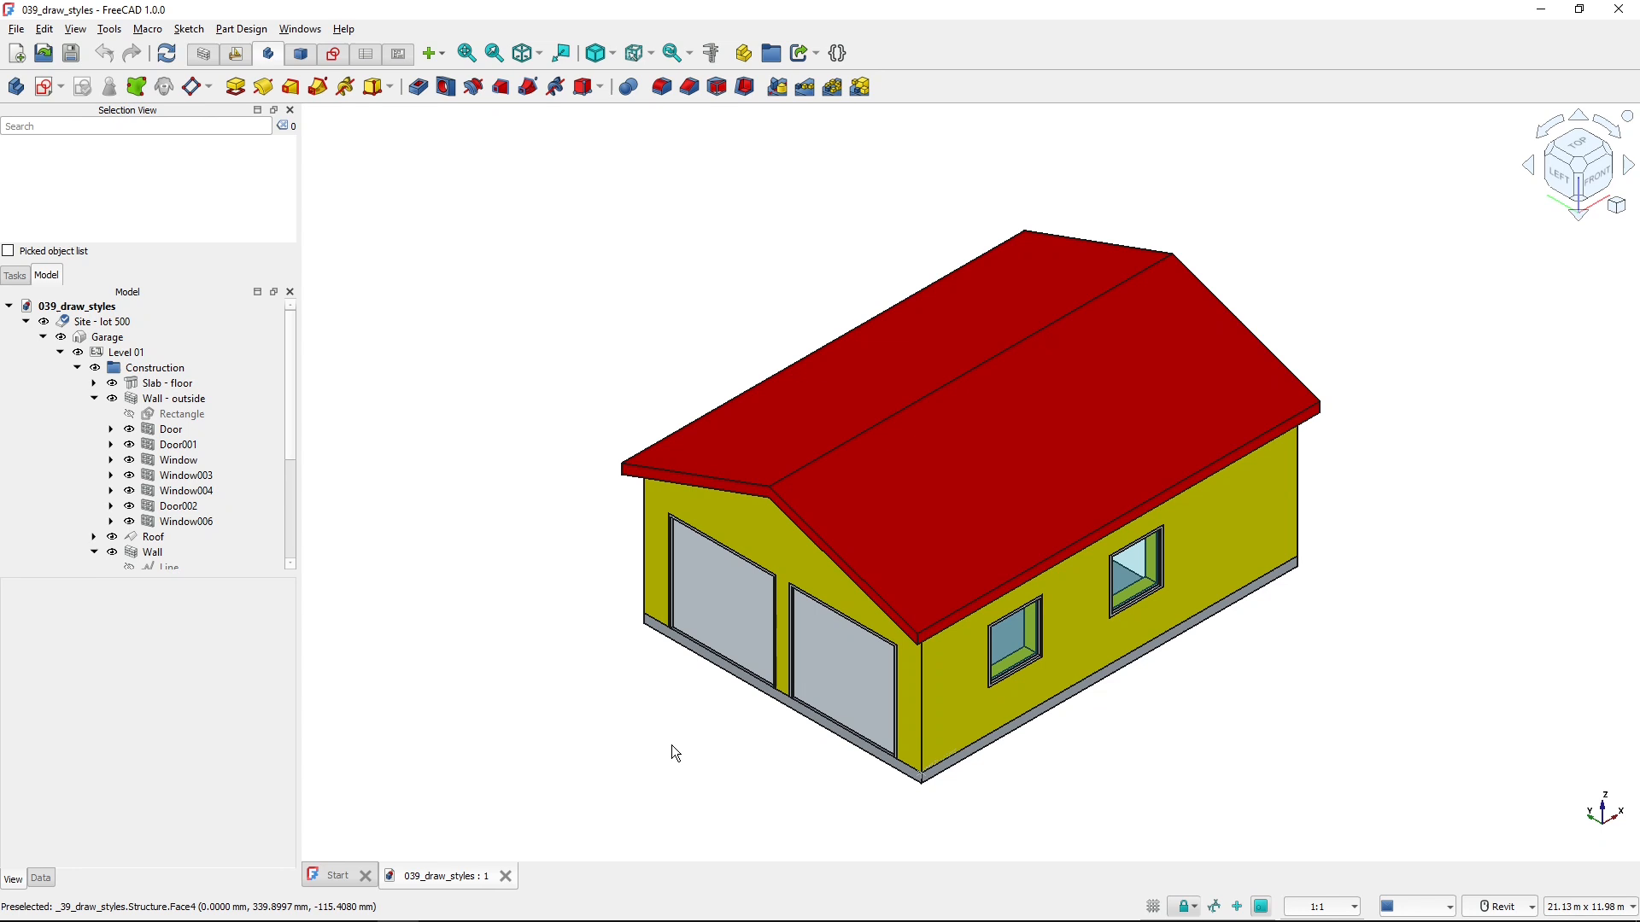
mouse_move(711, 343)
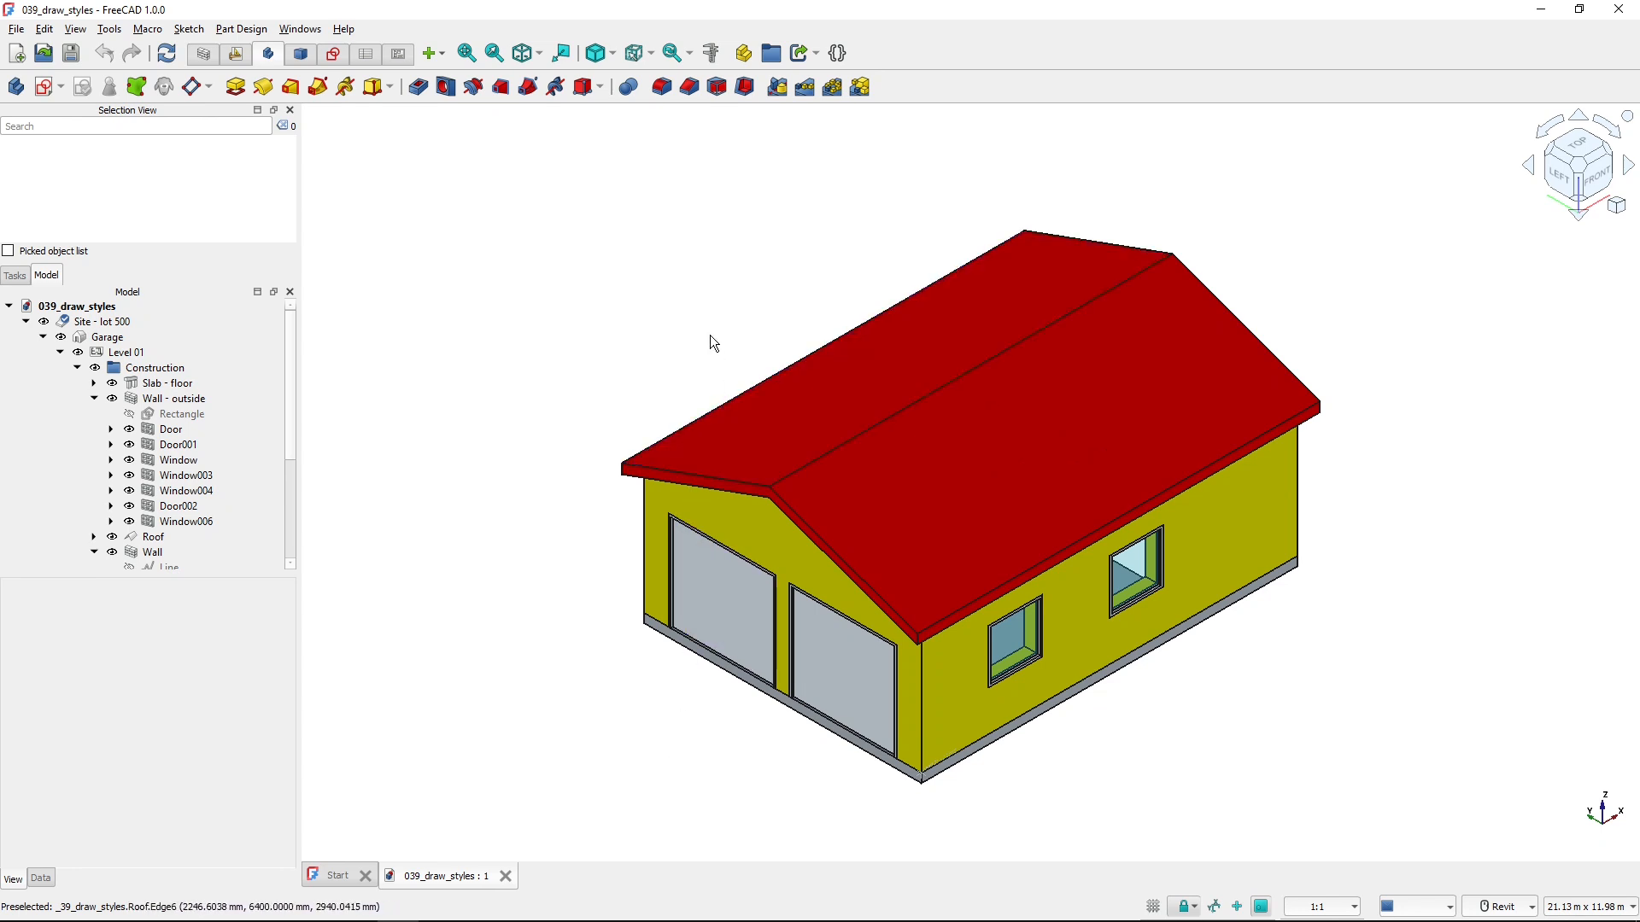
- Apply the No shading draw style, giving flat colours with outlined edges
click(740, 543)
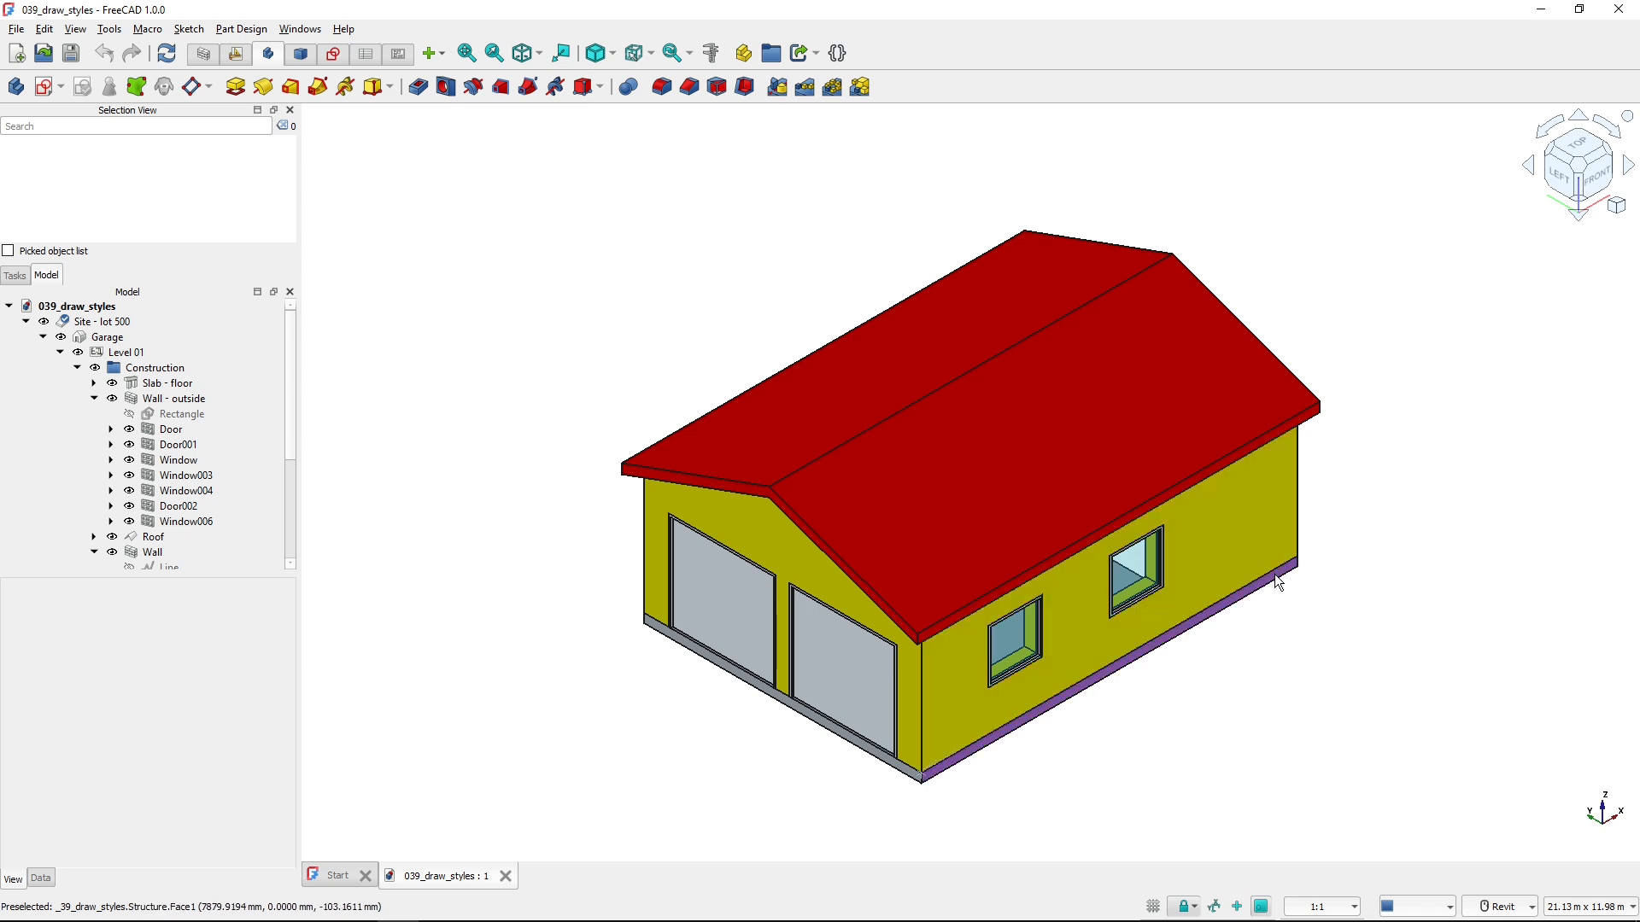
mouse_move(1288, 625)
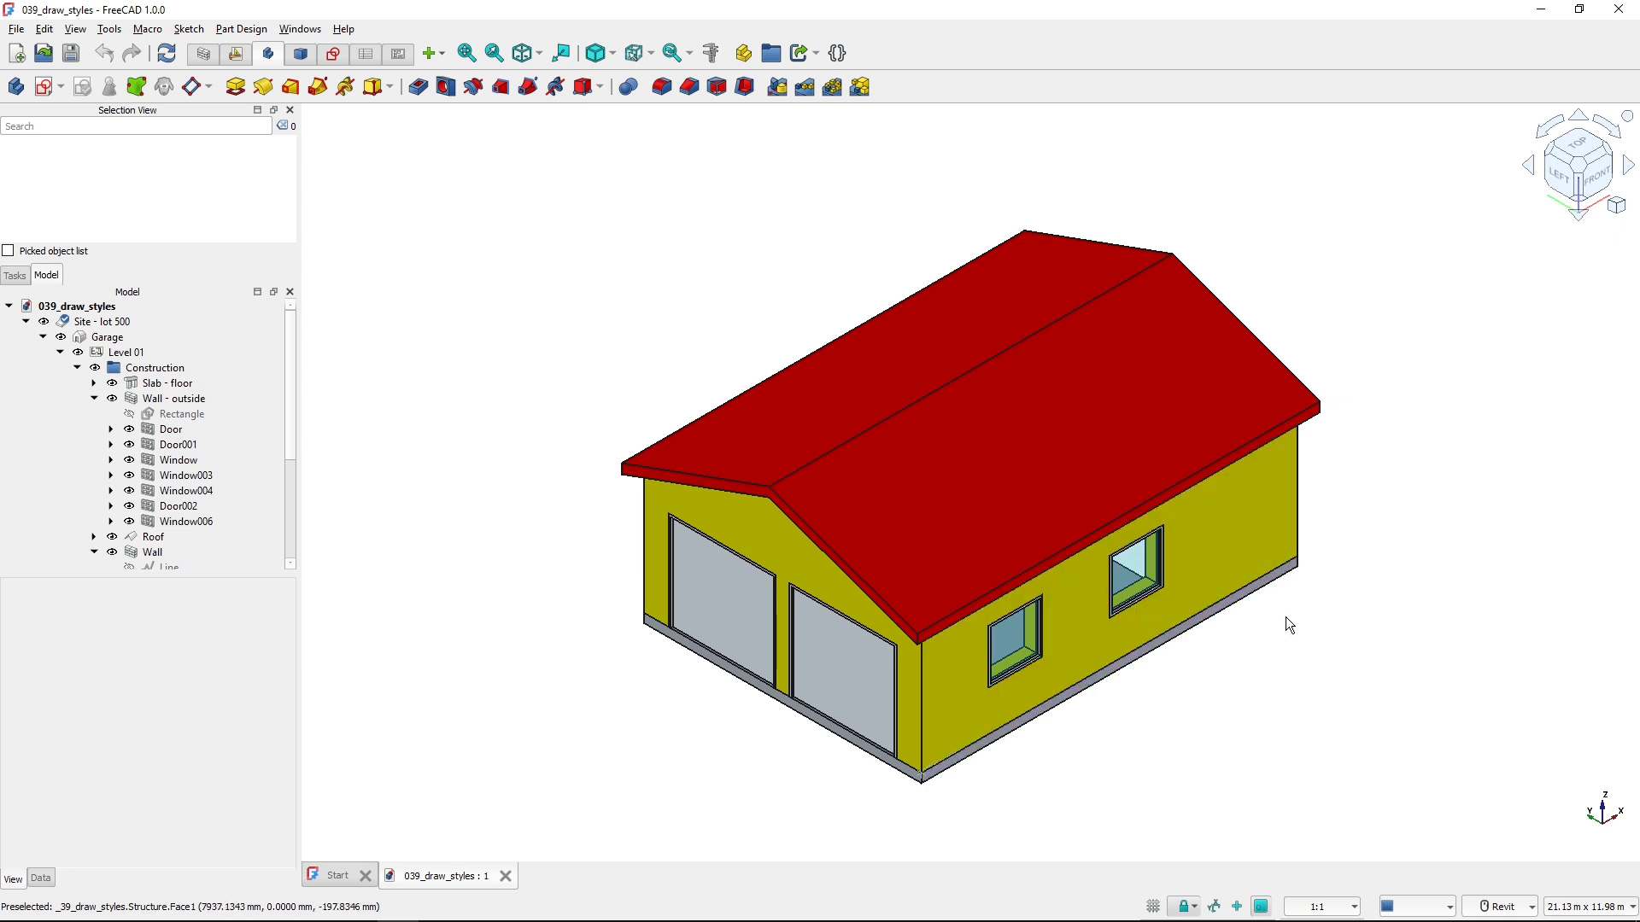
- Apply the Shaded draw style and view the garage from a more frontal angle
click(596, 53)
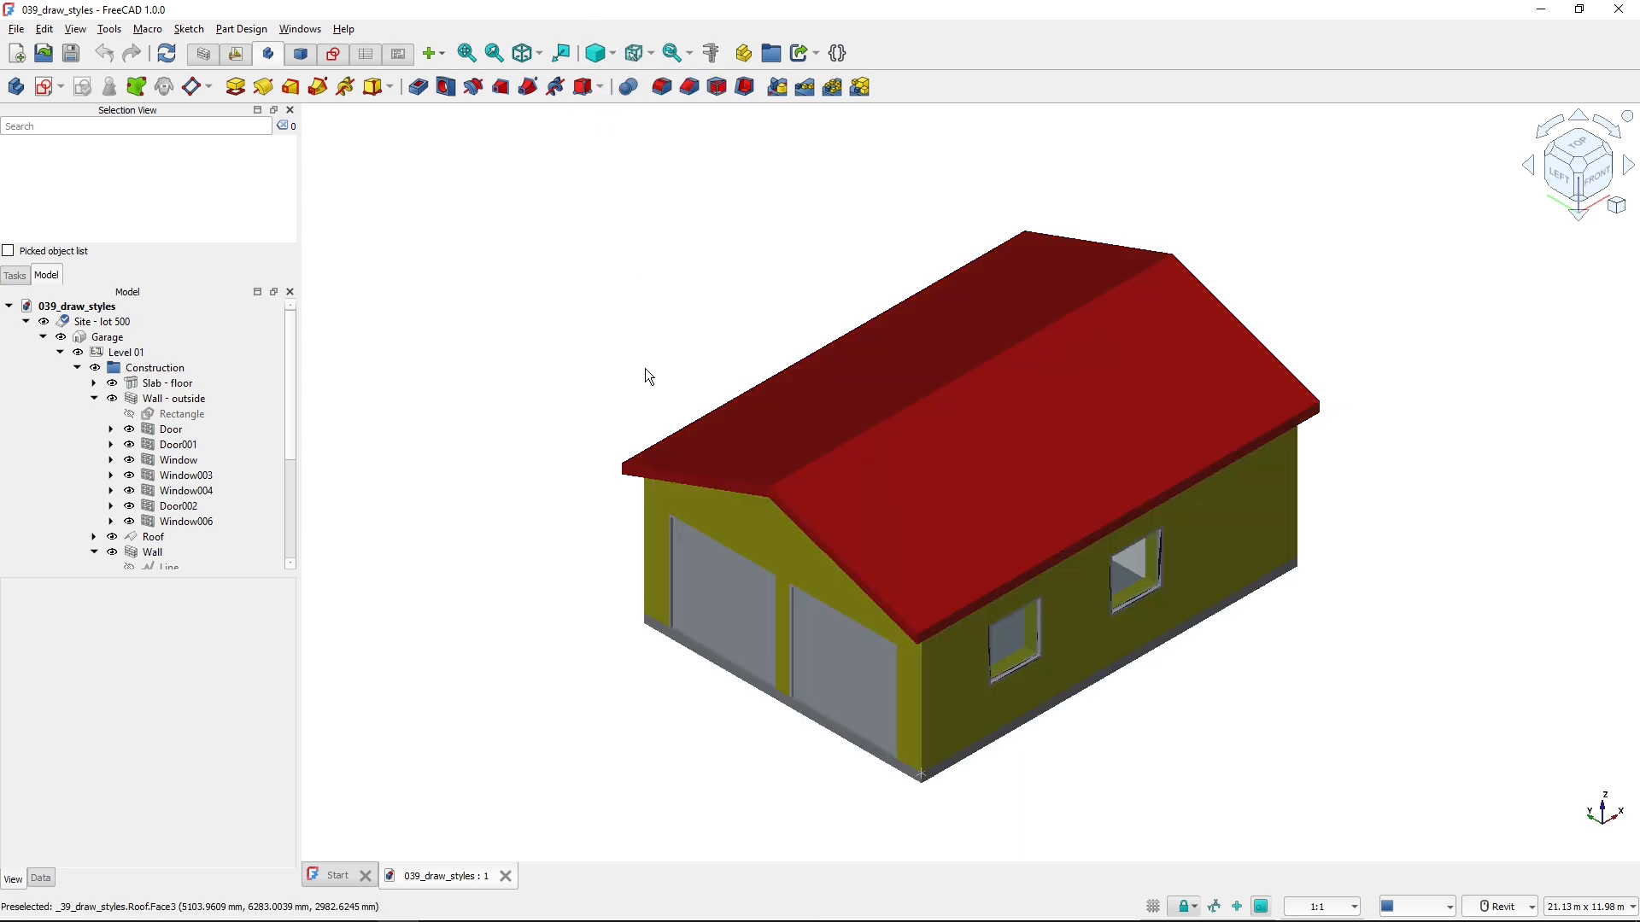
mouse_move(1262, 637)
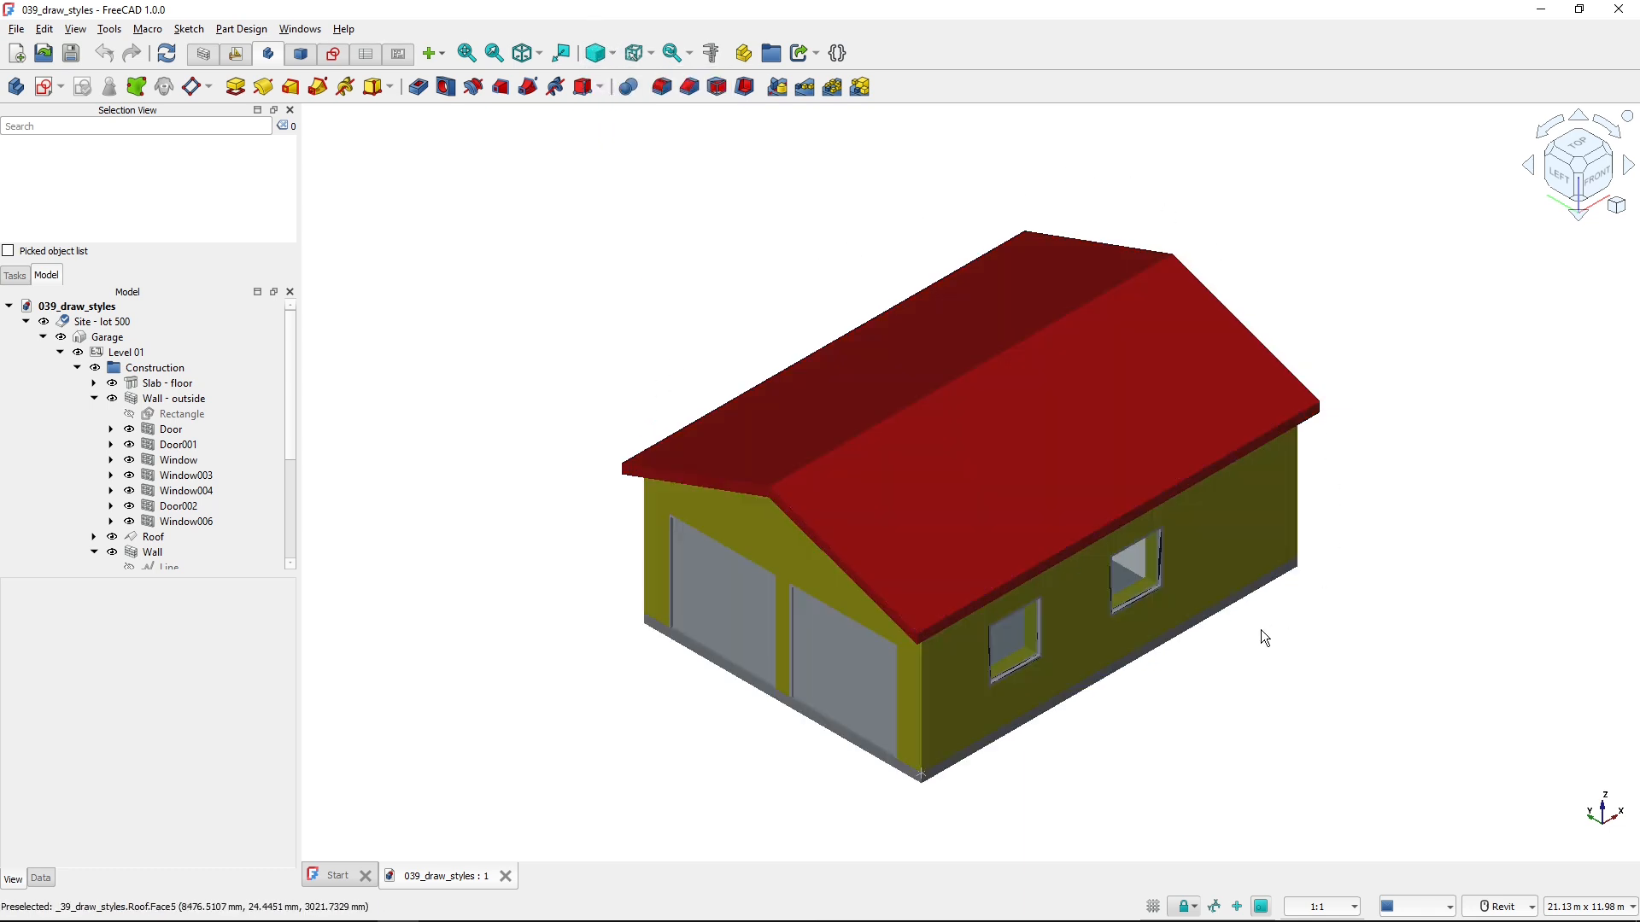
mouse_move(1189, 676)
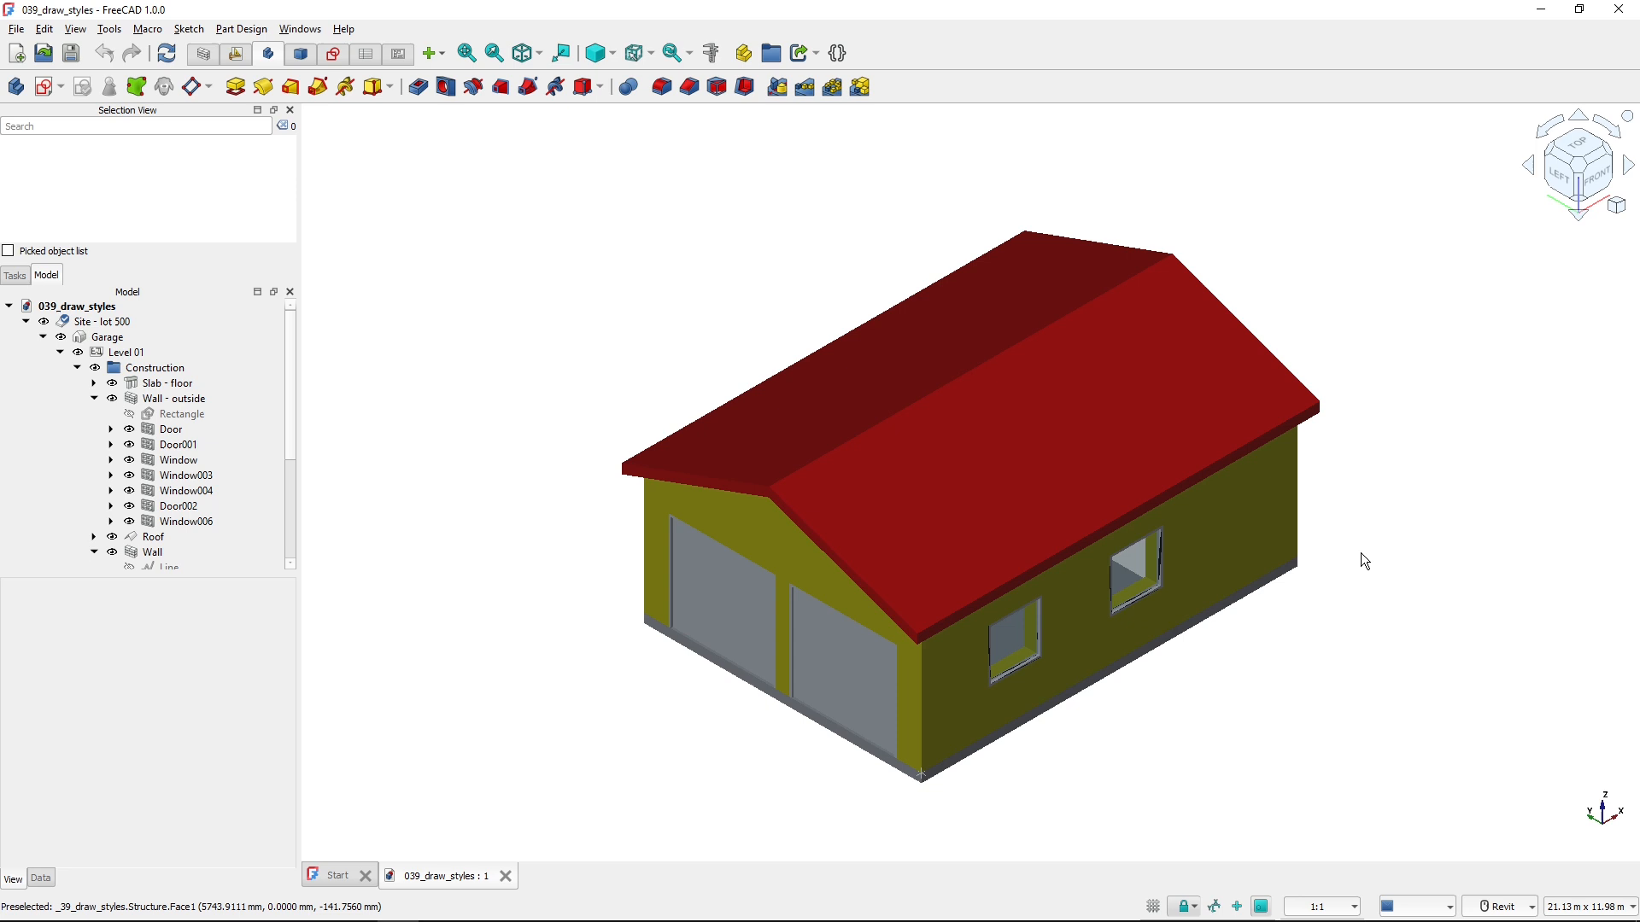
click(1233, 607)
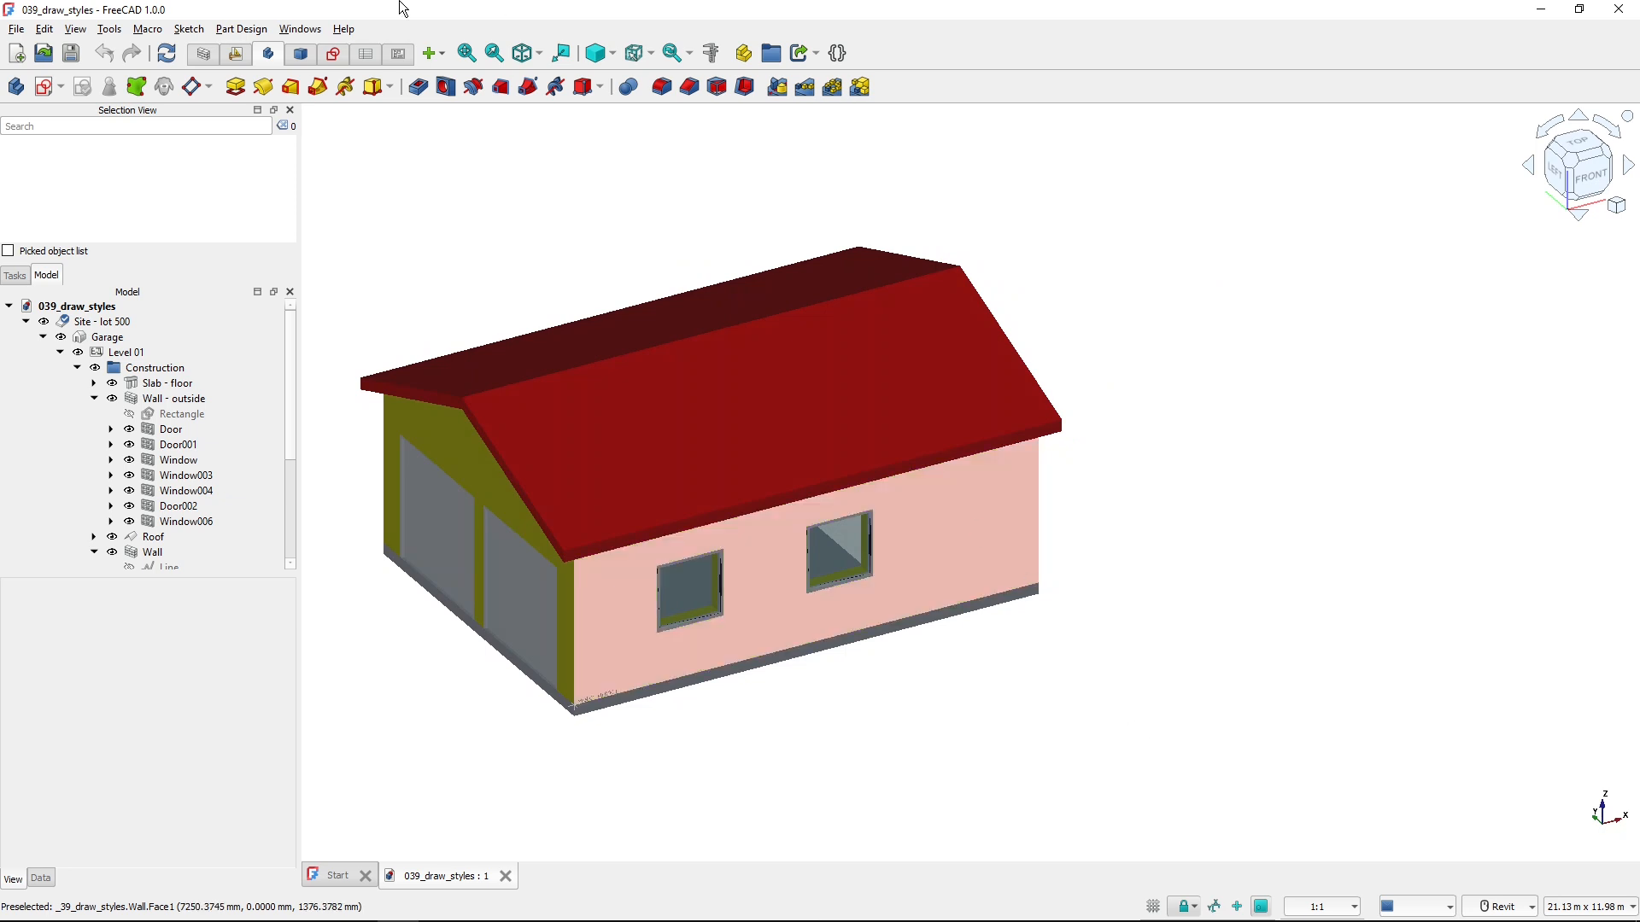
- Apply the Flat lines draw style, shading faces with drawn edge lines
click(595, 53)
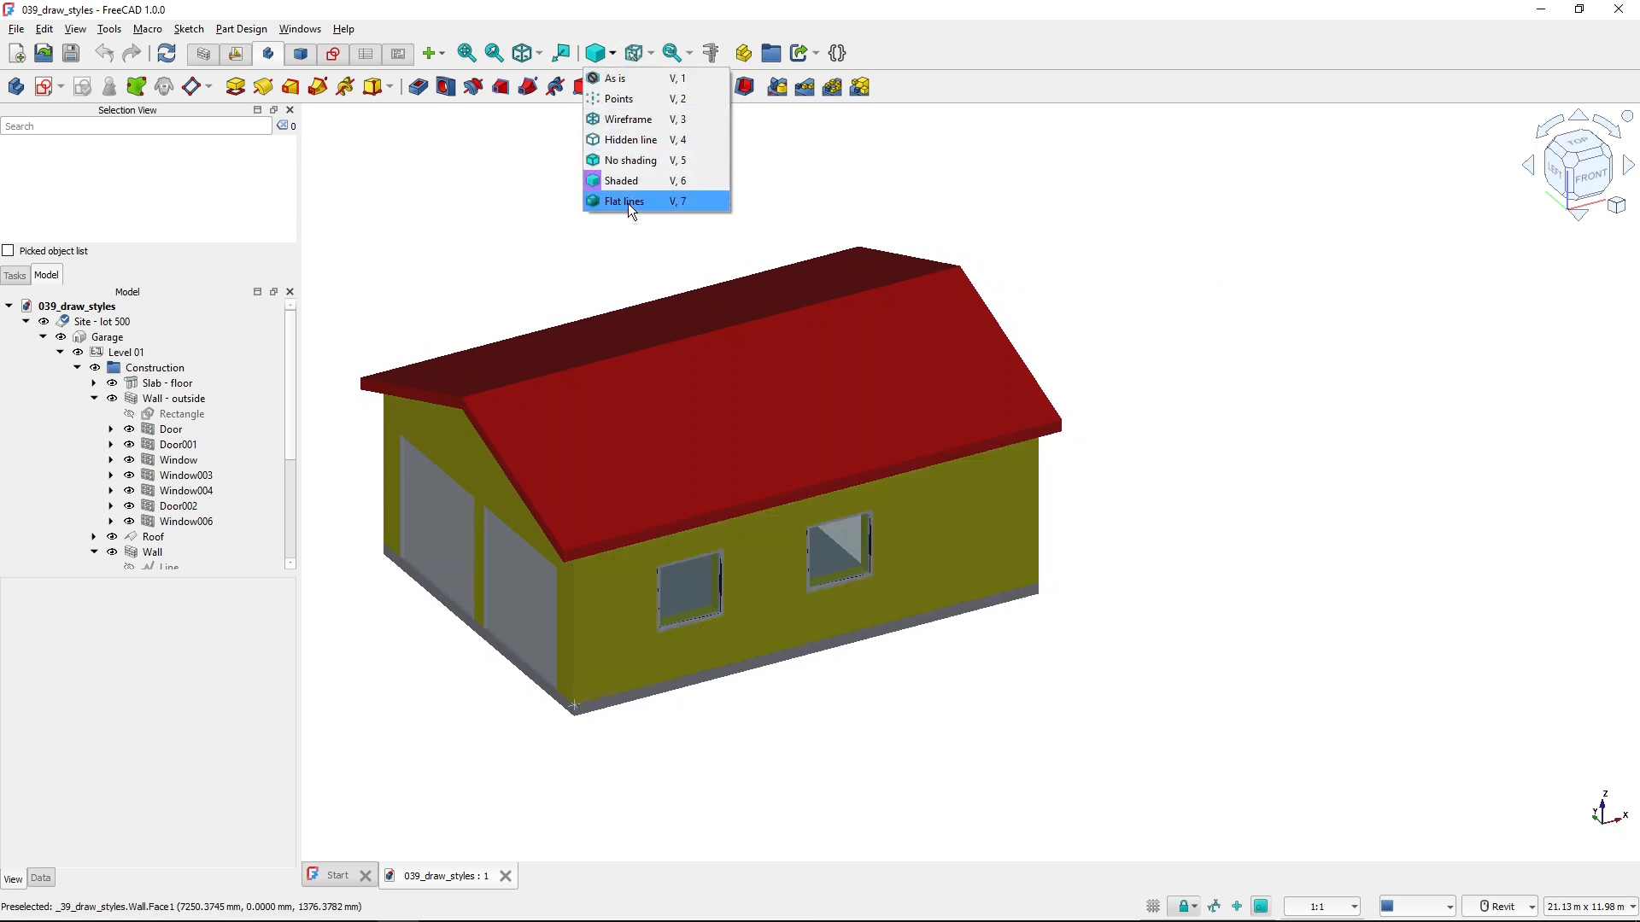
click(624, 201)
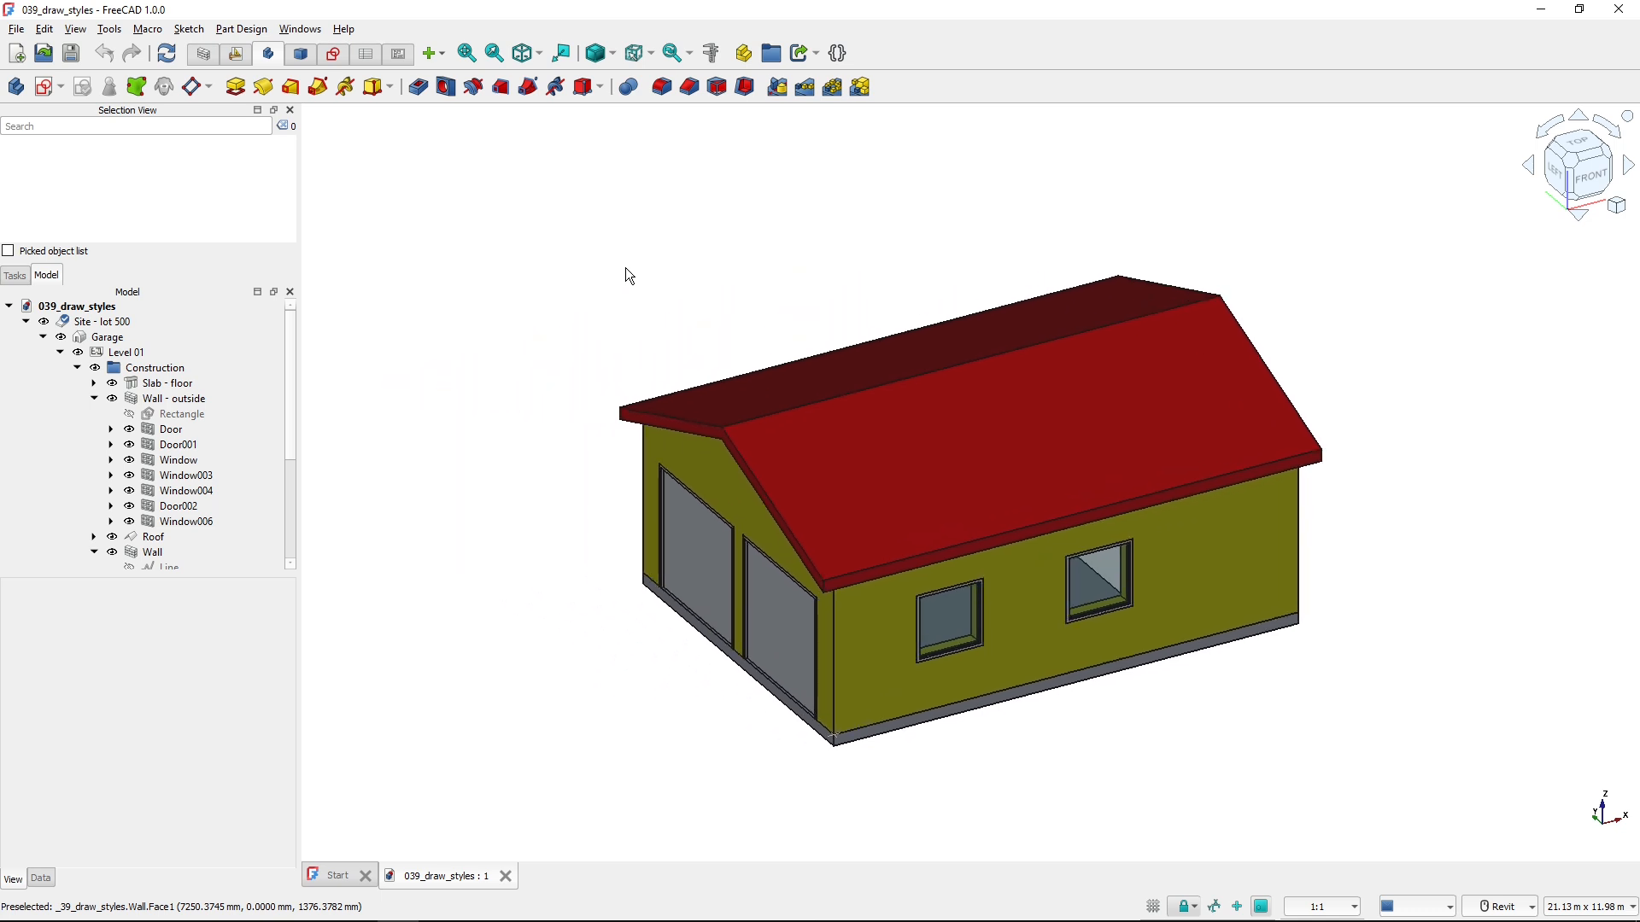
mouse_move(818, 630)
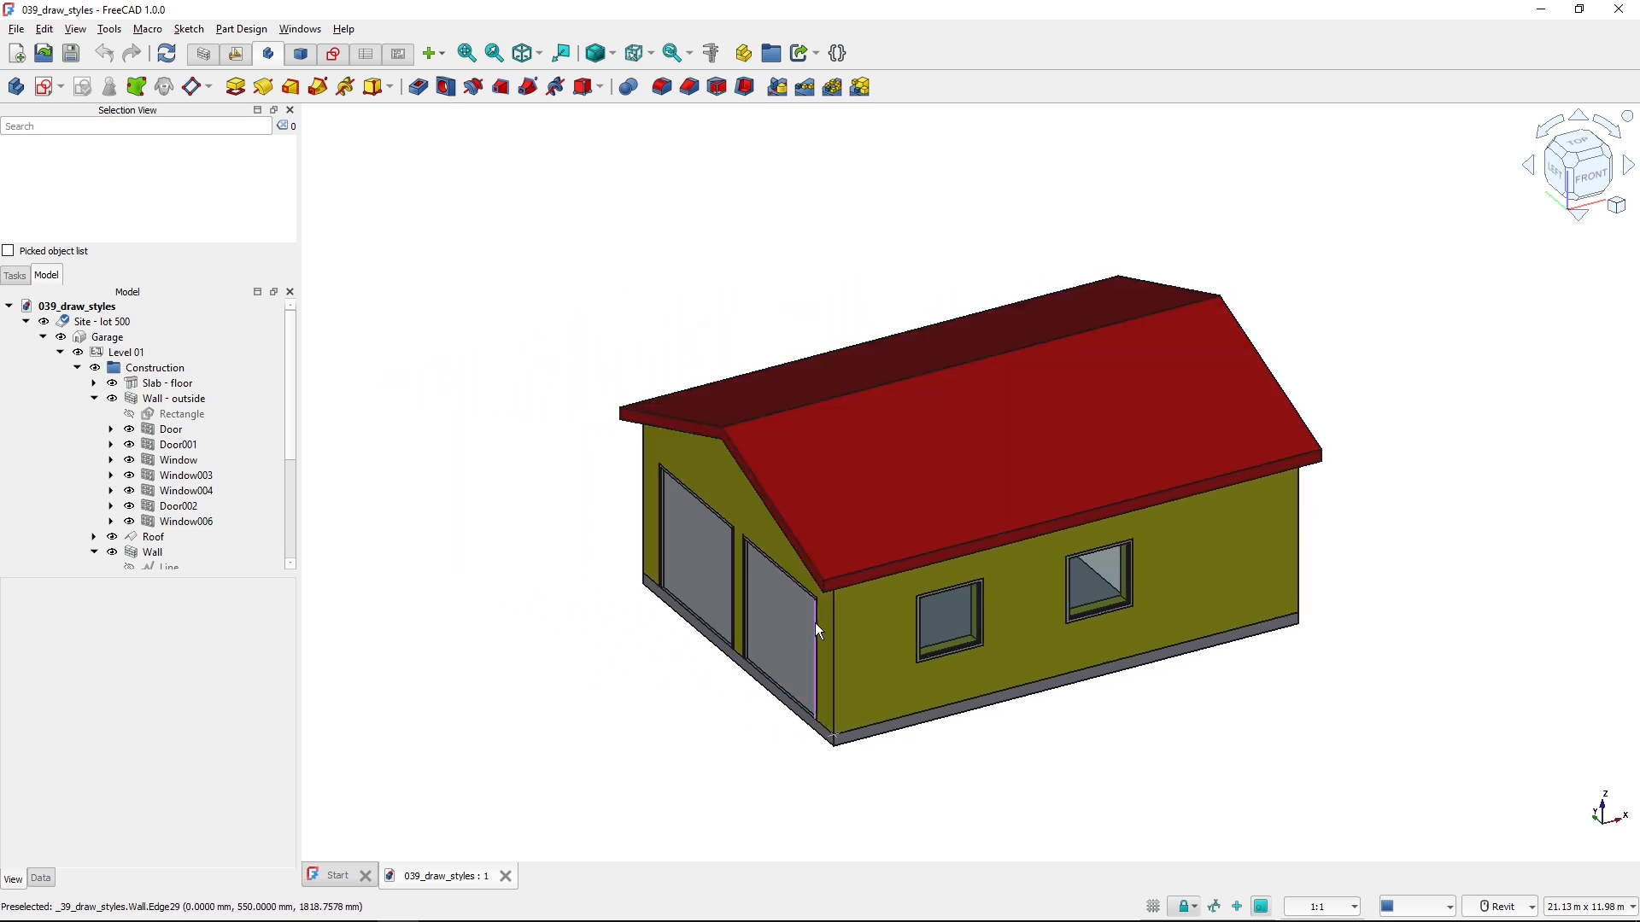
mouse_move(863, 739)
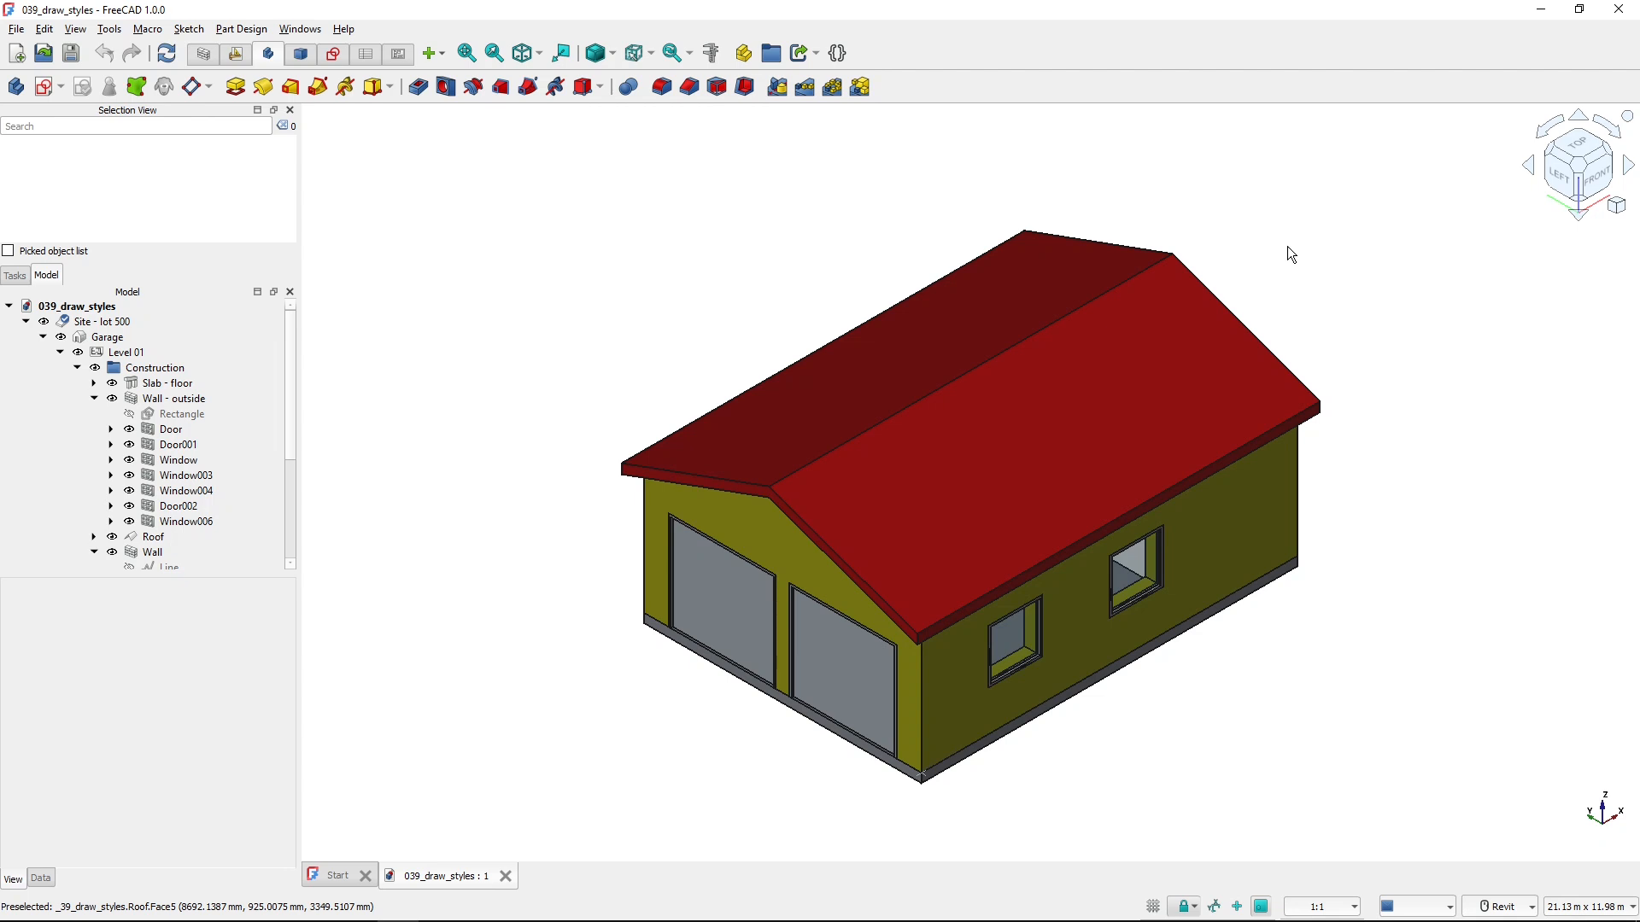
mouse_move(681, 137)
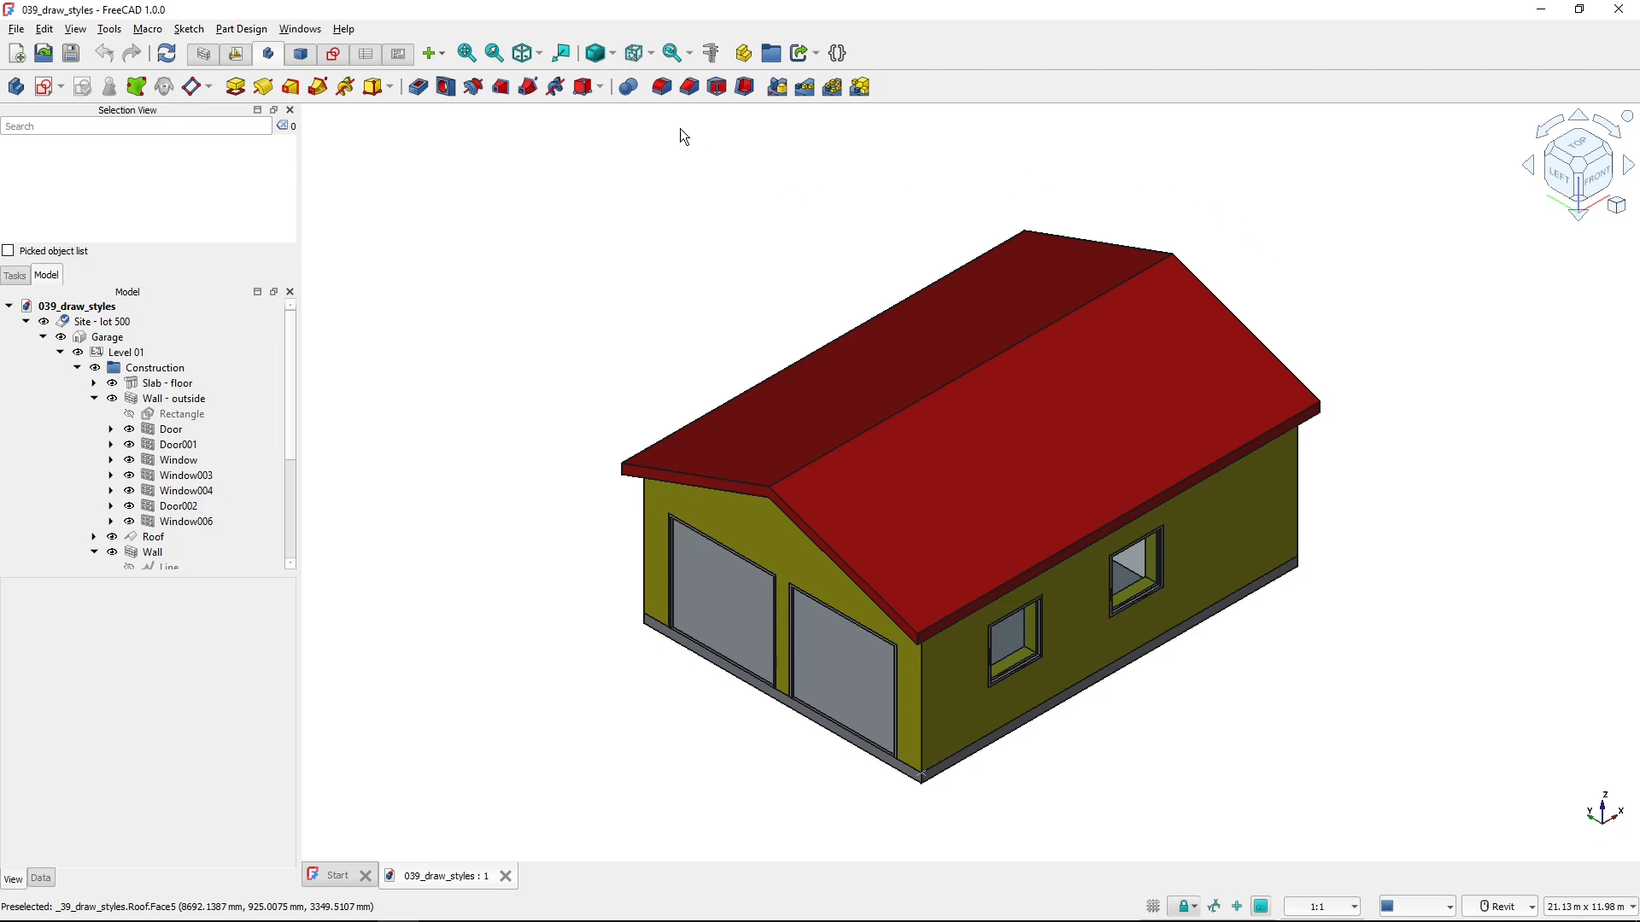
mouse_move(601, 53)
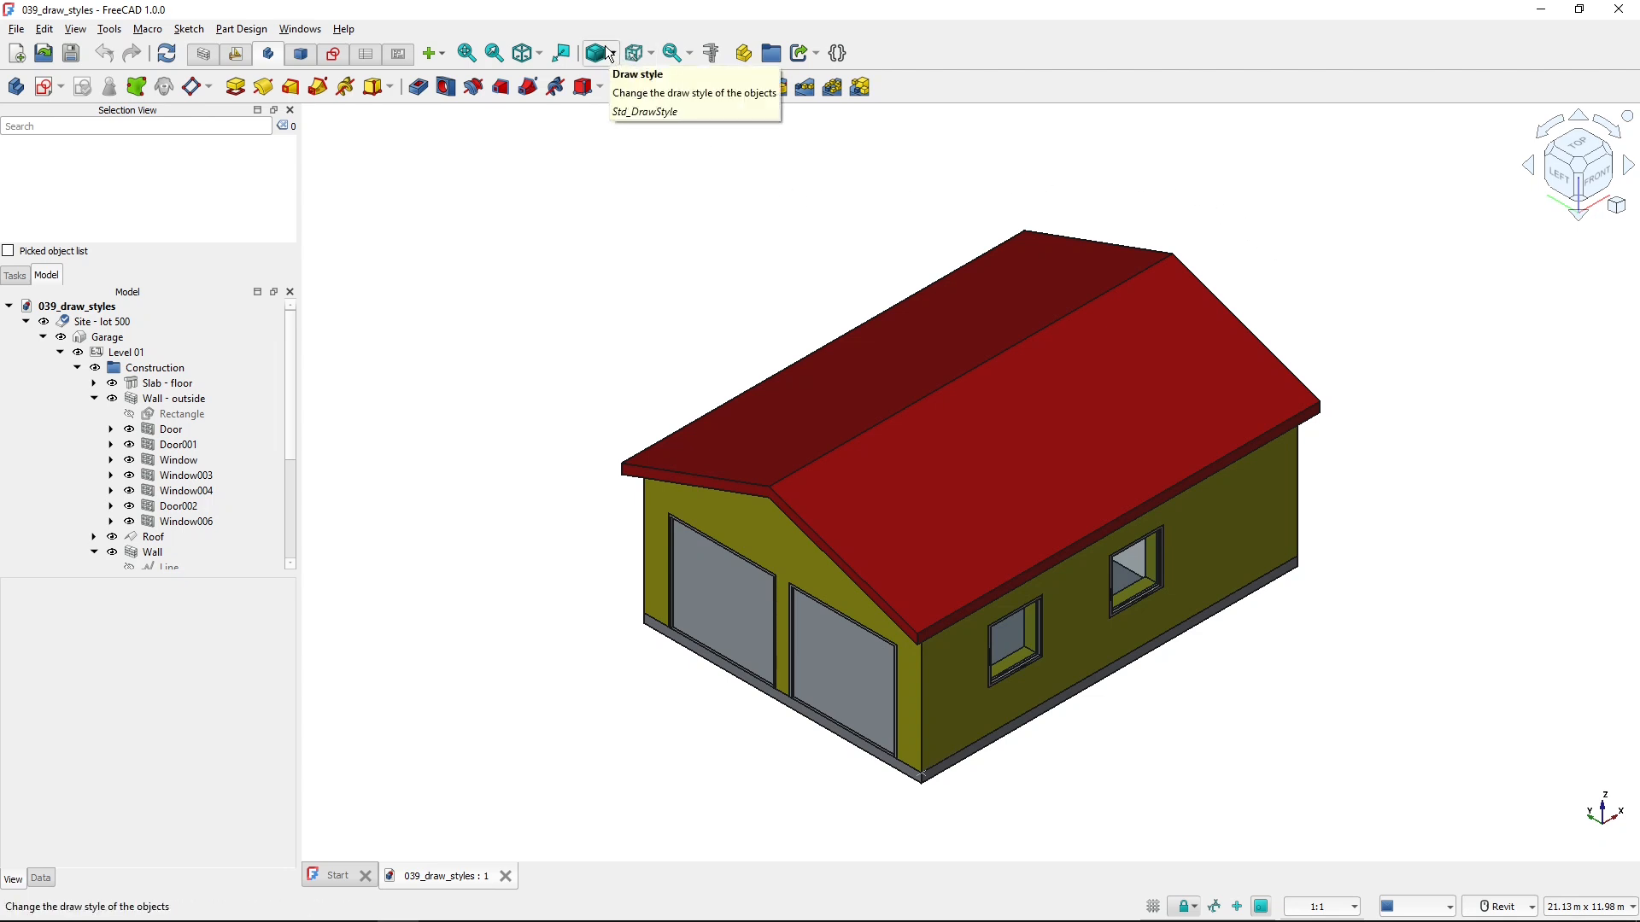
- Apply the As is draw style so the roof shows wireframe while walls stay shaded
click(608, 53)
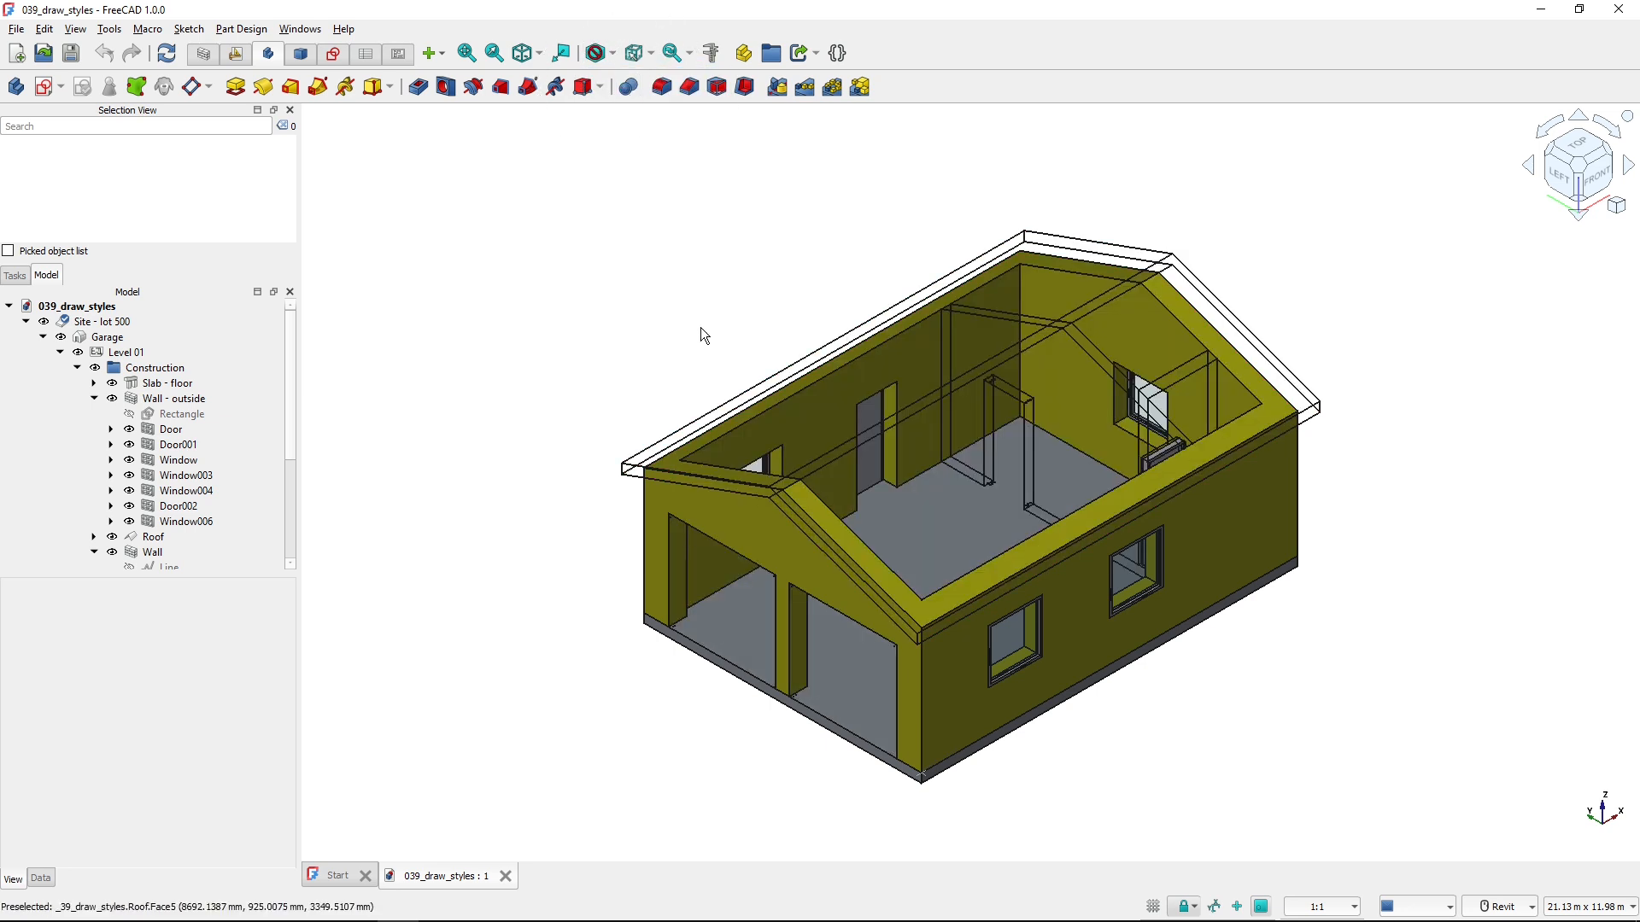
mouse_move(1002, 193)
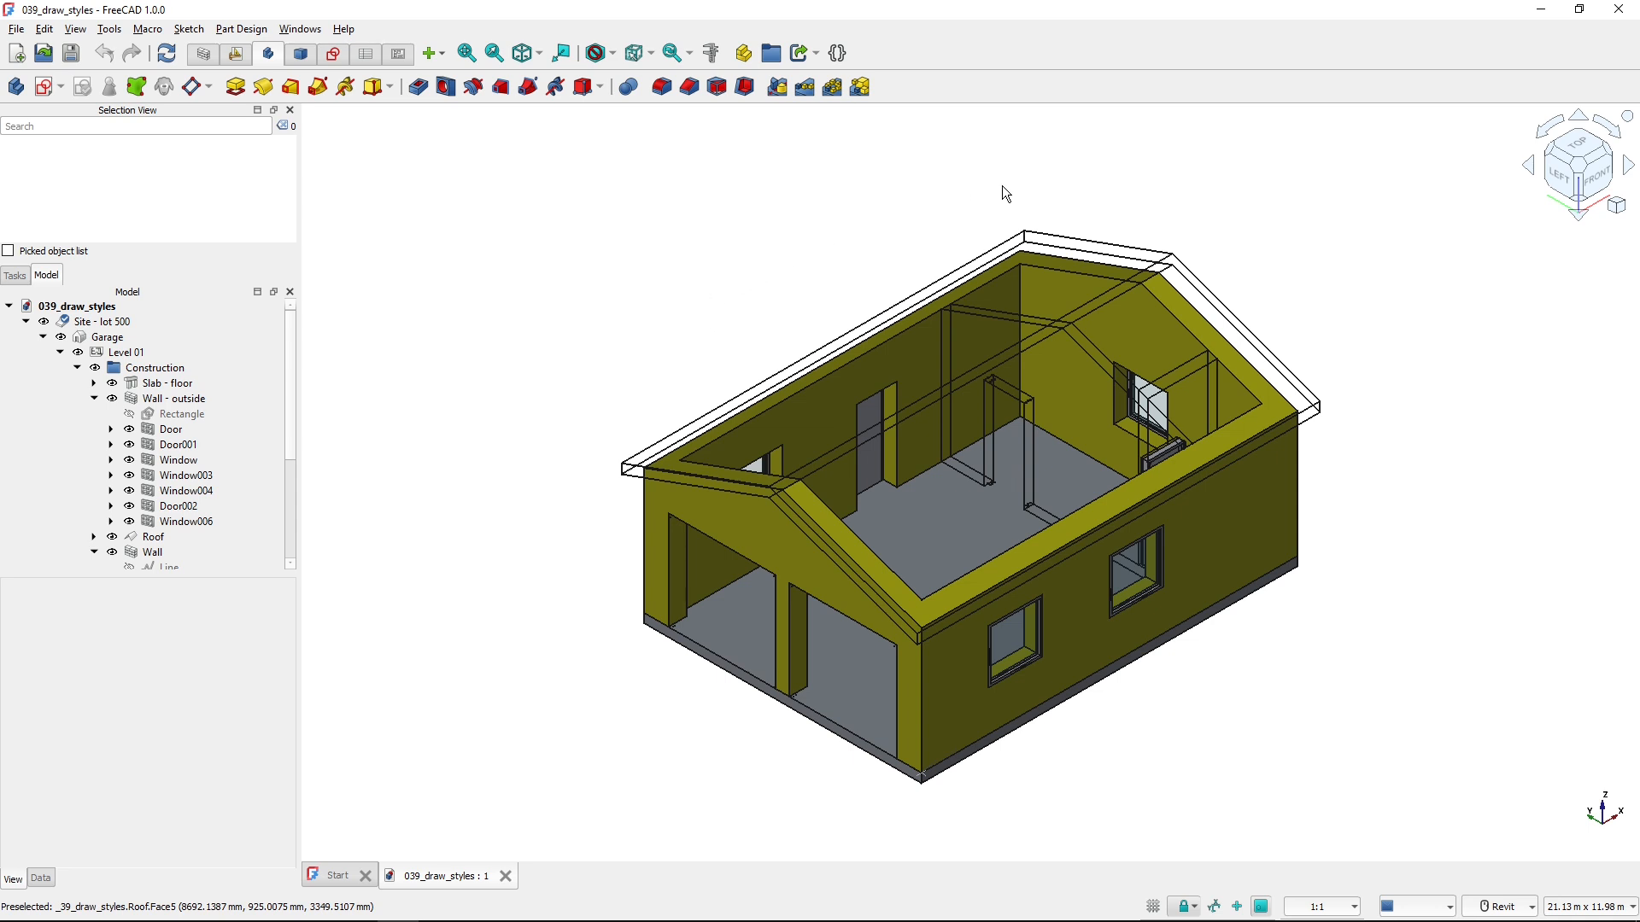
mouse_move(1373, 620)
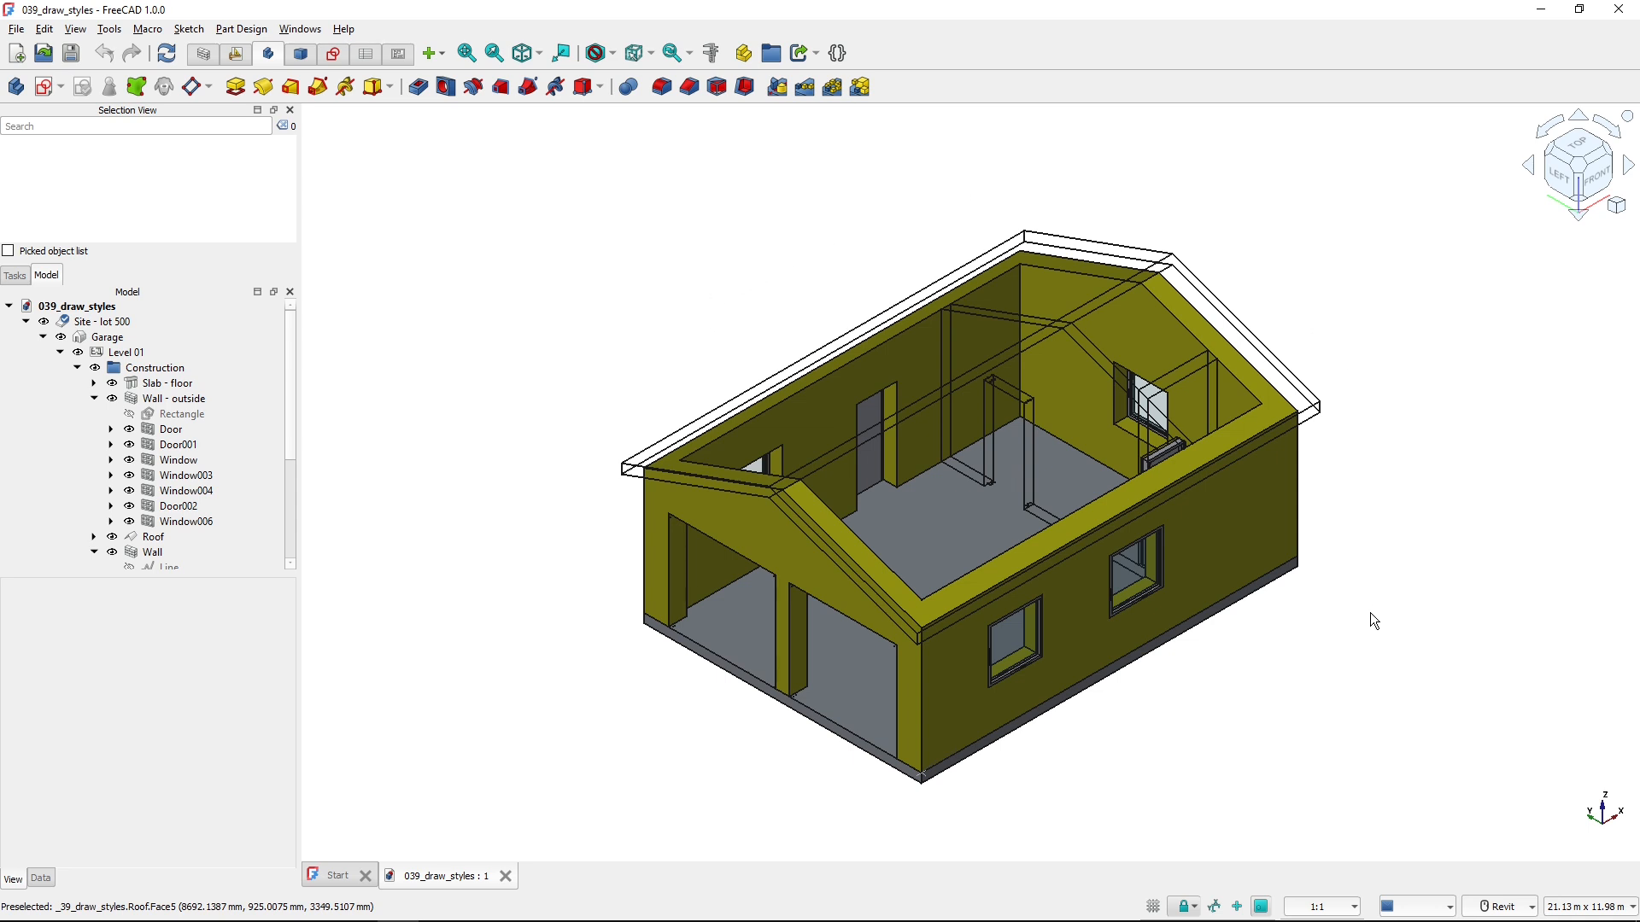
mouse_move(1271, 287)
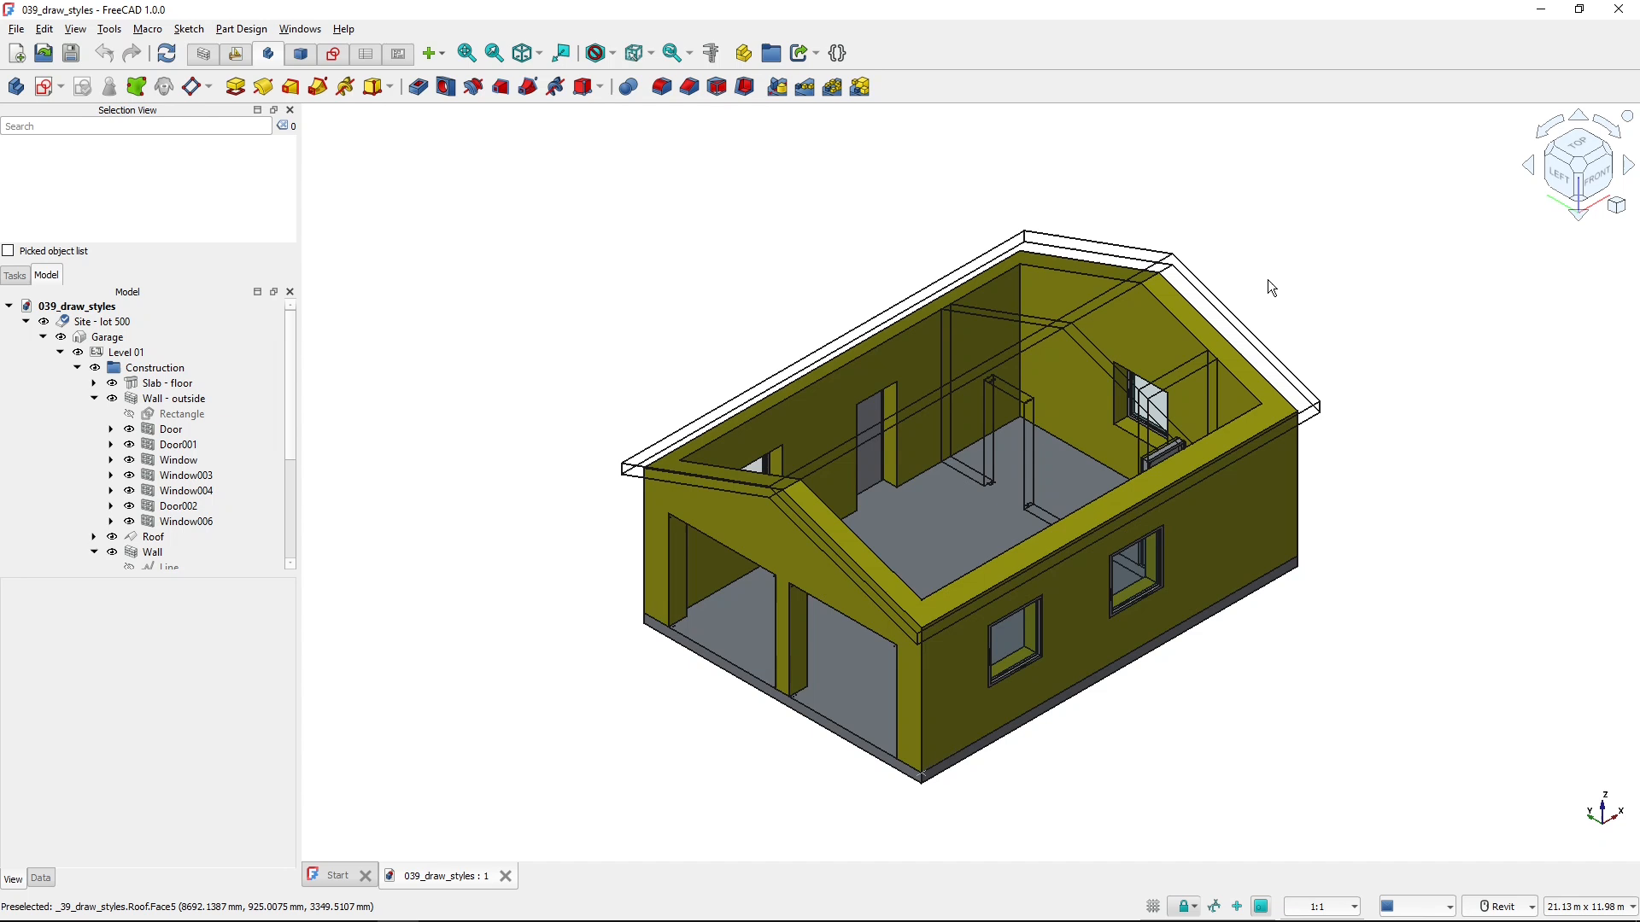
click(1256, 335)
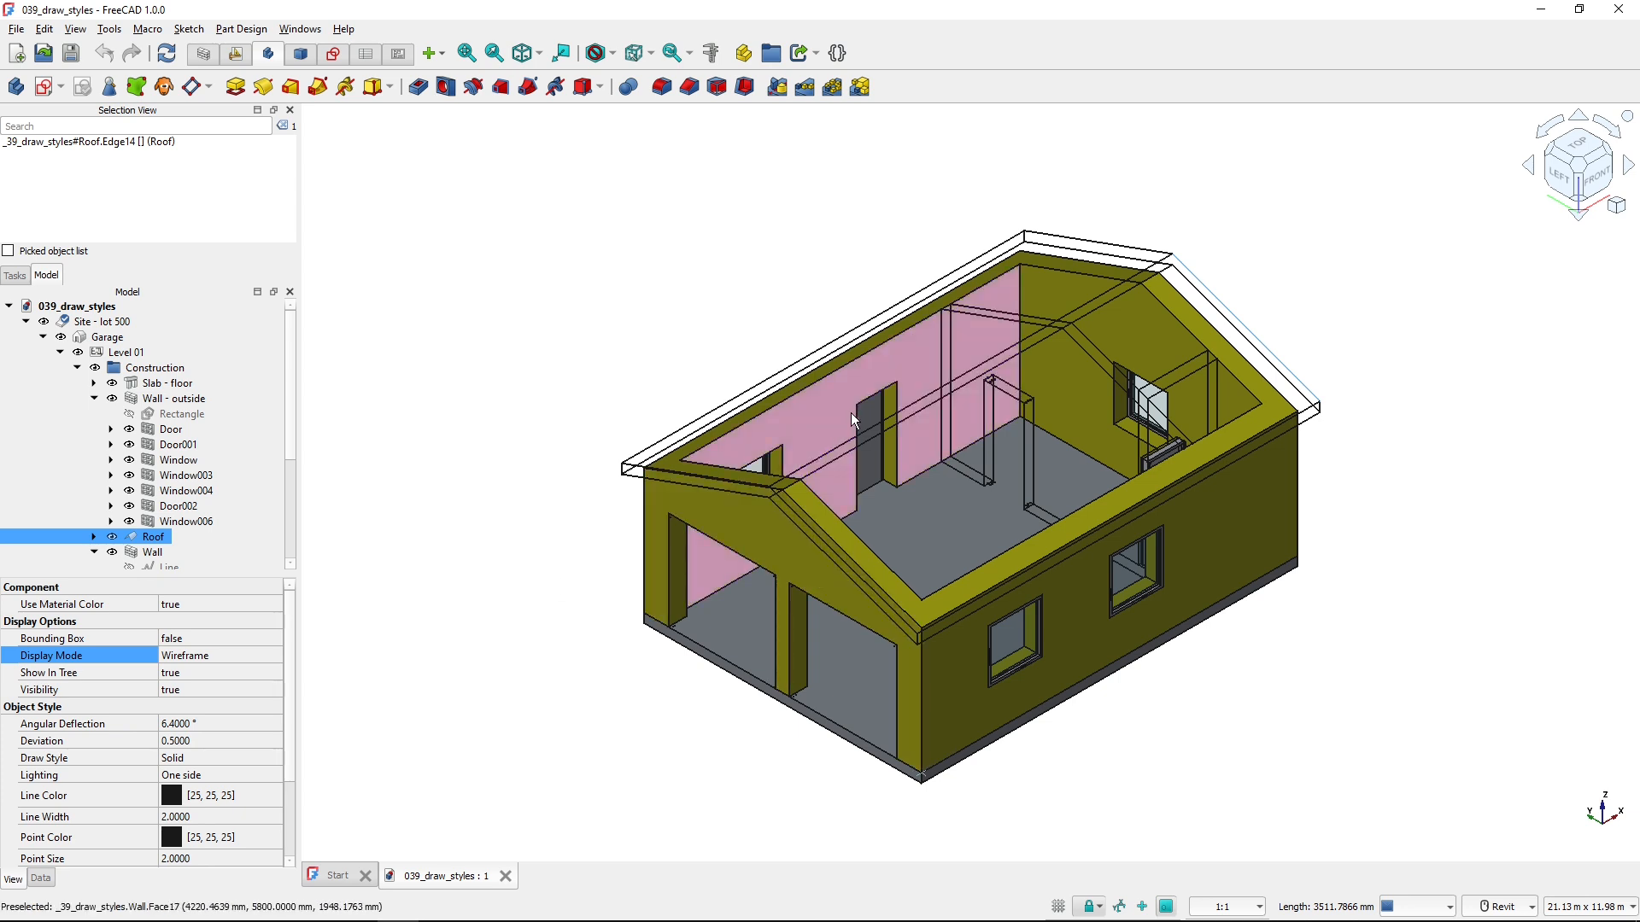
click(764, 543)
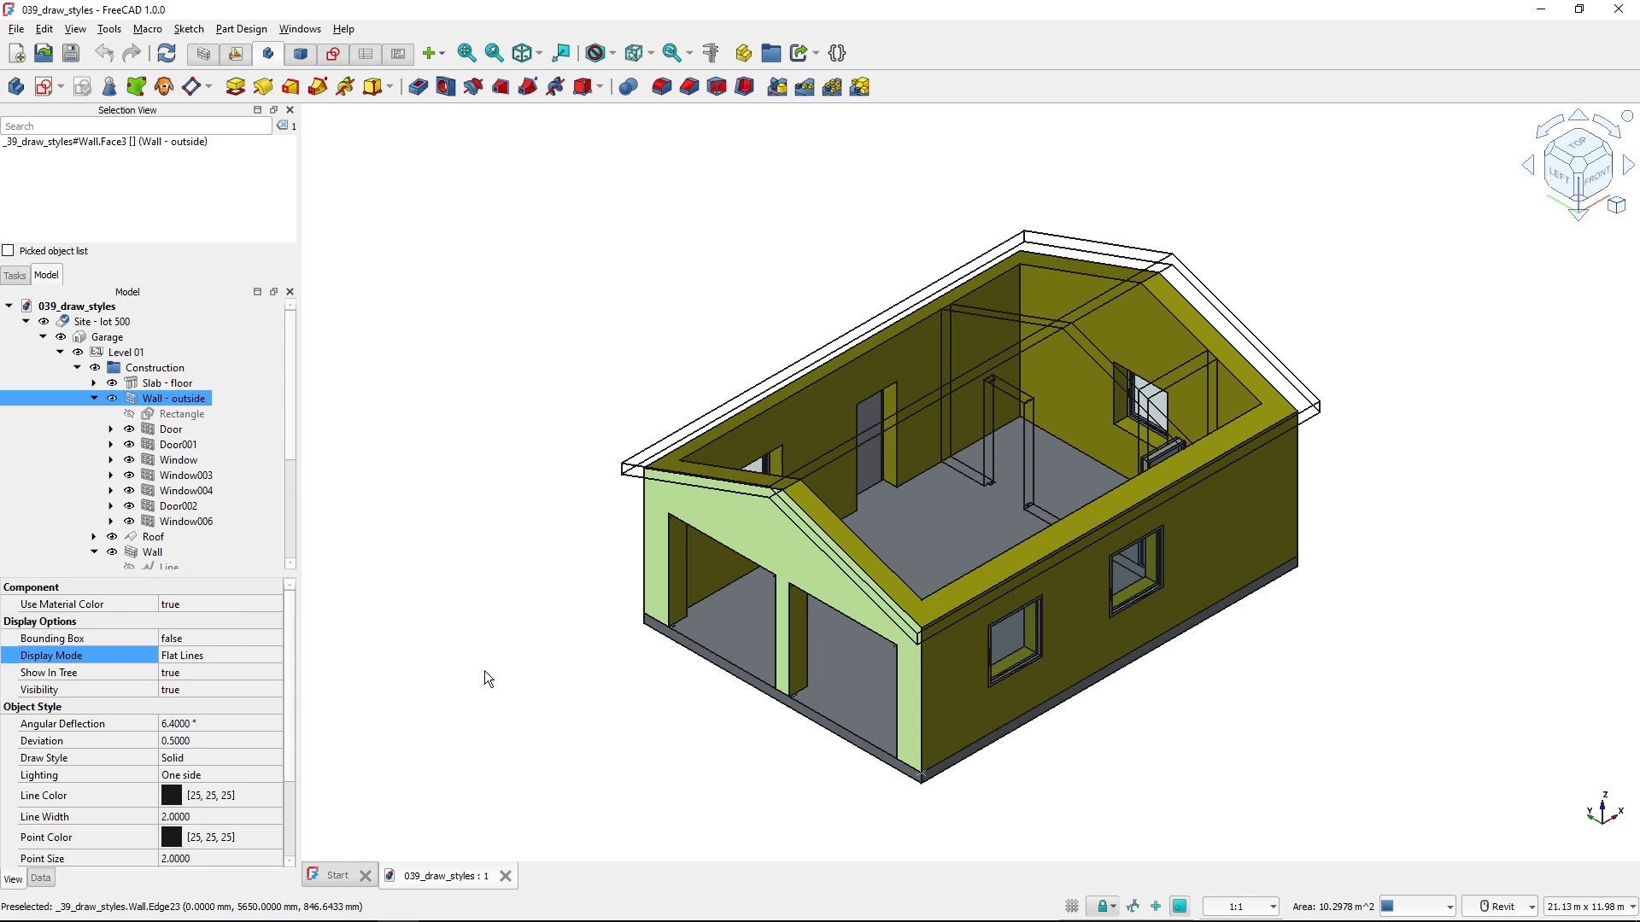
mouse_move(675, 636)
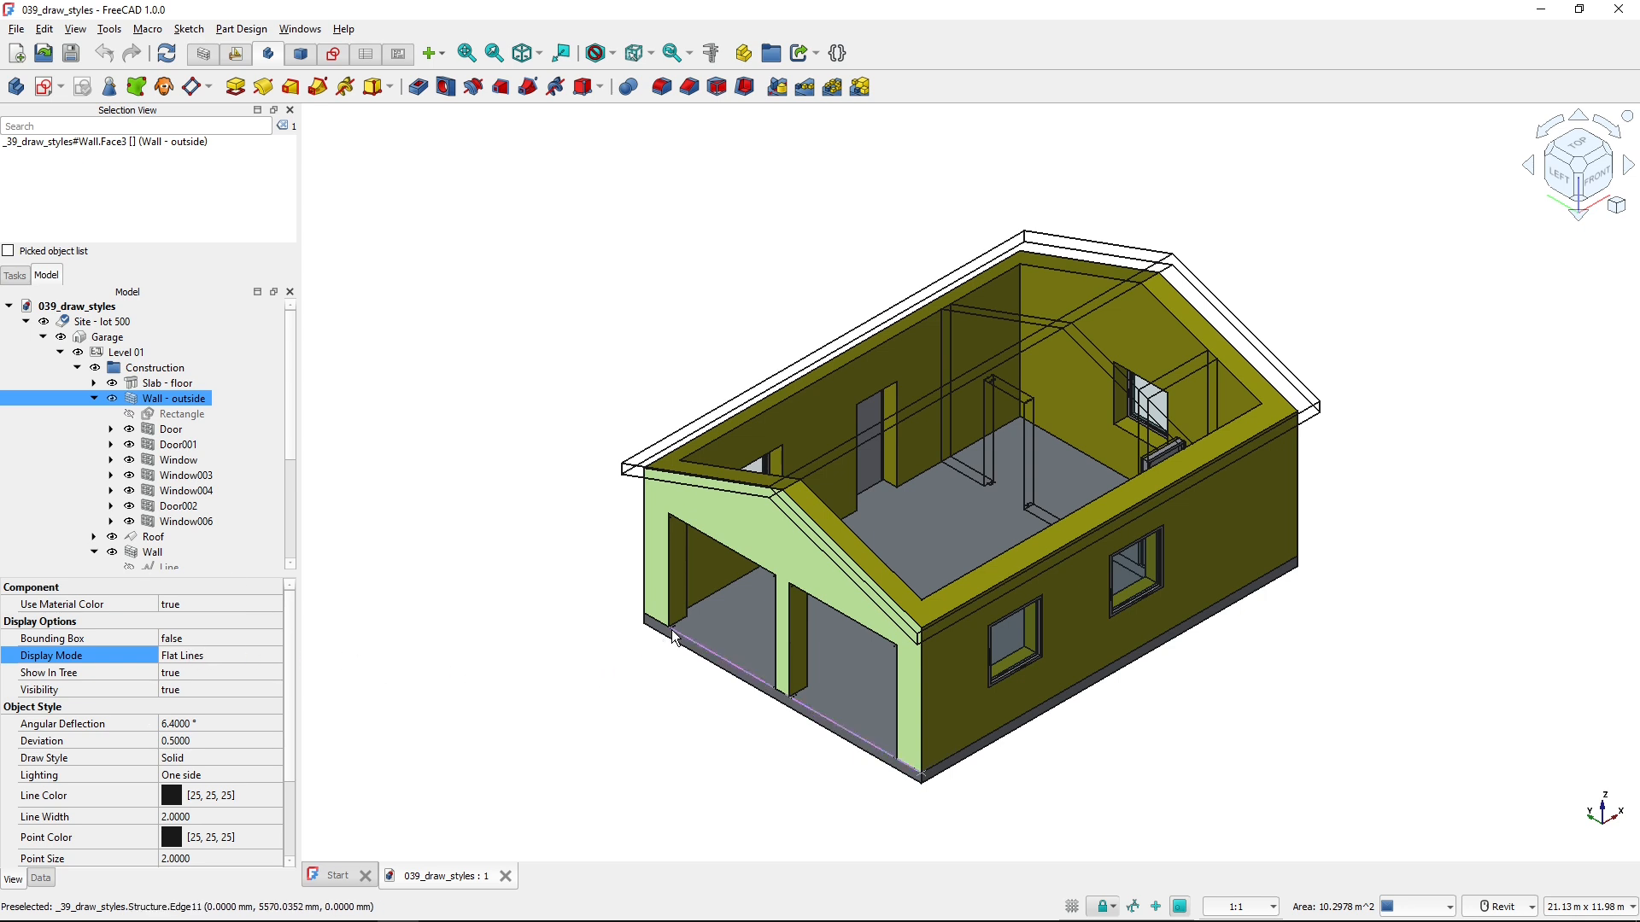
click(179, 444)
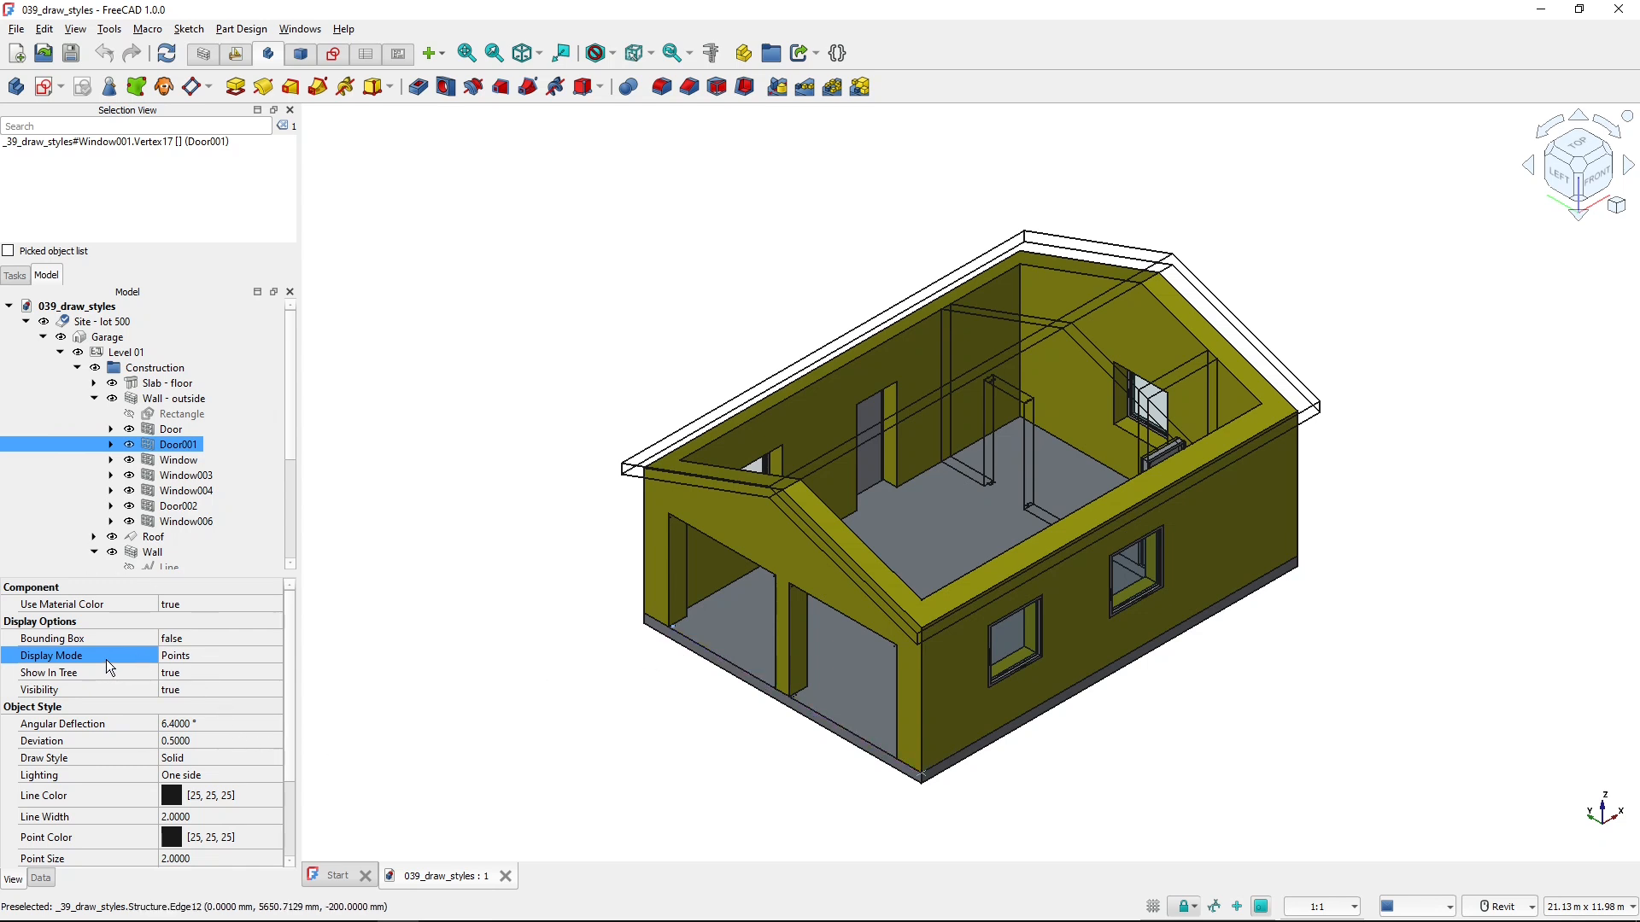
mouse_move(209, 667)
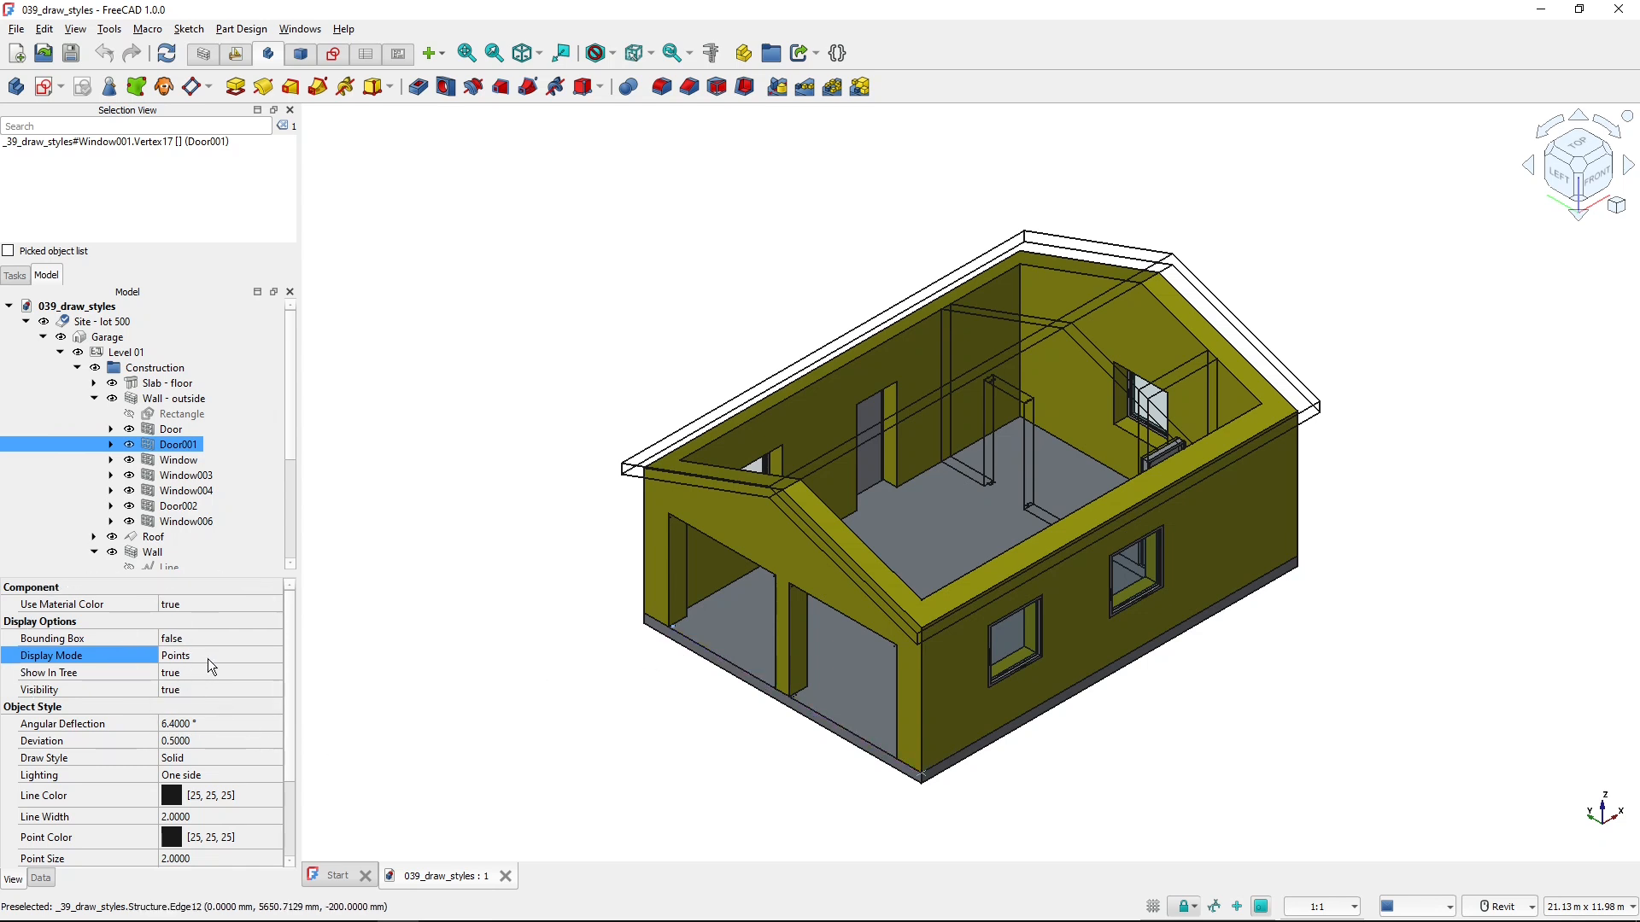
click(595, 53)
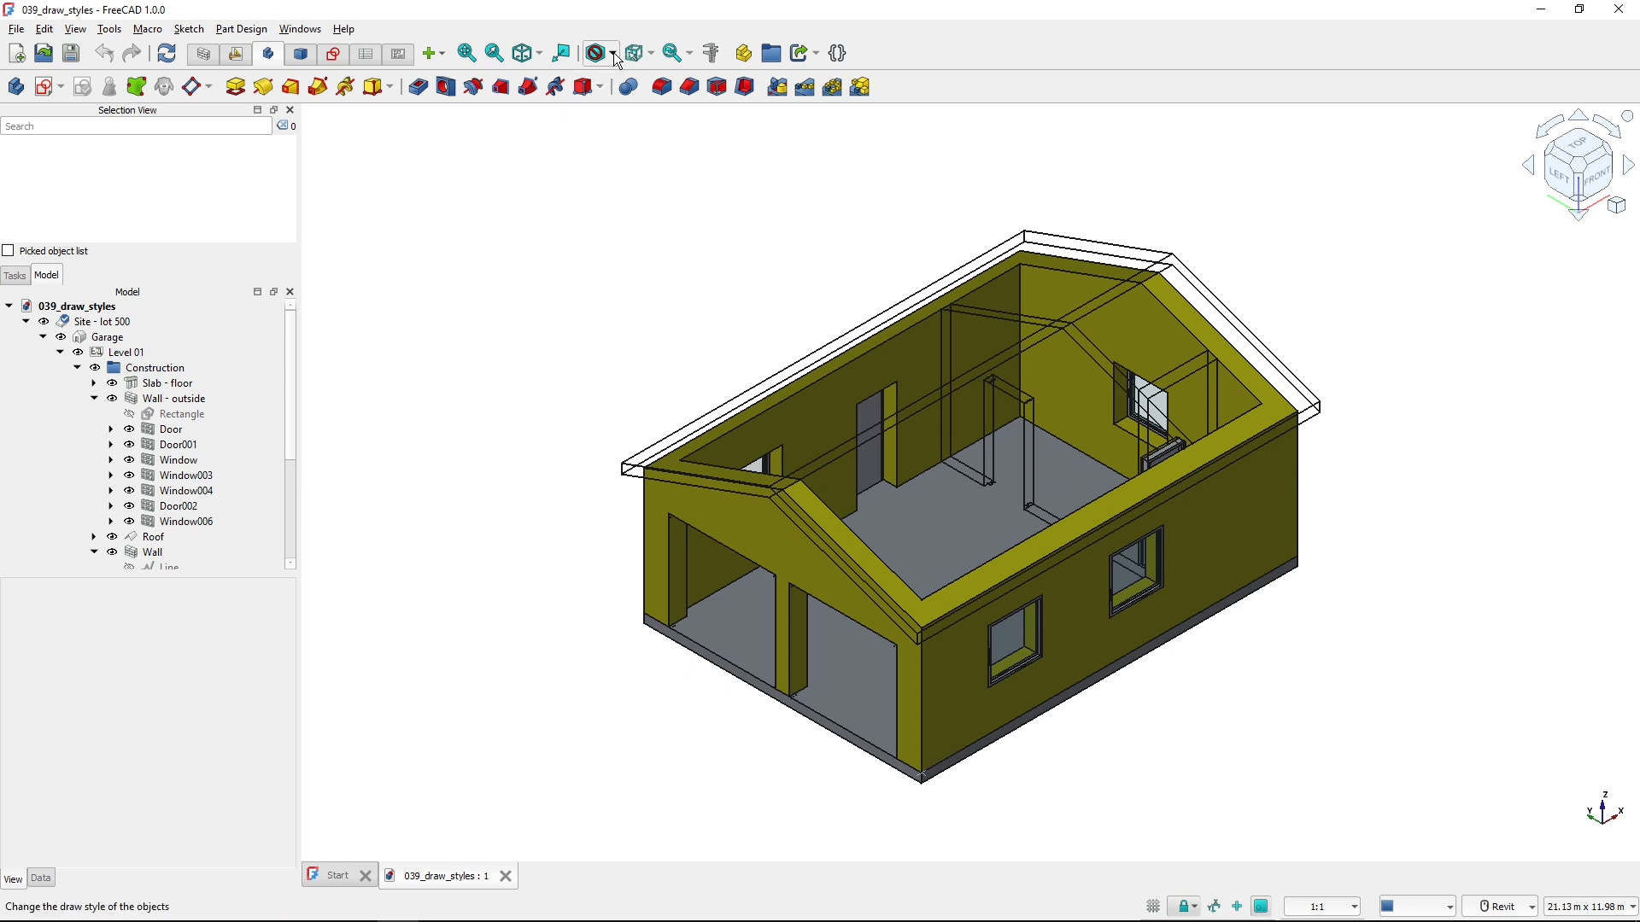
click(613, 53)
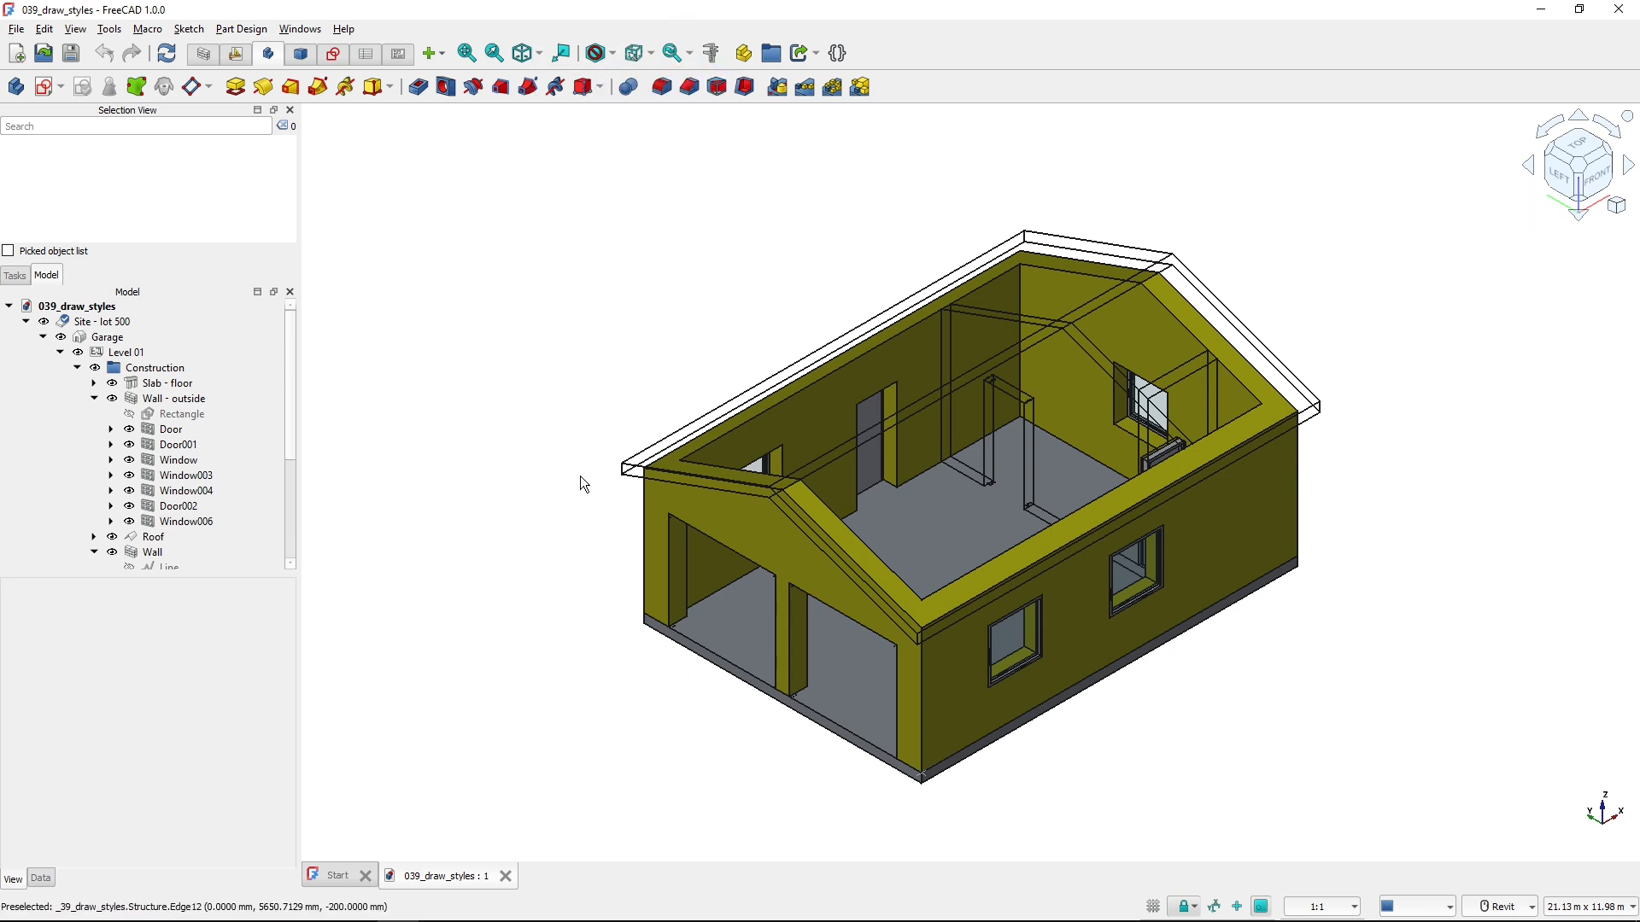
click(186, 521)
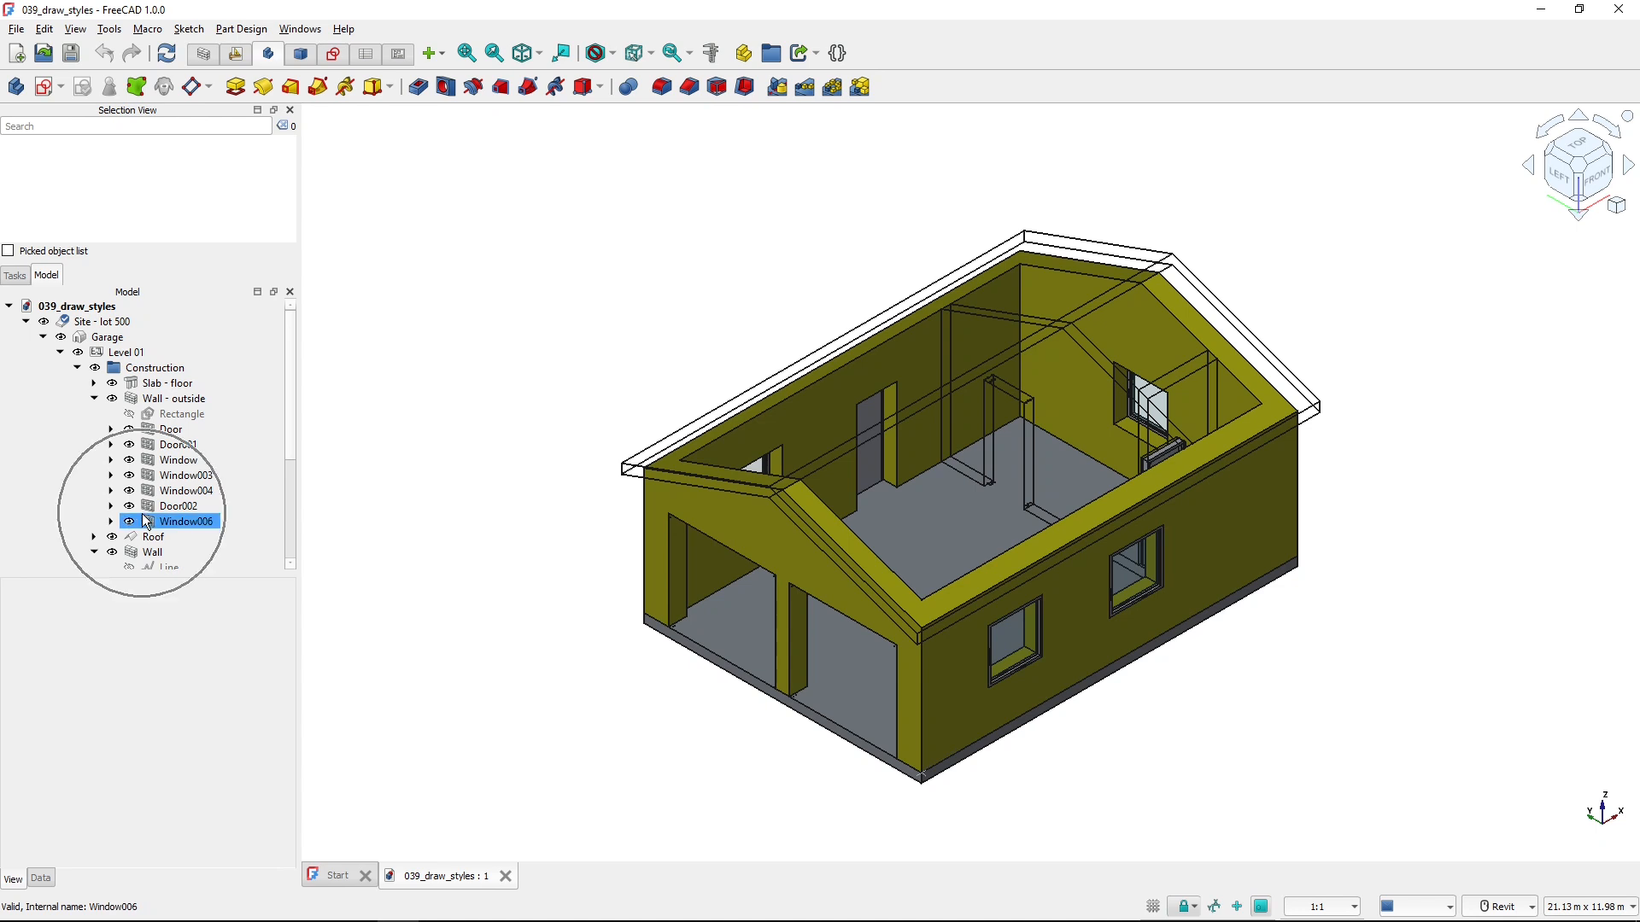
click(484, 544)
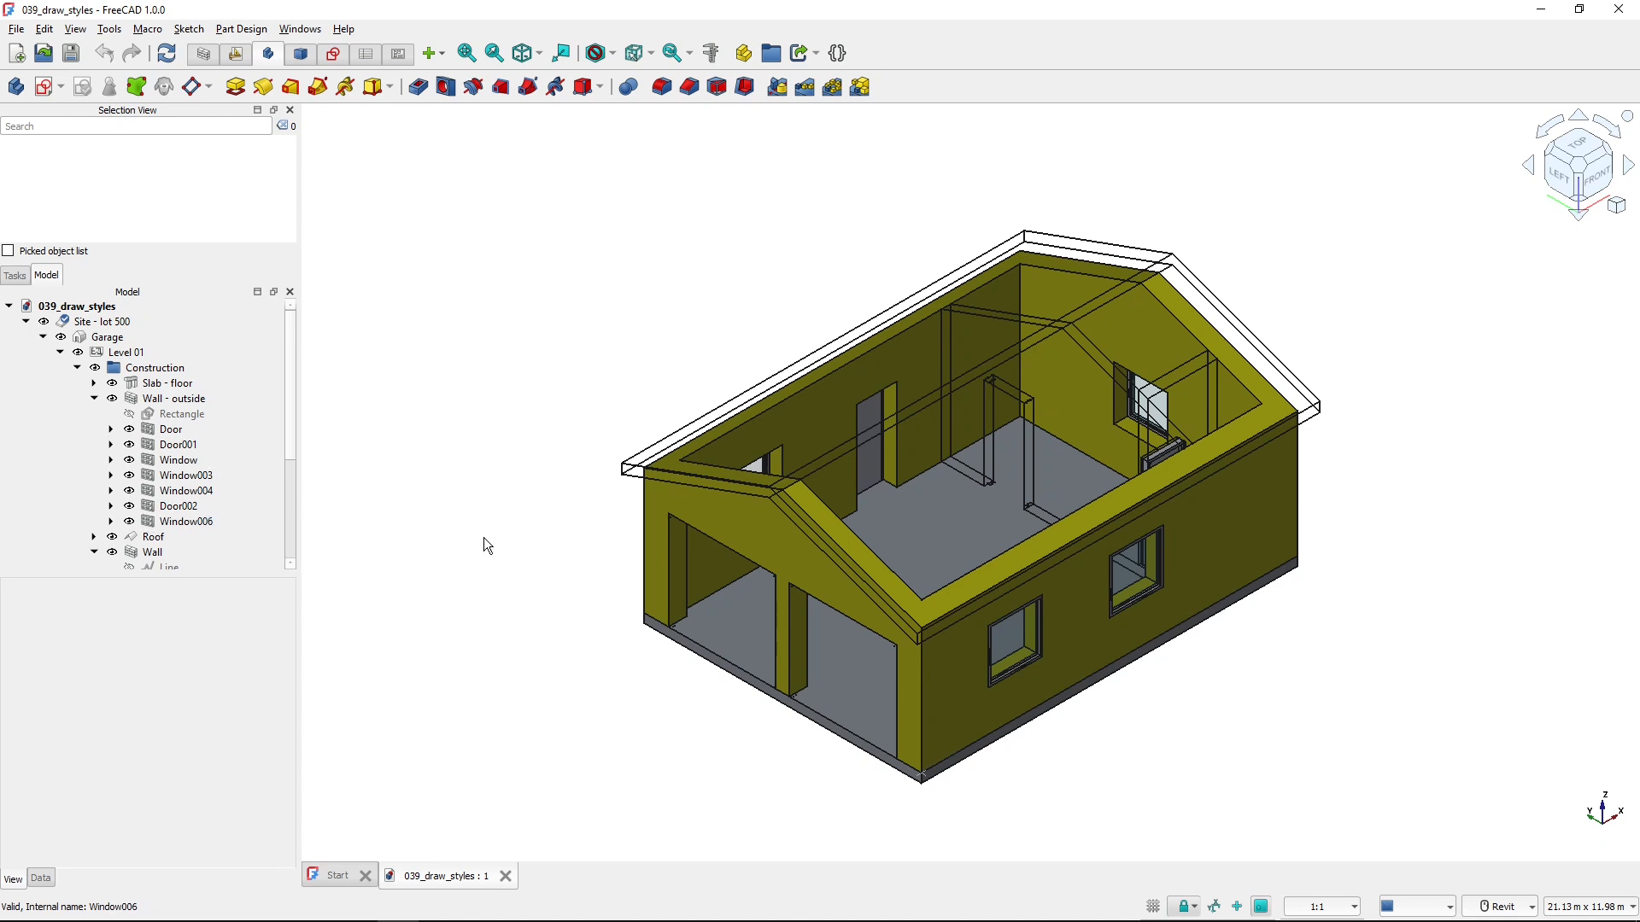